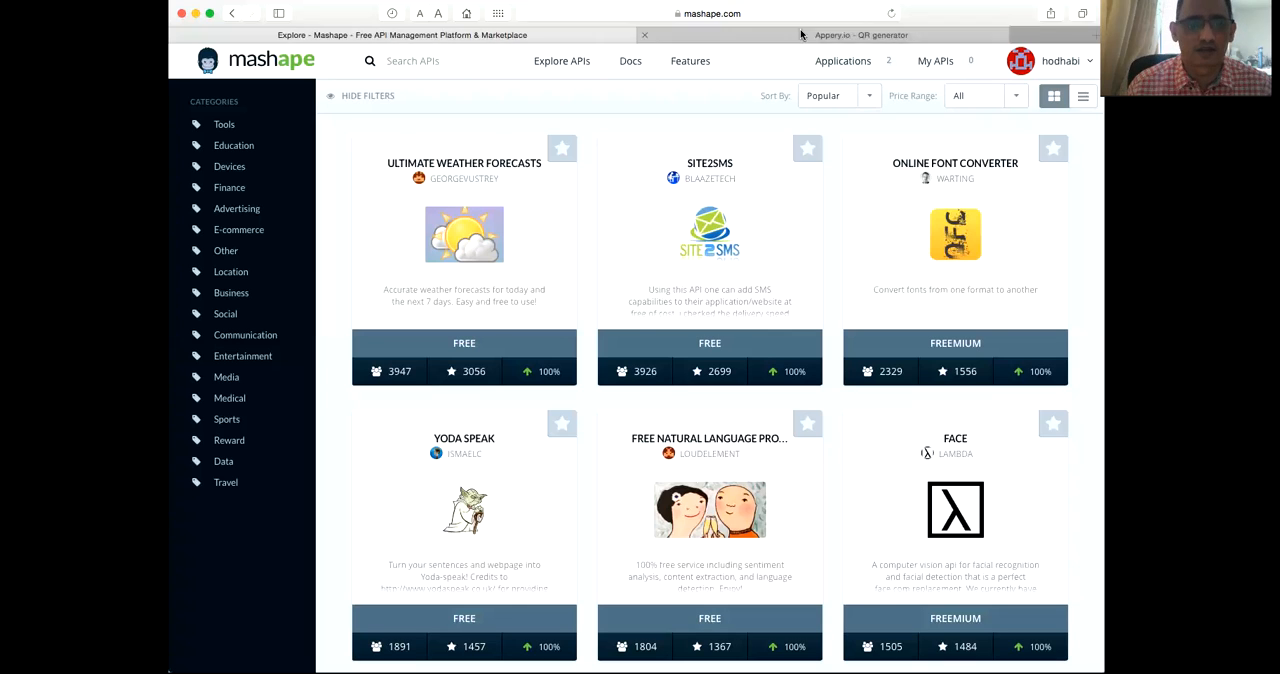
Step: Show the startScreen design of the QR generator project and inspect the Content input's properties
click(830, 35)
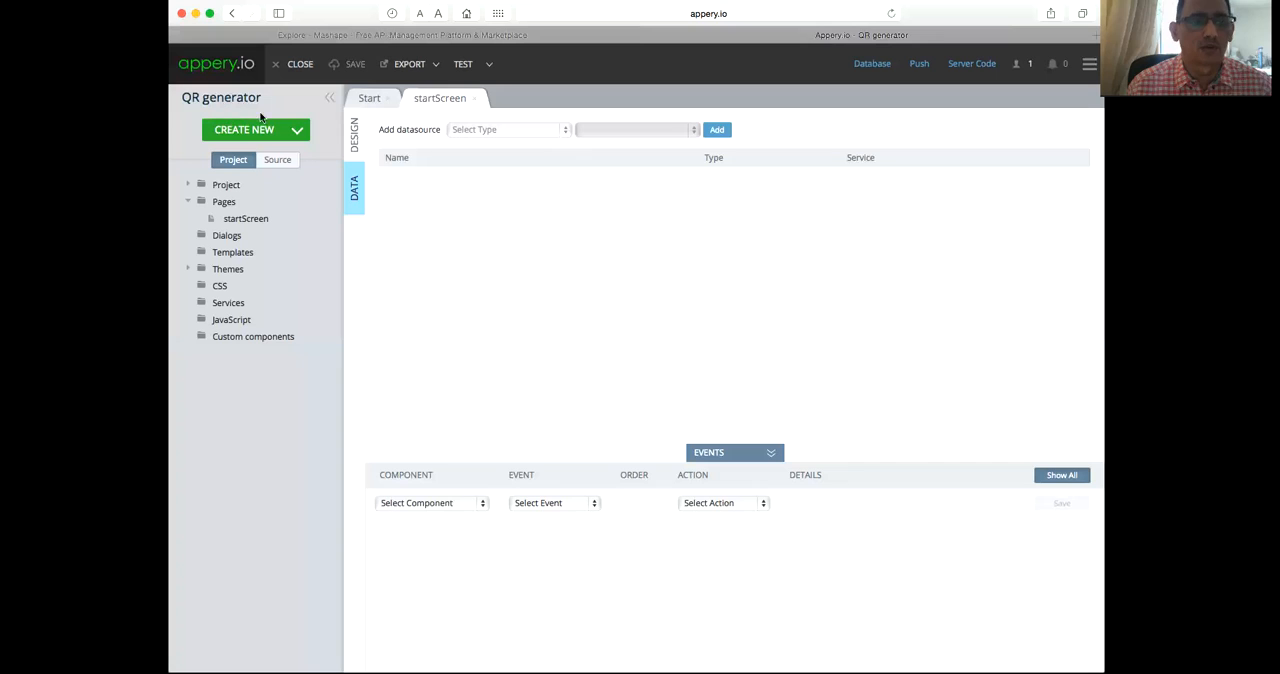
click(353, 135)
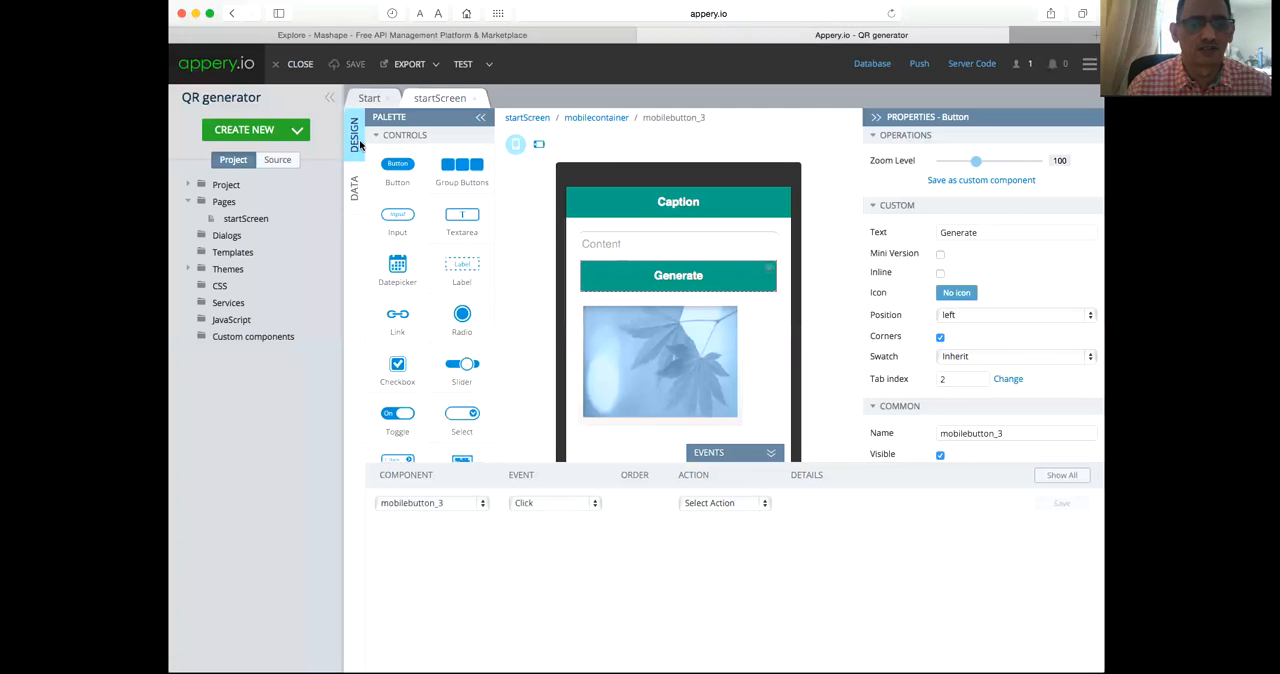
click(678, 244)
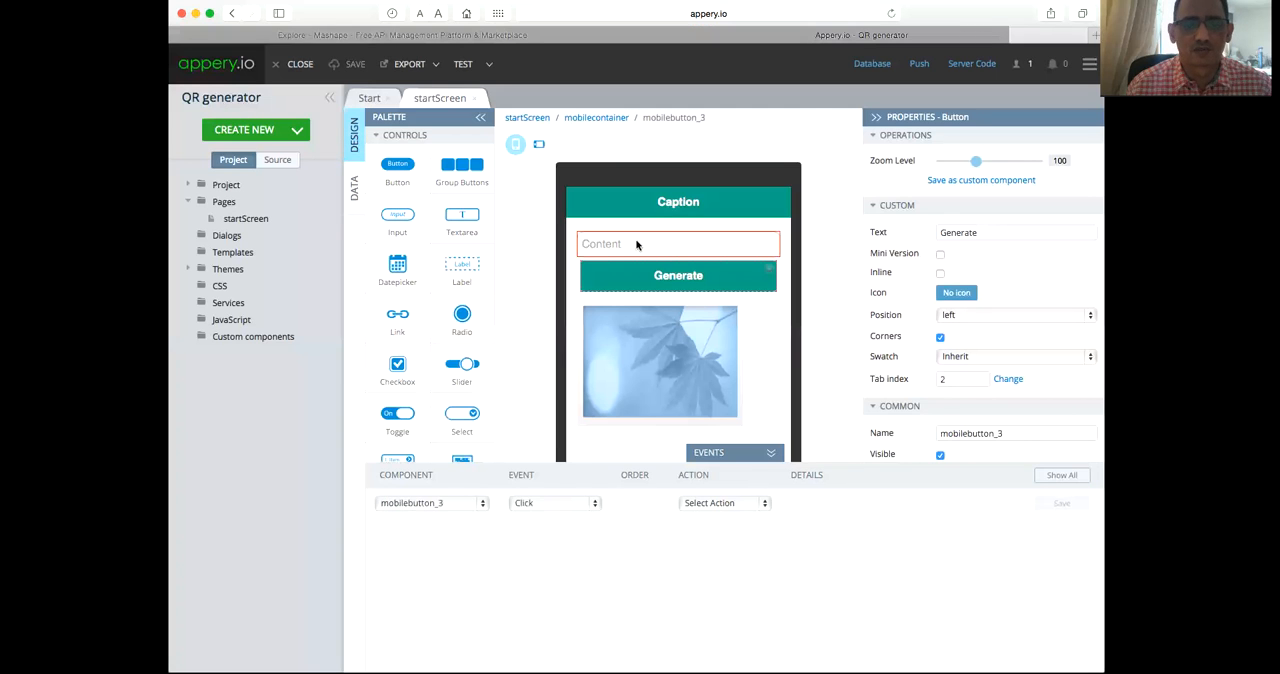
click(678, 244)
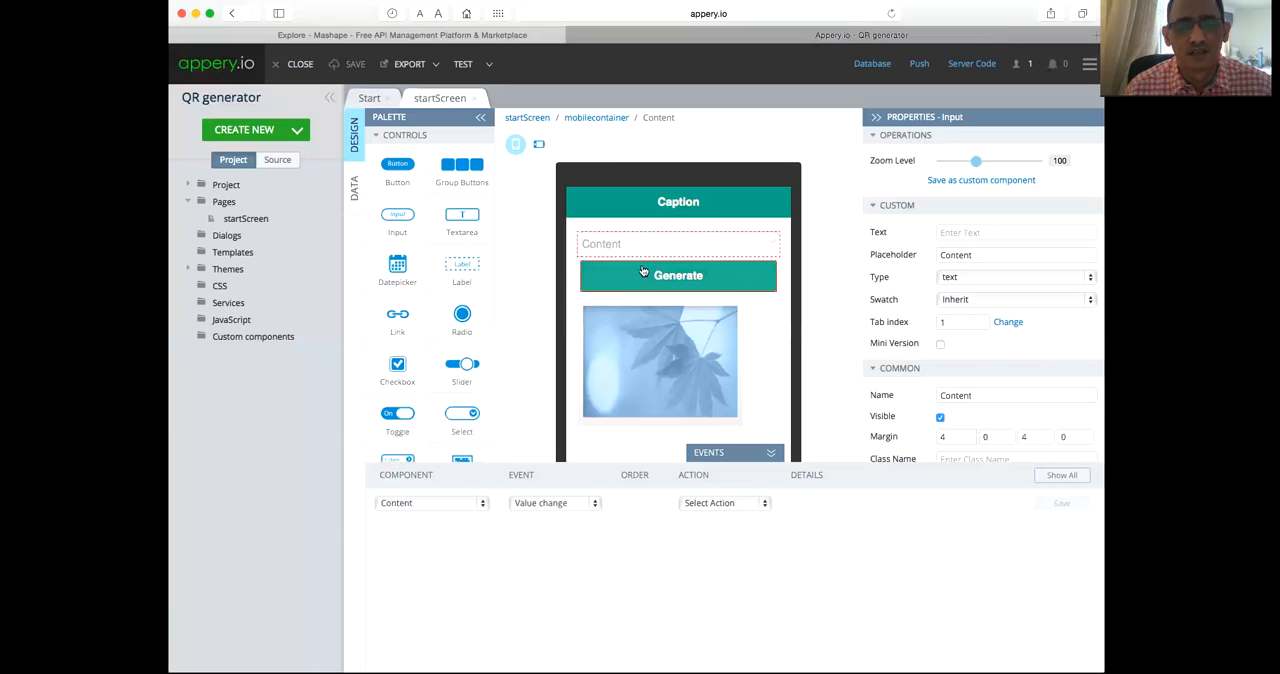
click(660, 362)
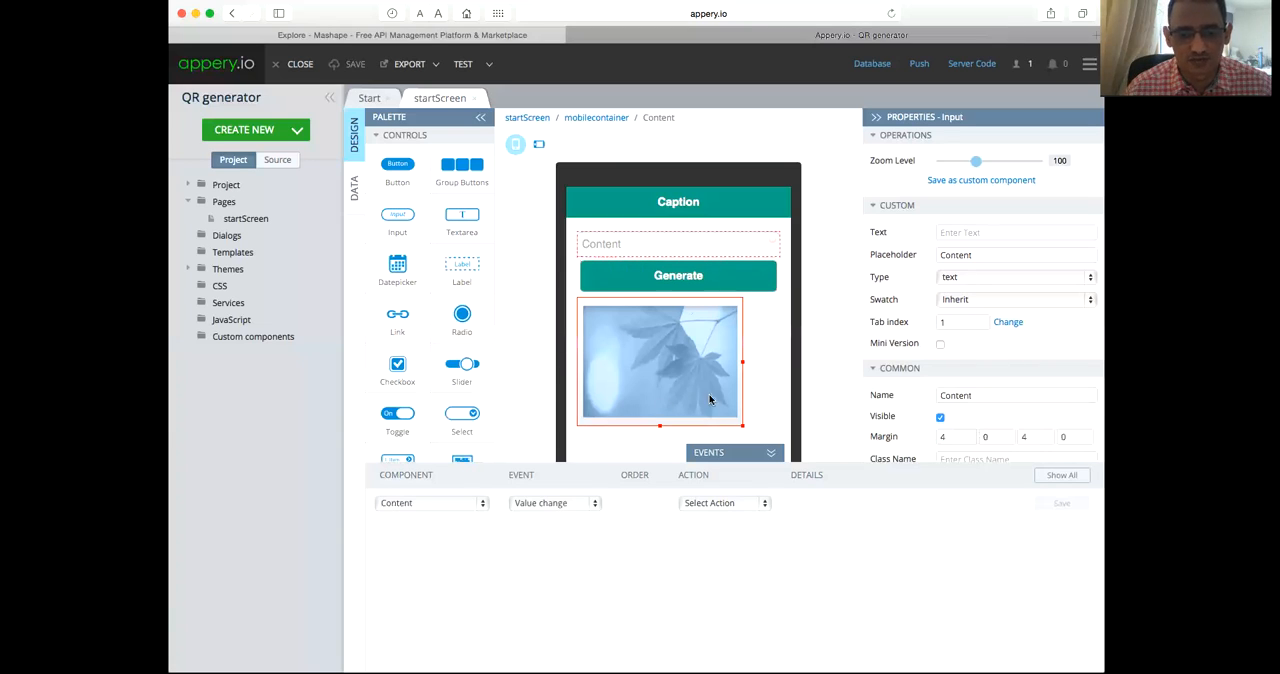
mouse_move(645, 343)
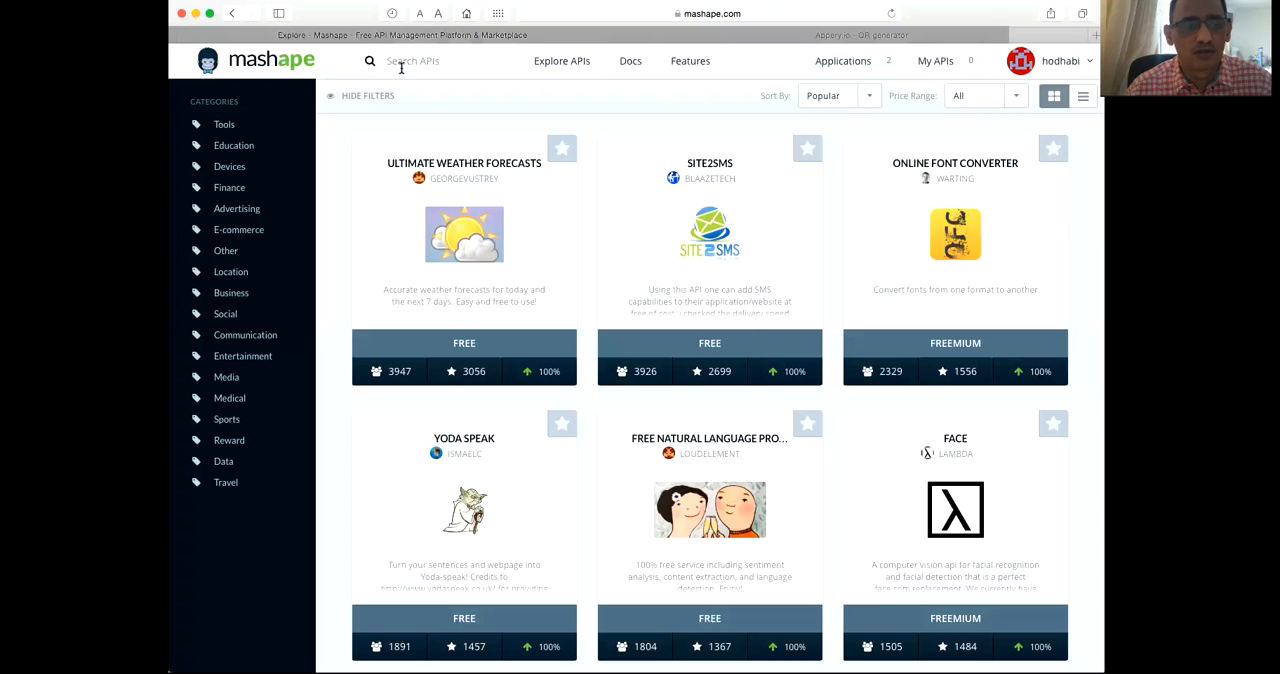
mouse_move(283, 70)
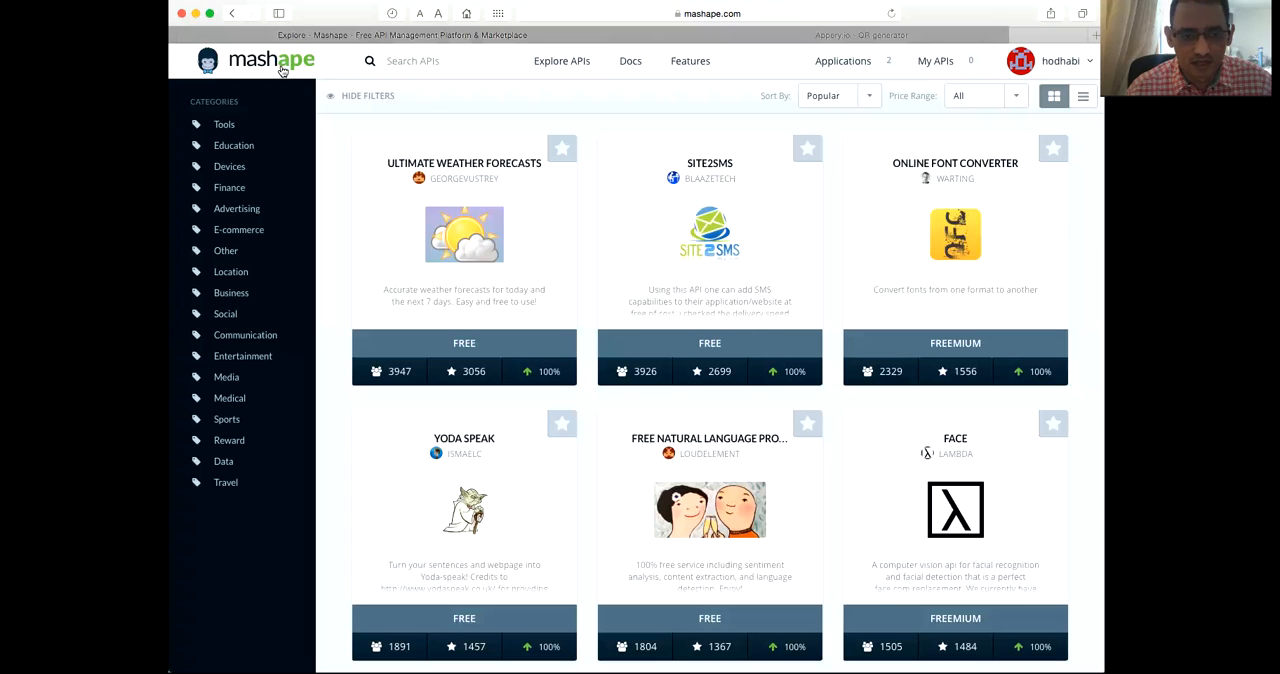
Step: Go to the Mashape applications dashboard and locate the QR code generator API card
click(843, 61)
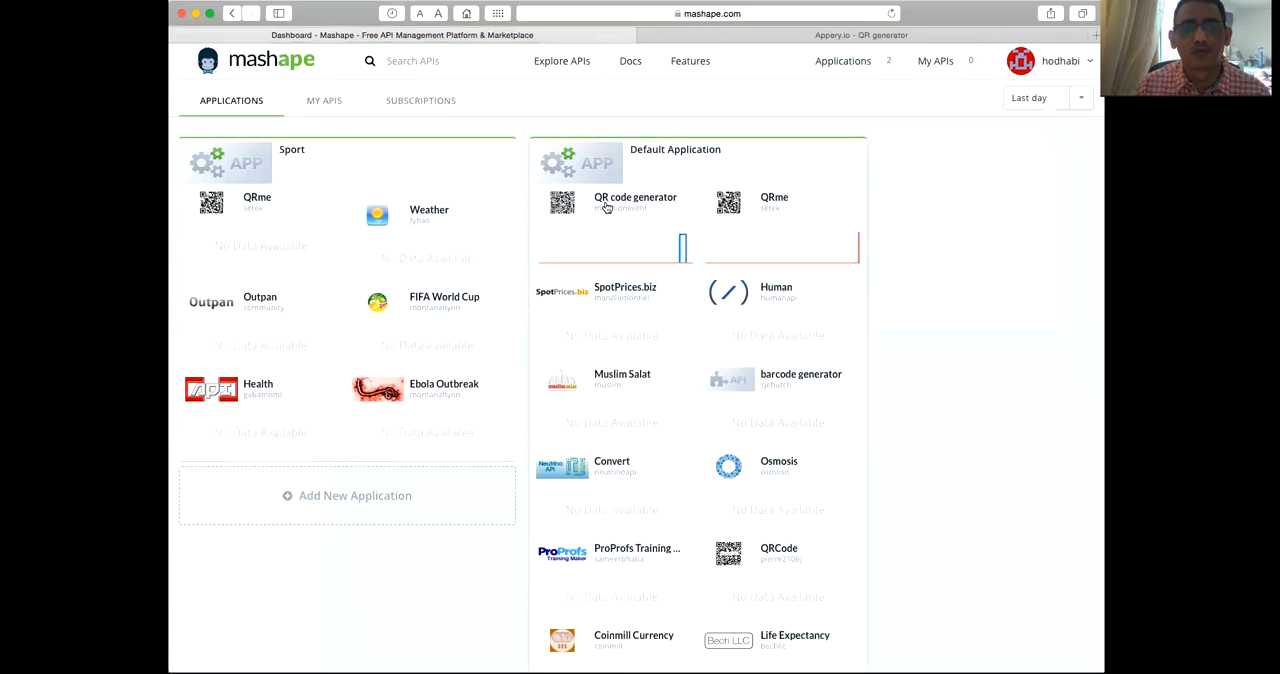
mouse_move(648, 208)
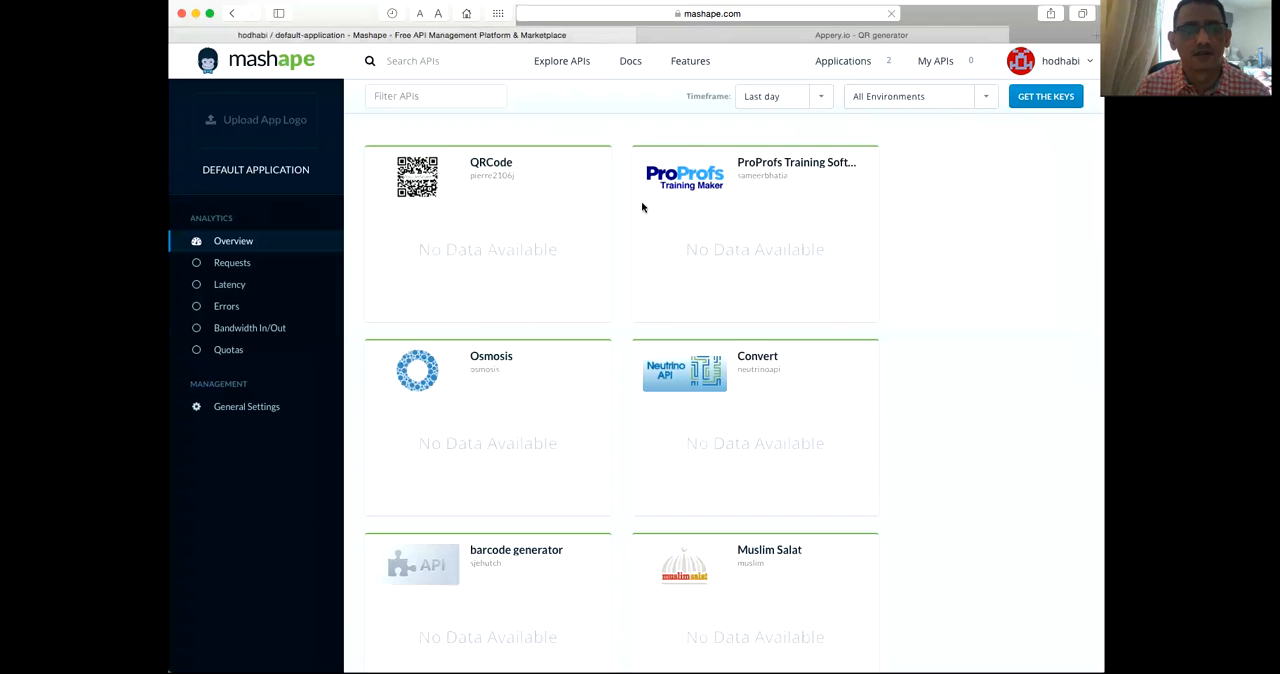
mouse_move(547, 211)
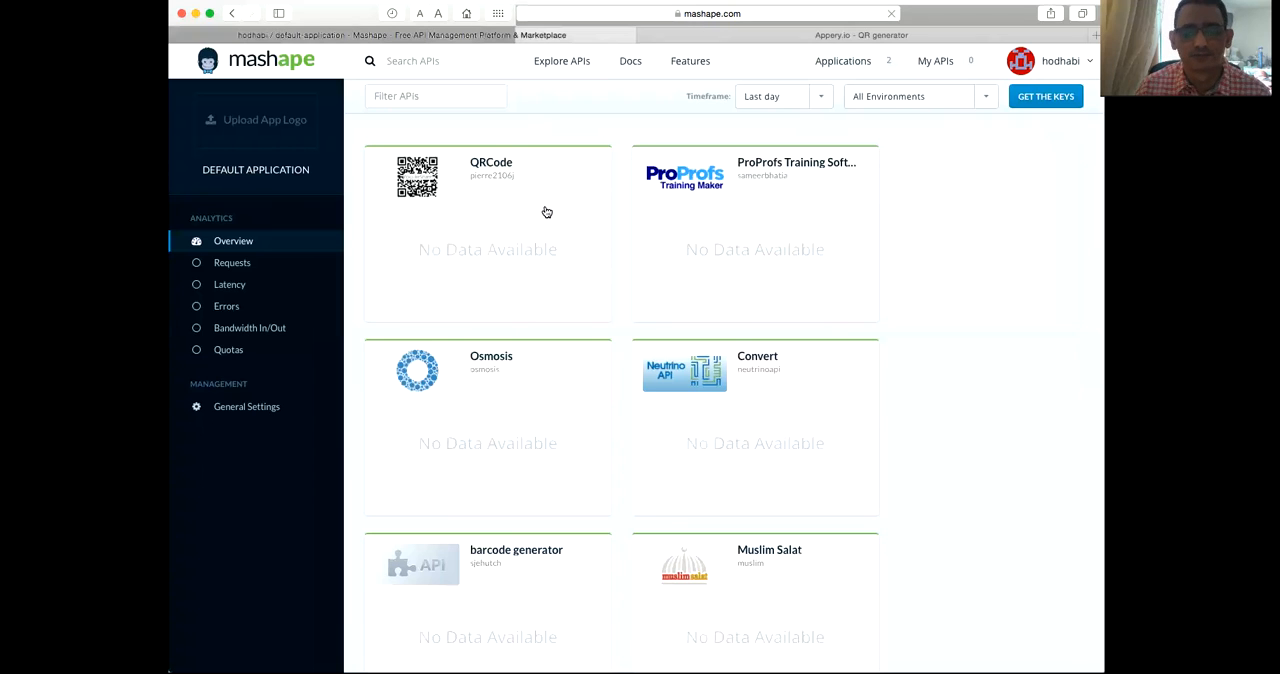
scroll(down, 3)
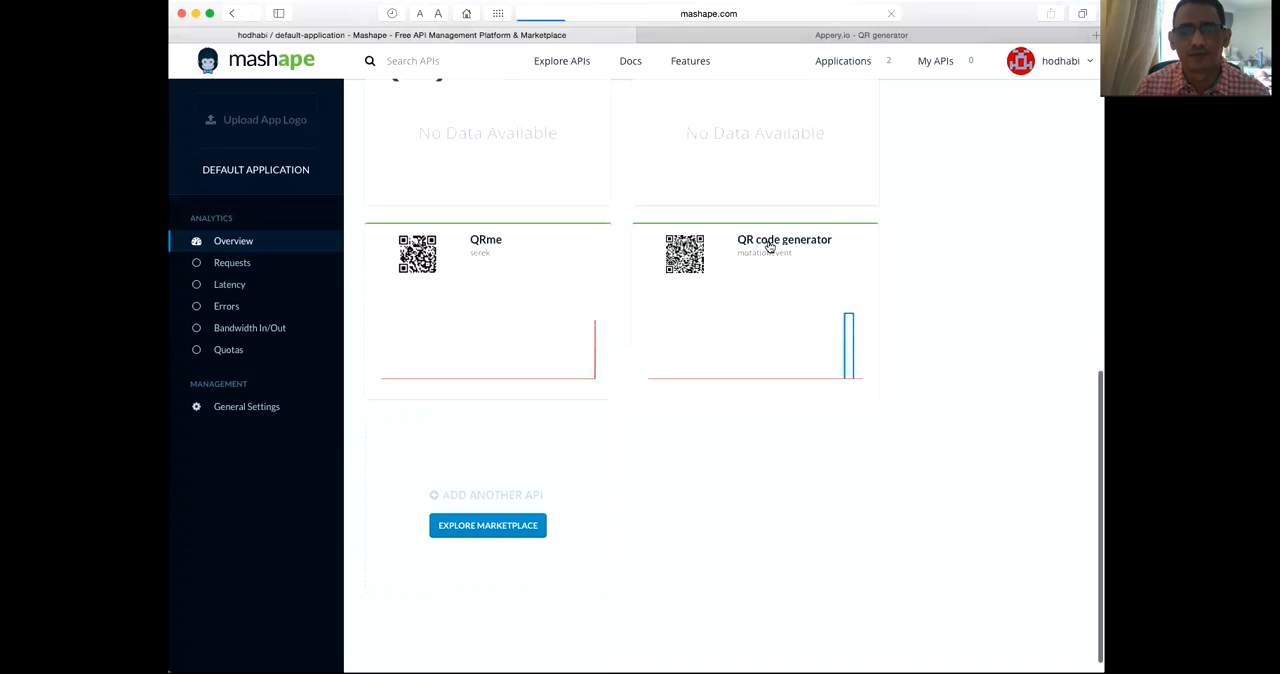
click(784, 239)
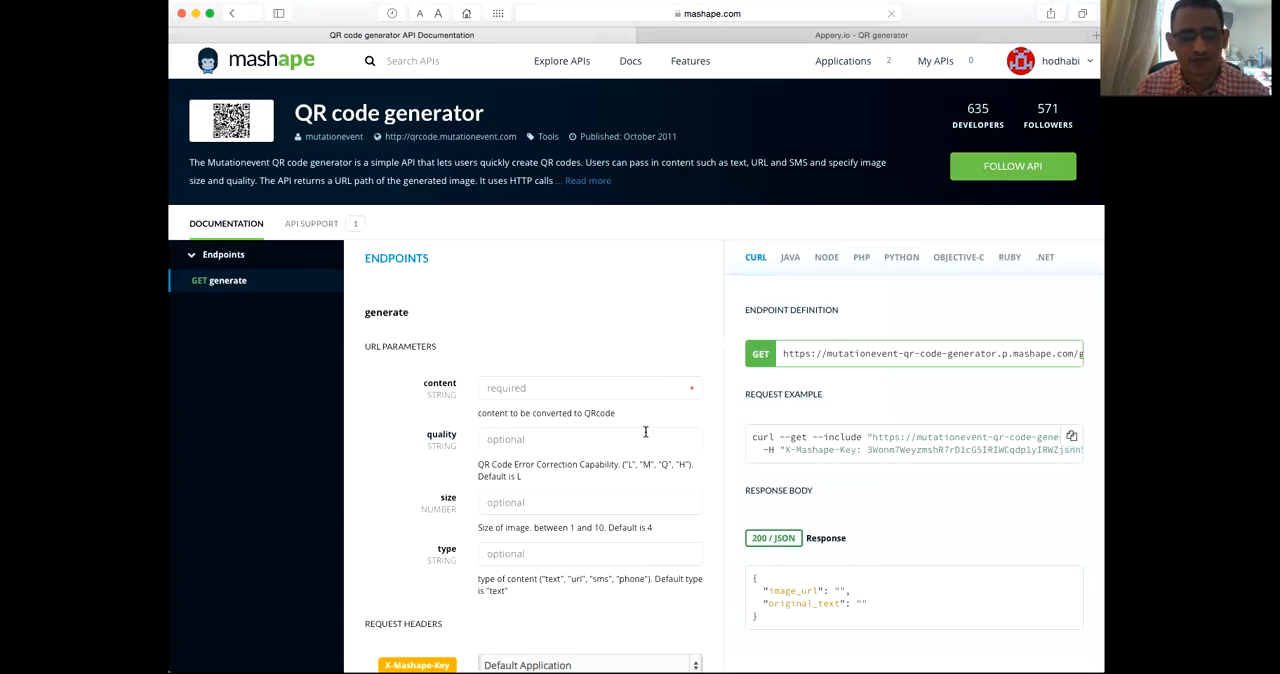
scroll(down, 3)
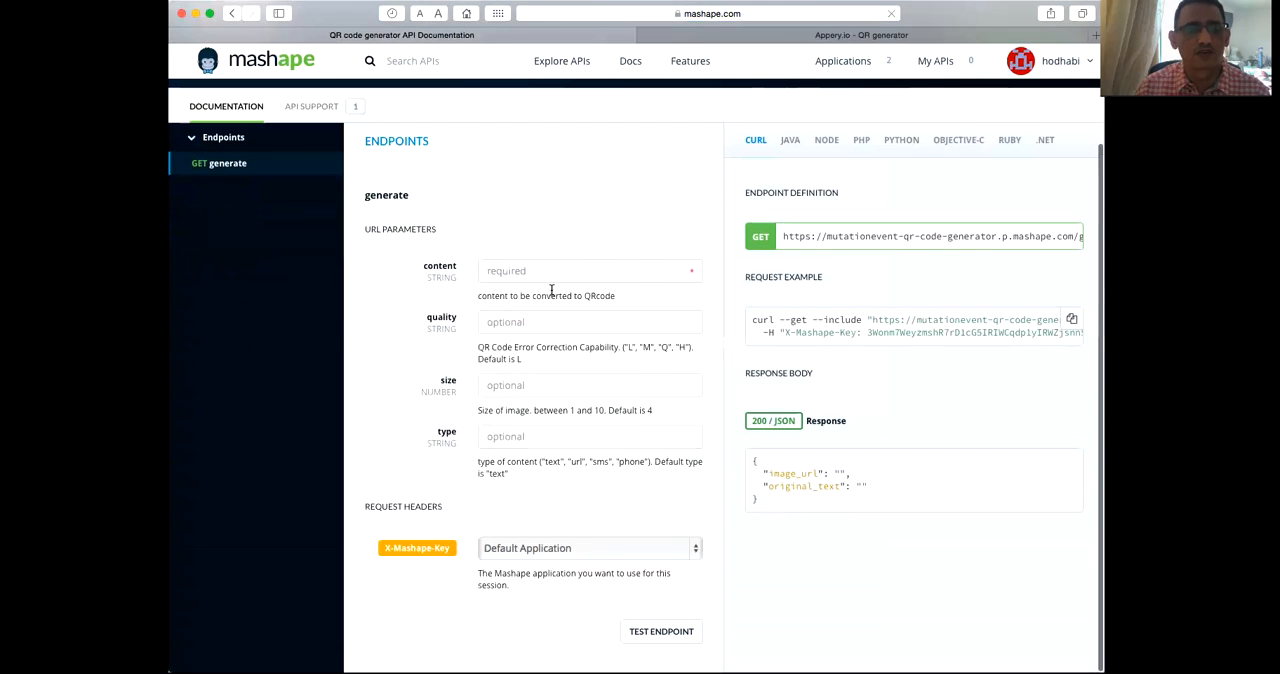
click(588, 271)
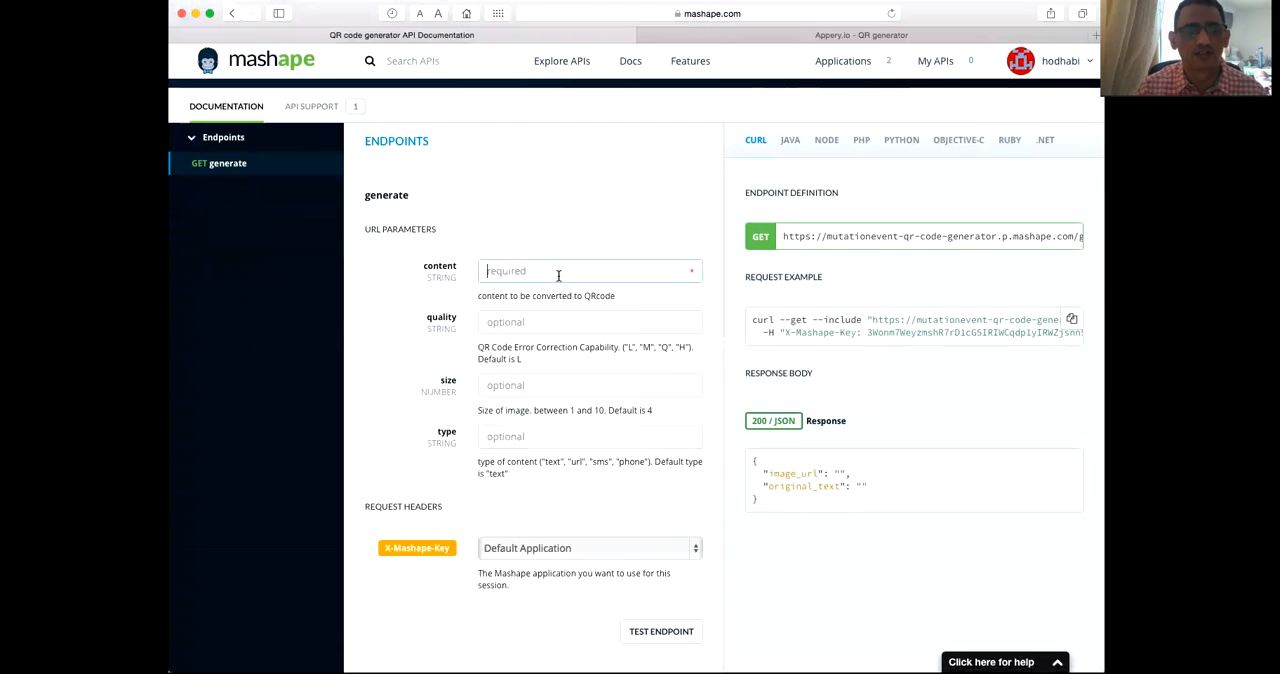
text(He)
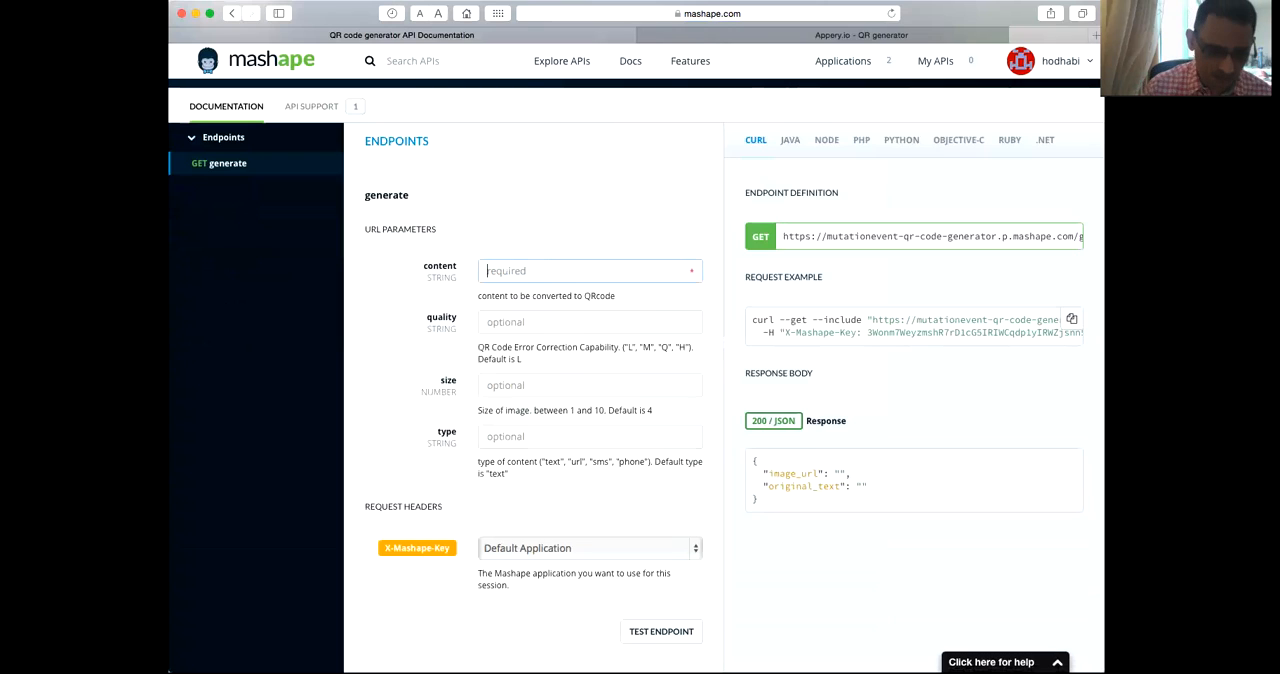
text(http://)
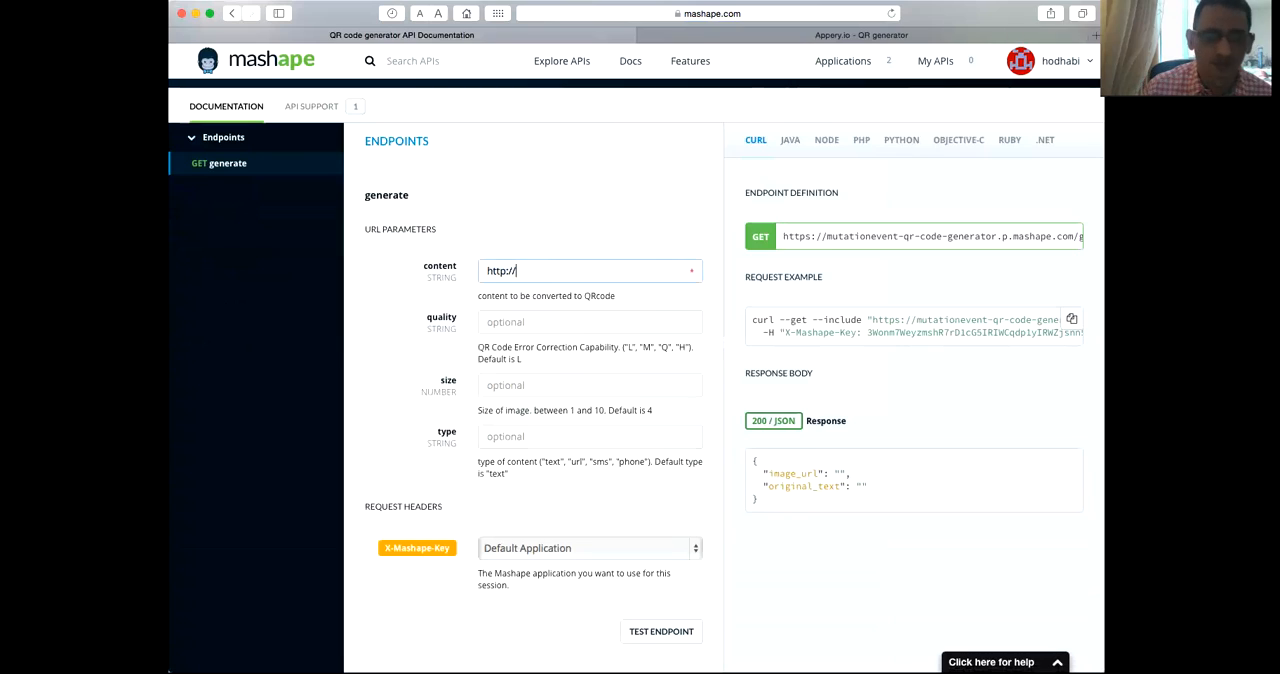
text(www.)
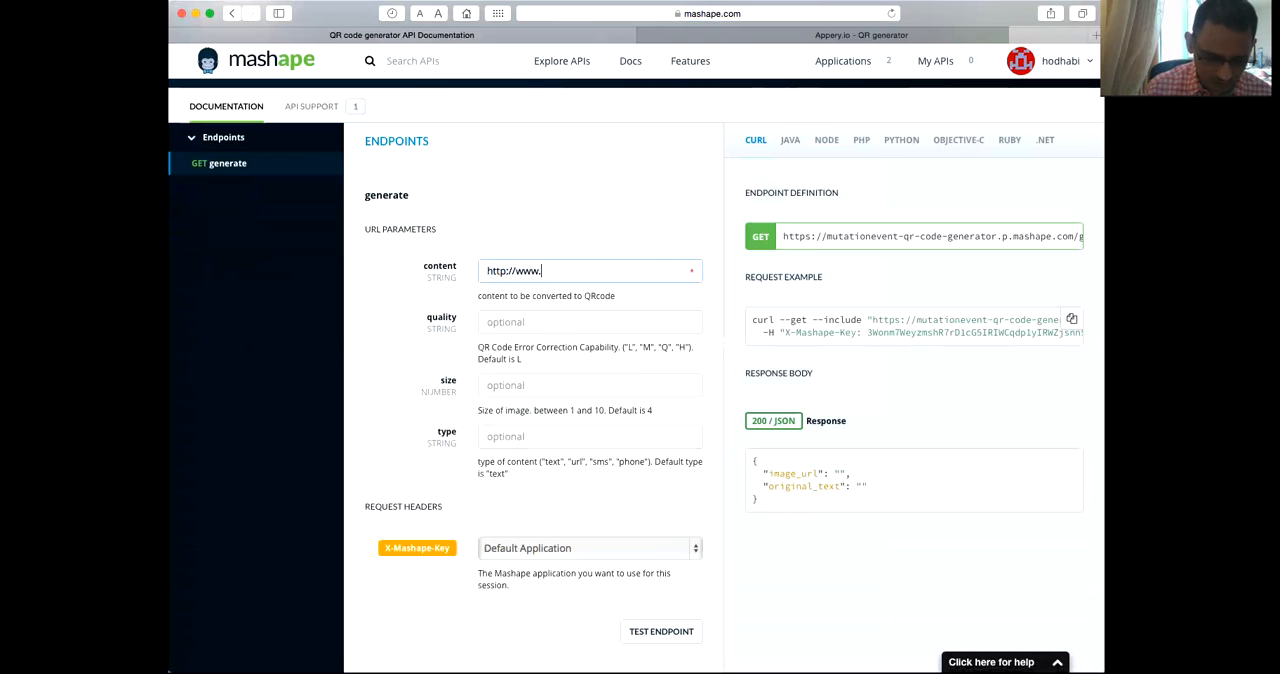
text(cnn.com)
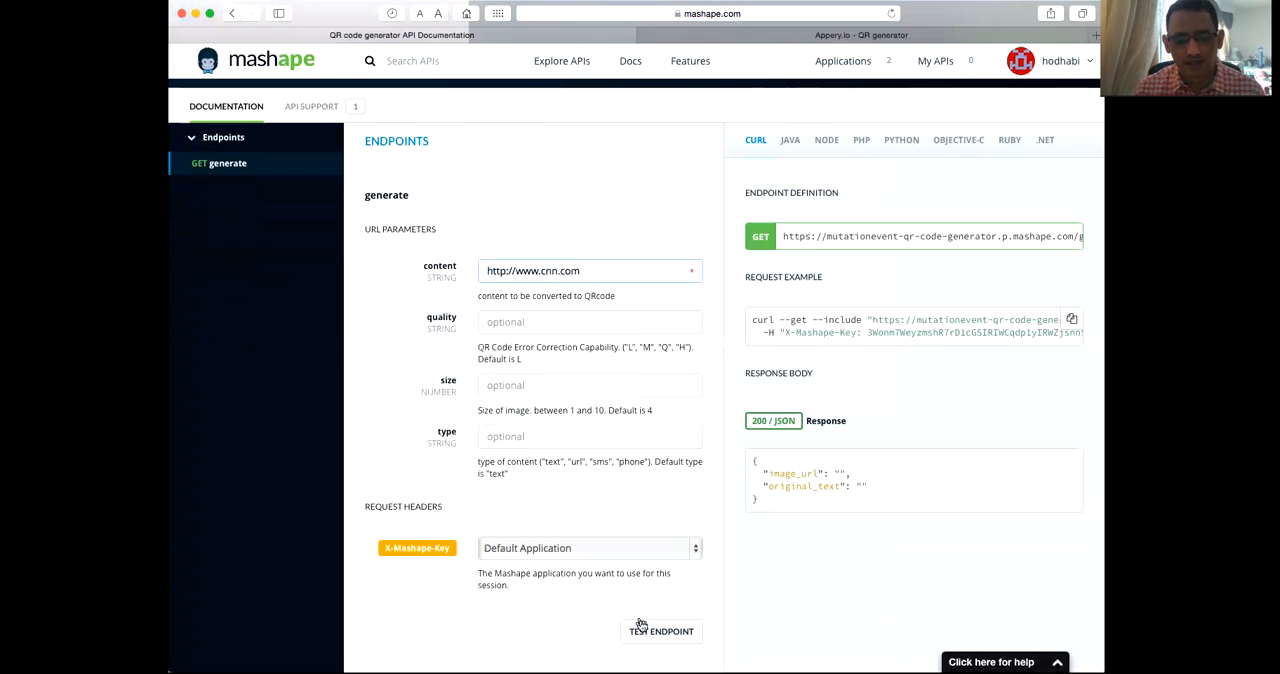
click(661, 631)
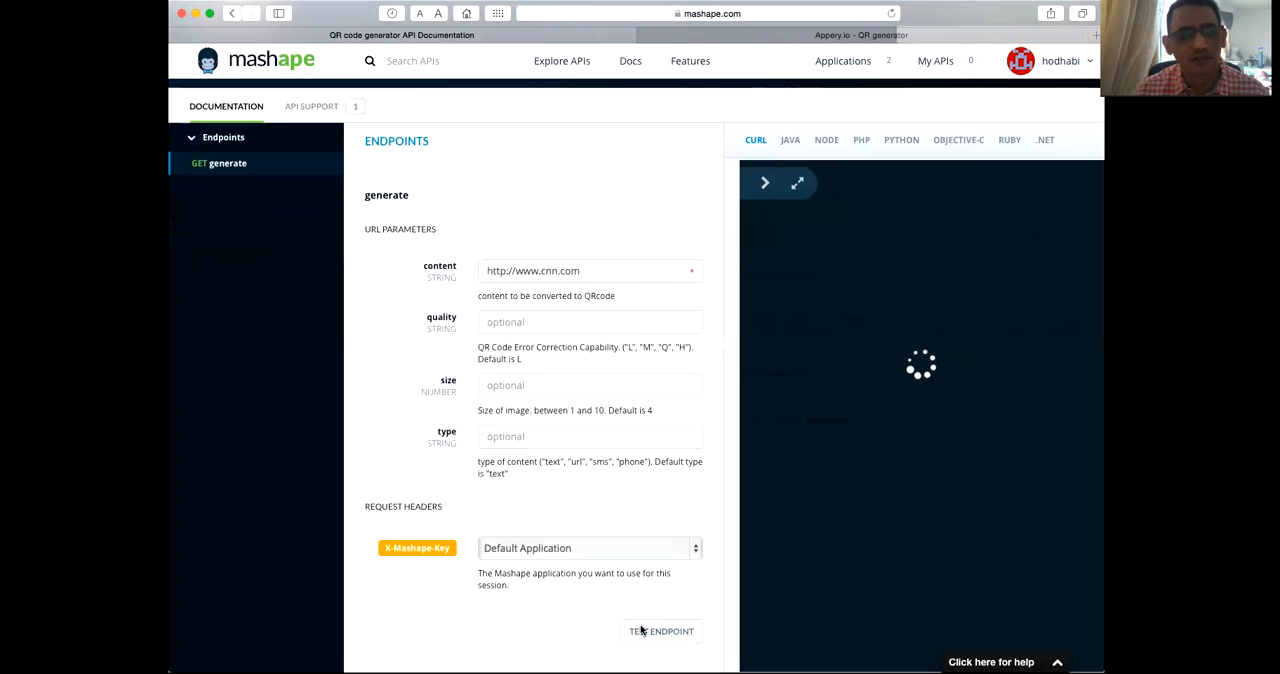
click(661, 631)
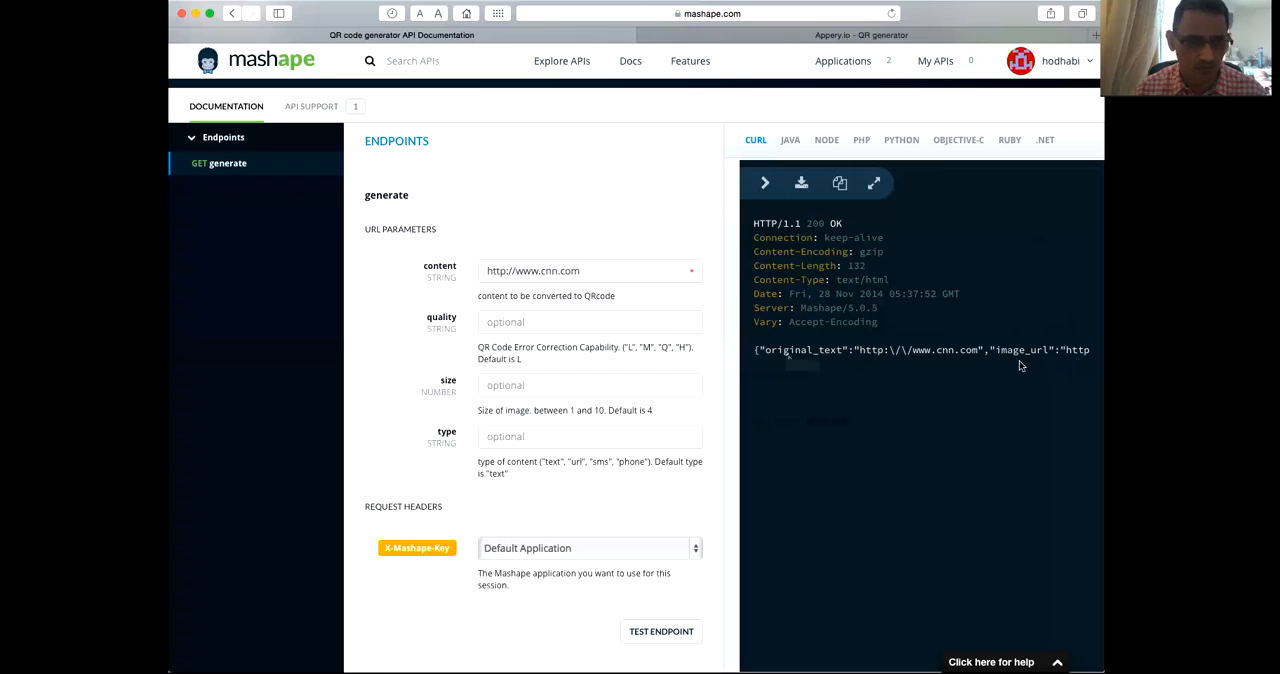
mouse_move(802, 191)
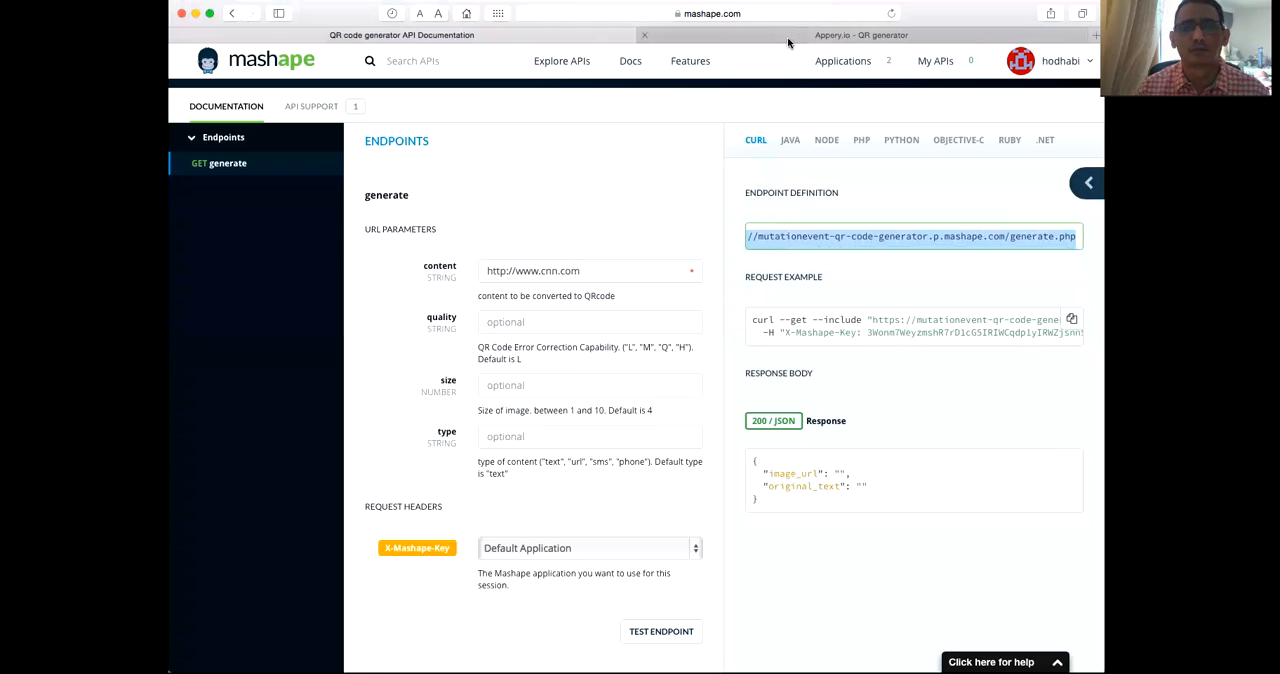
Step: Create a new REST service named QrGenerator in the QR generator project
click(861, 35)
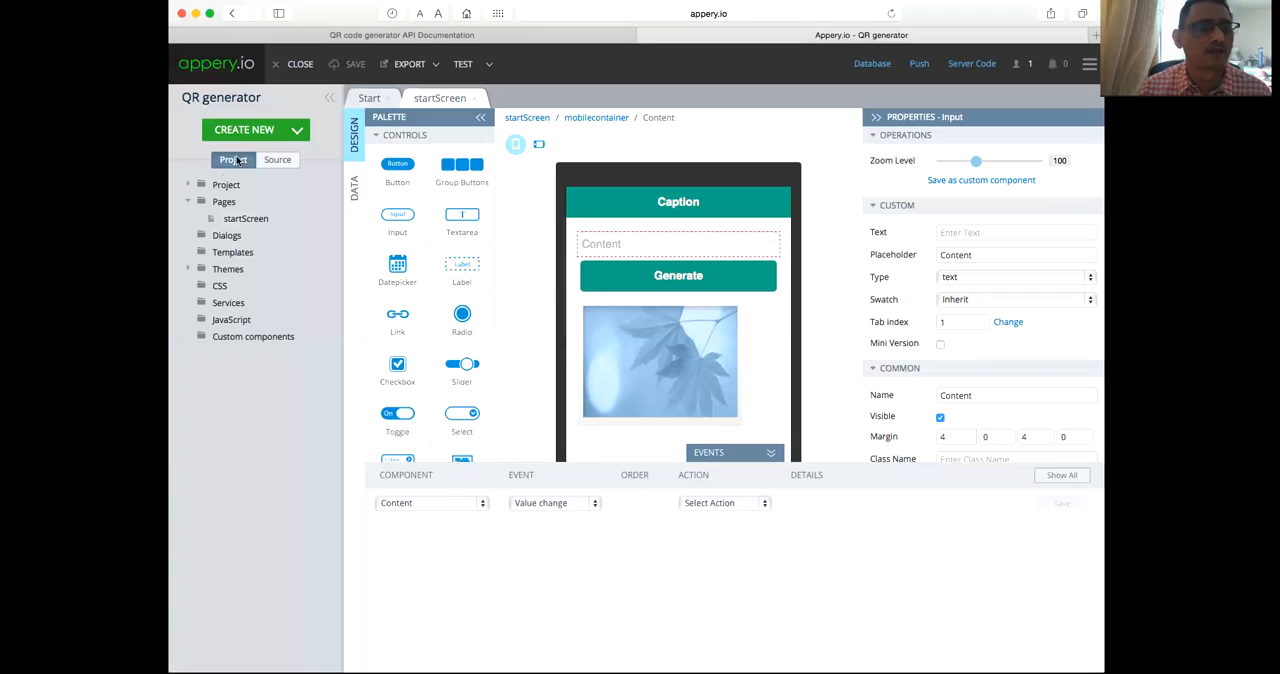
click(256, 129)
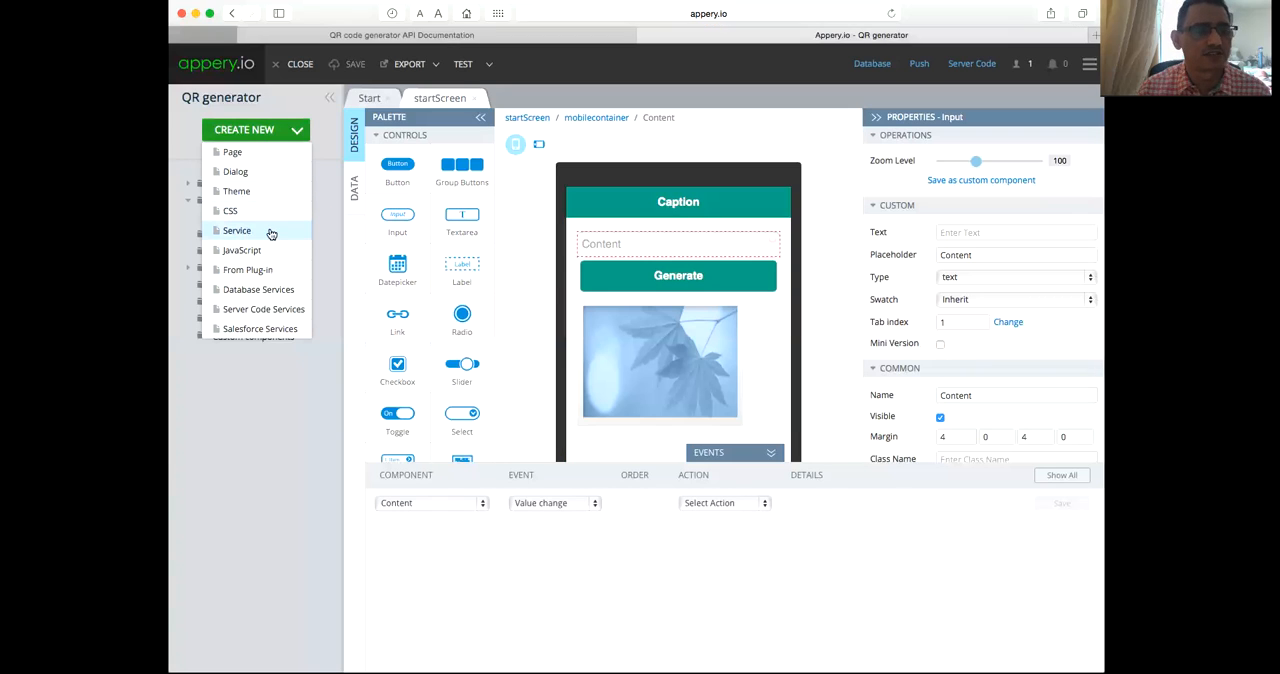
click(237, 230)
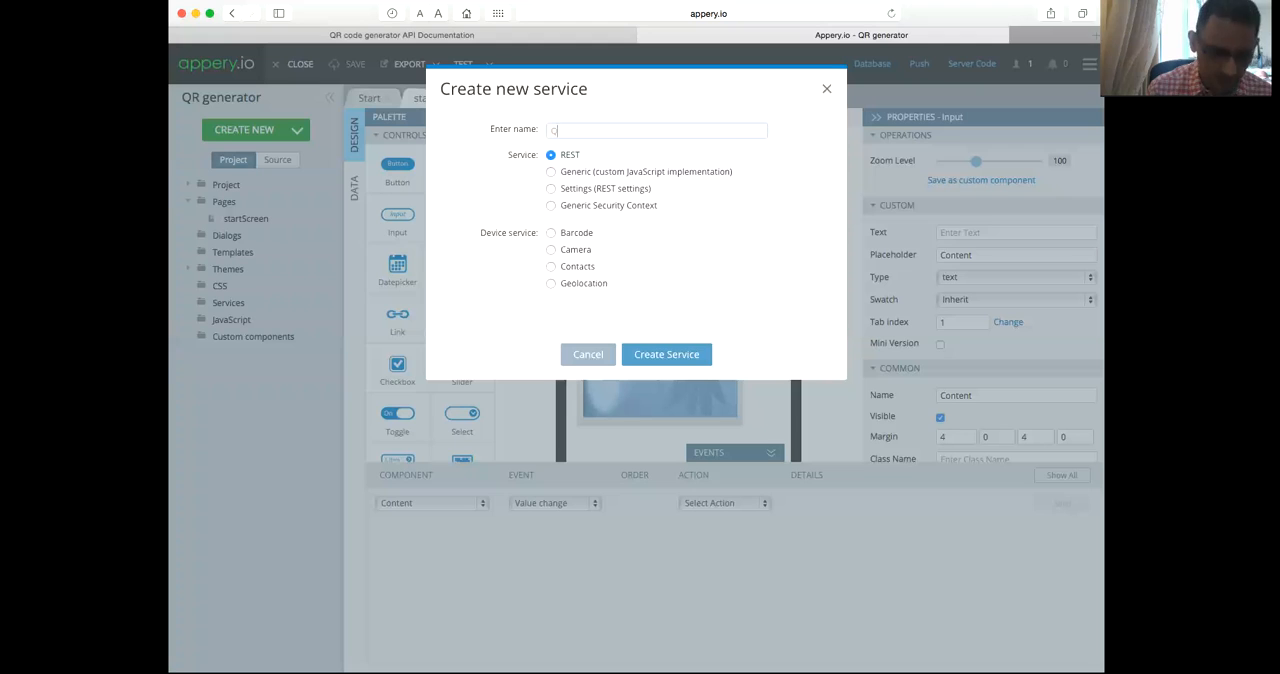
text(QrGenerato)
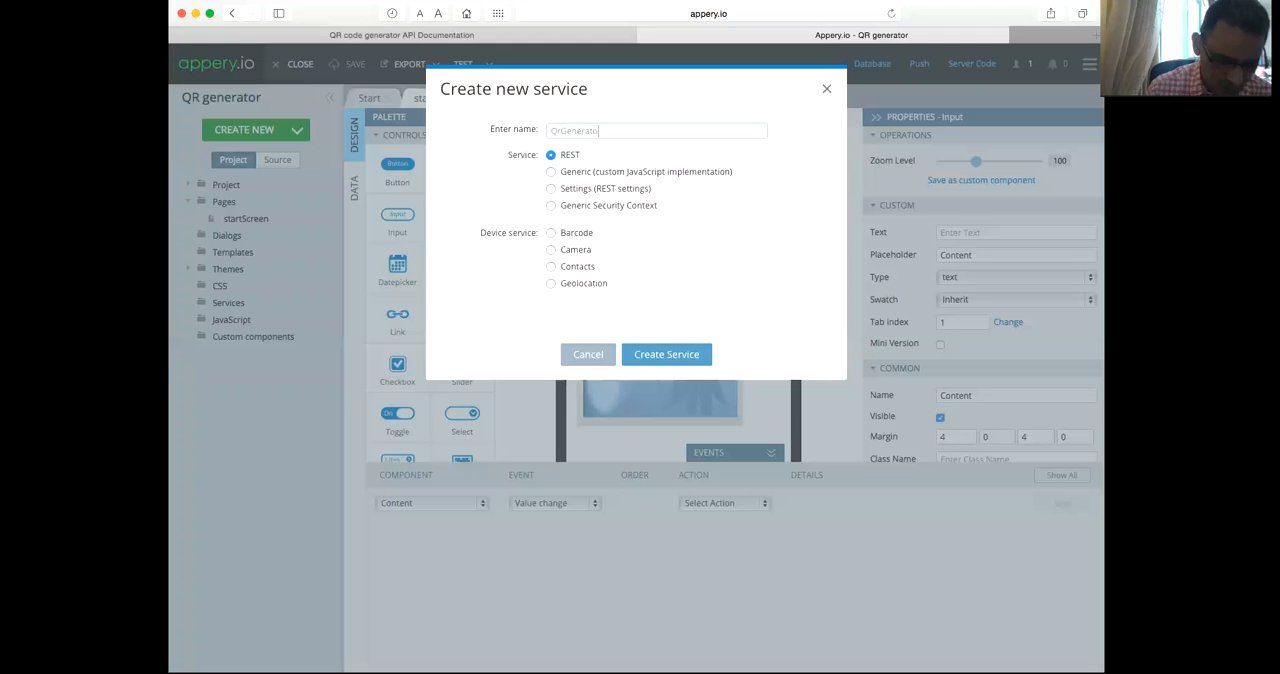
click(666, 354)
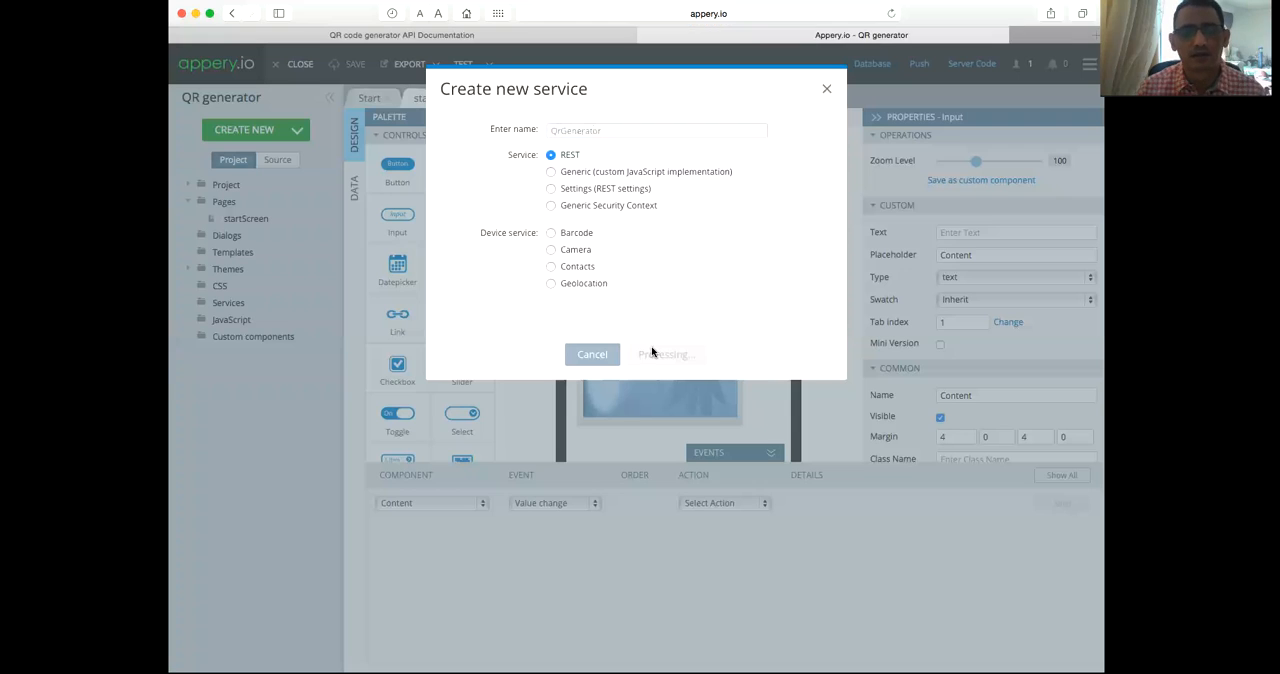
click(664, 354)
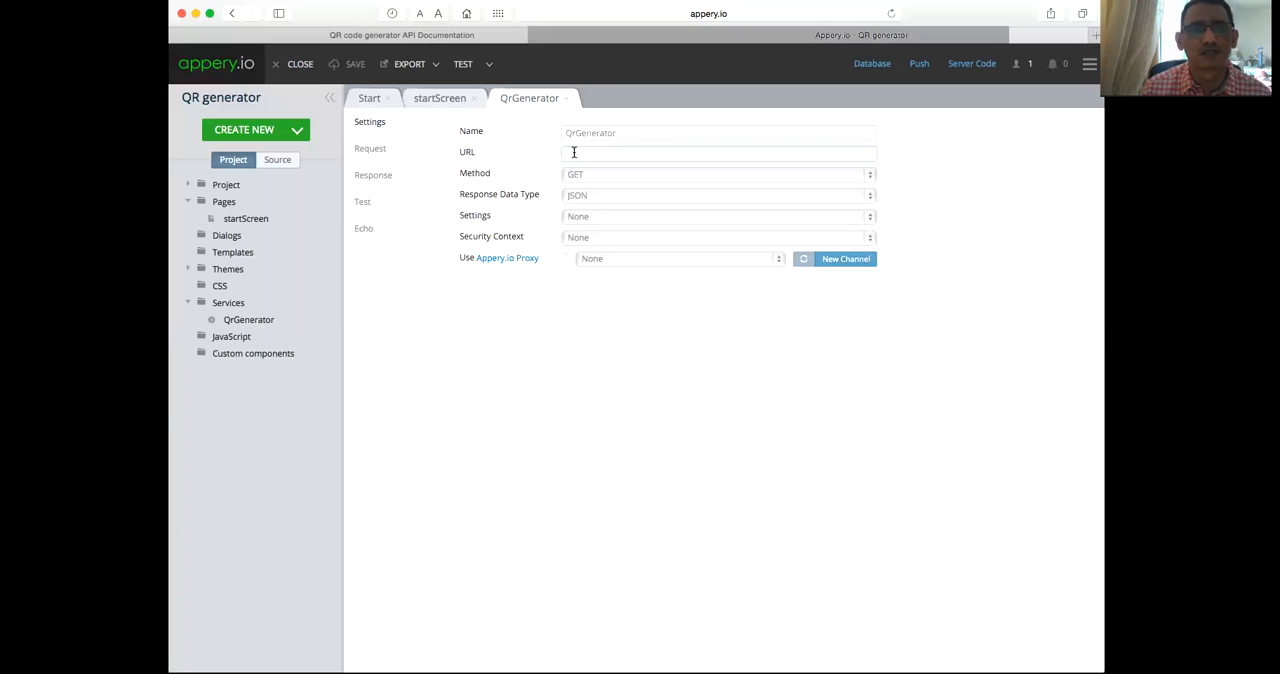
mouse_move(534, 313)
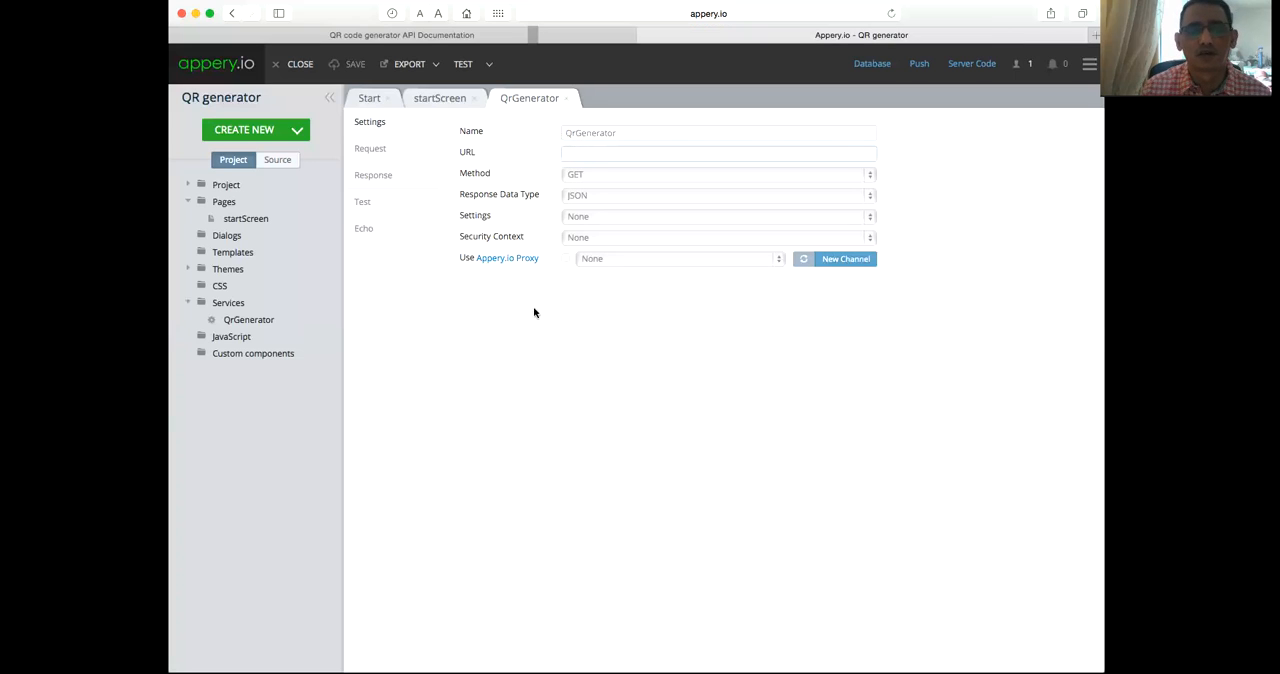
text(https://mutationevent-qr-code-generator.p.mashape.com/generate.php)
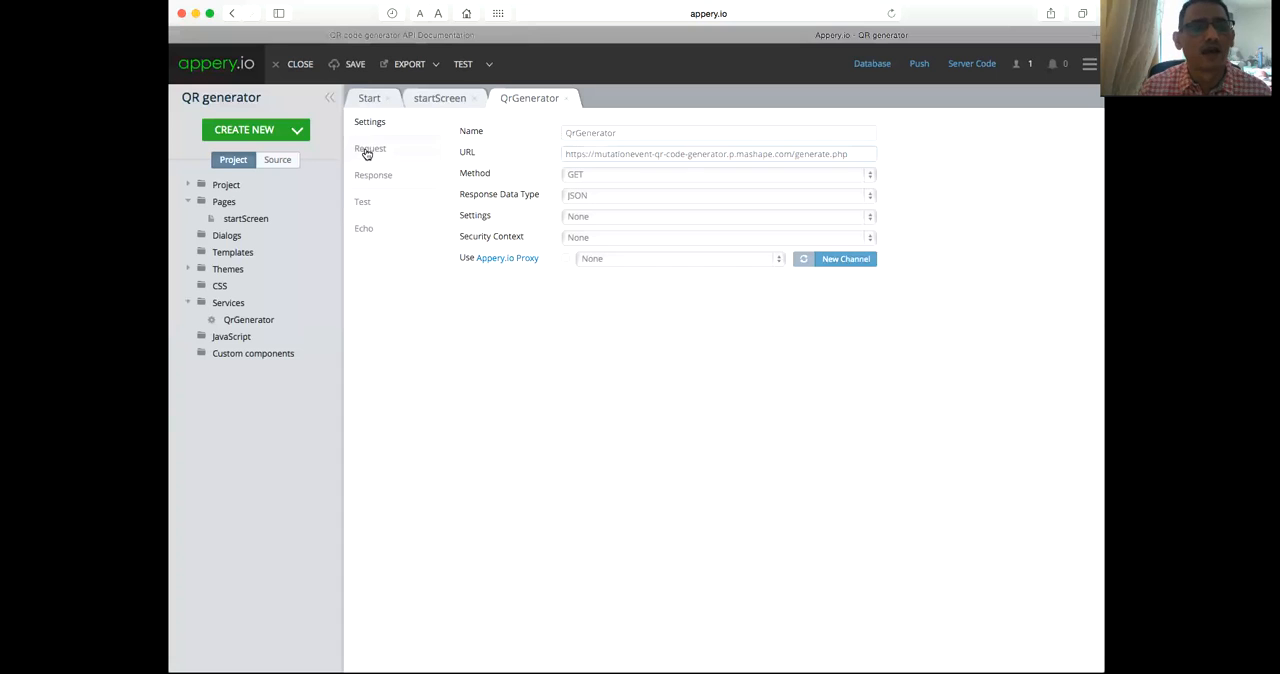
click(370, 148)
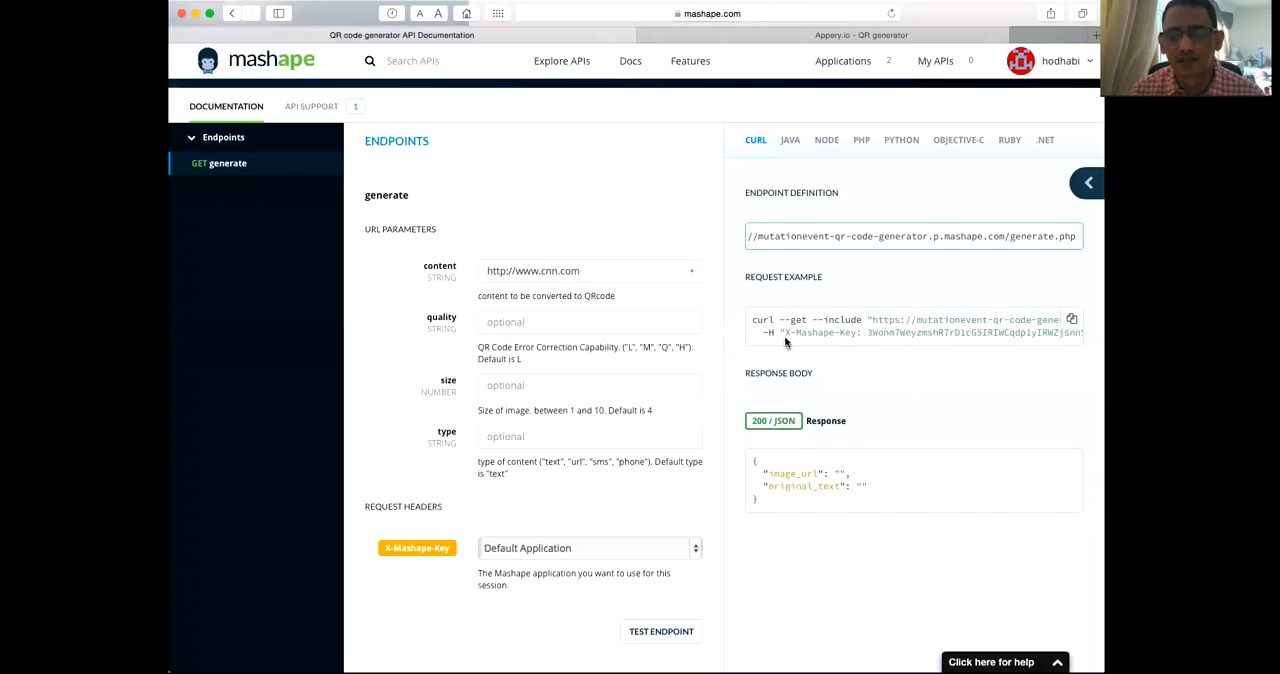
Step: Select the X-Mashape-Key header name in Mashape's cURL request example
double_click(812, 332)
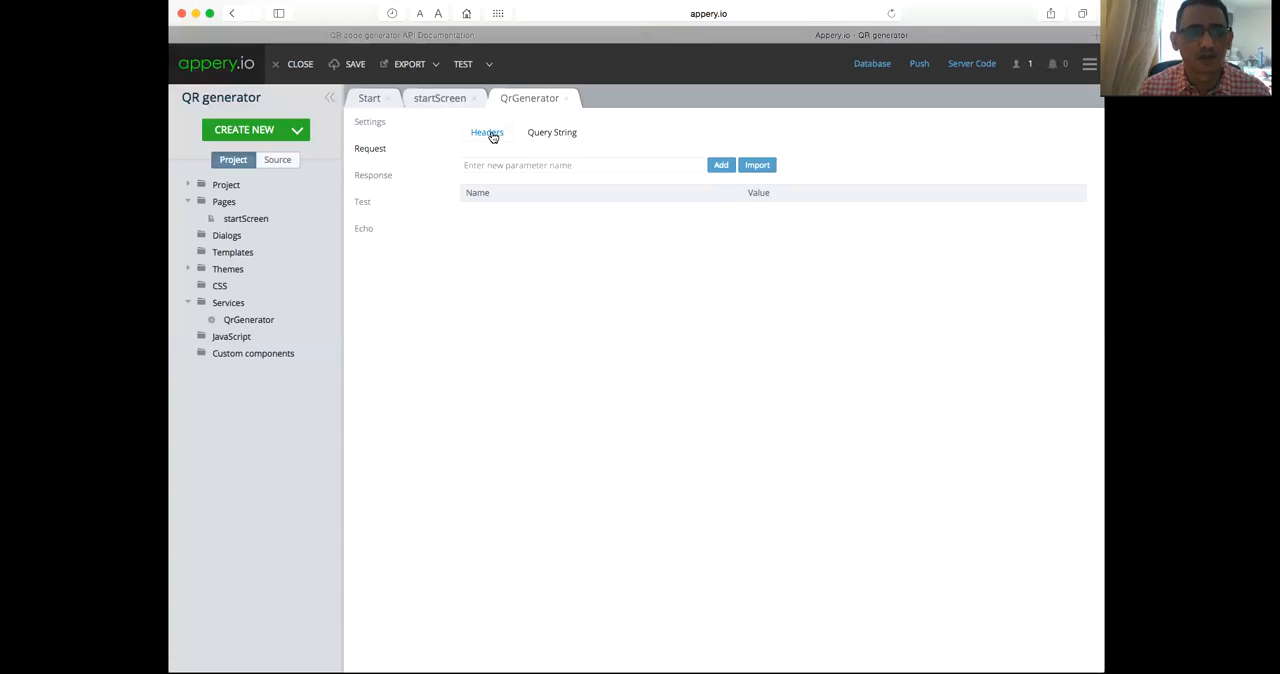
Step: Add a request header named X-Mashape-Key to the QrGenerator service
click(583, 165)
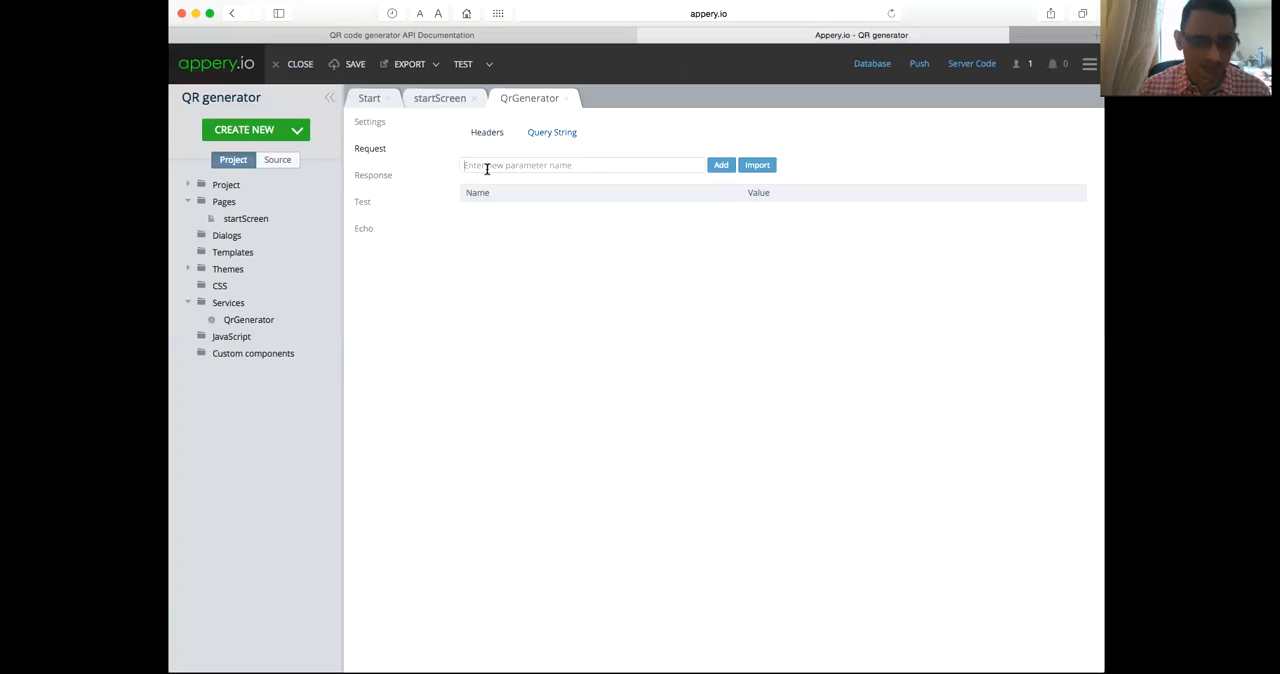
text(X-Mashape-Key)
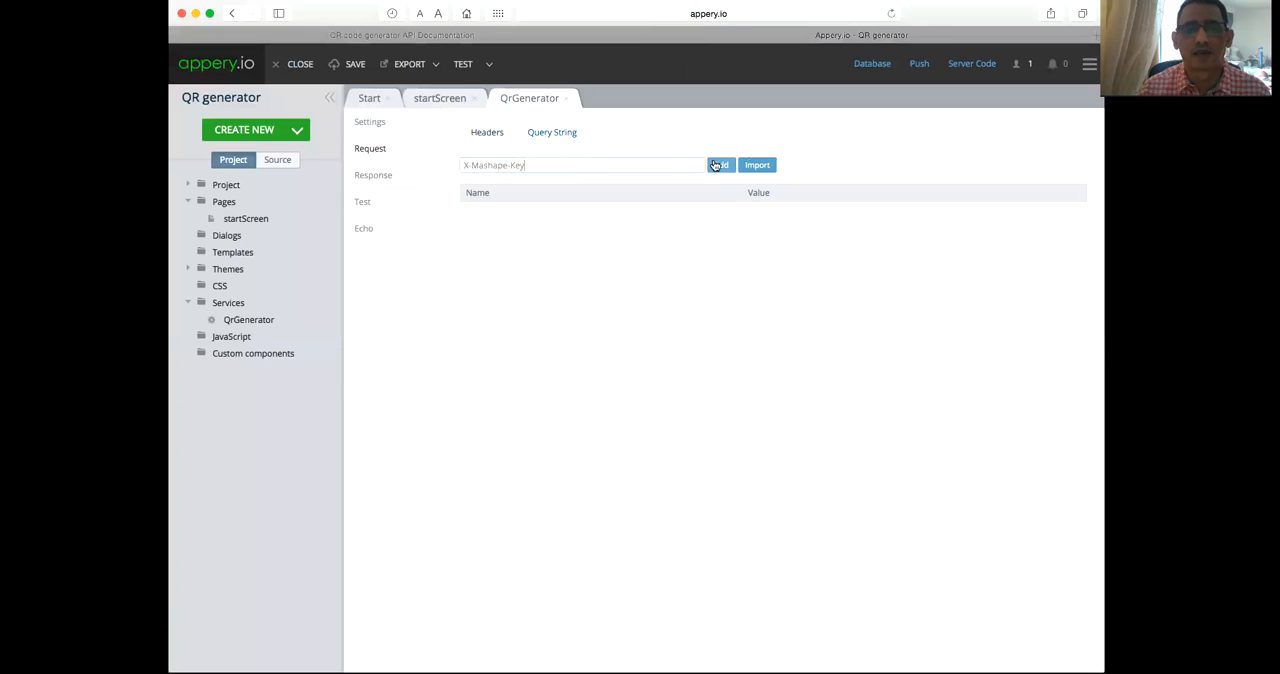
click(720, 165)
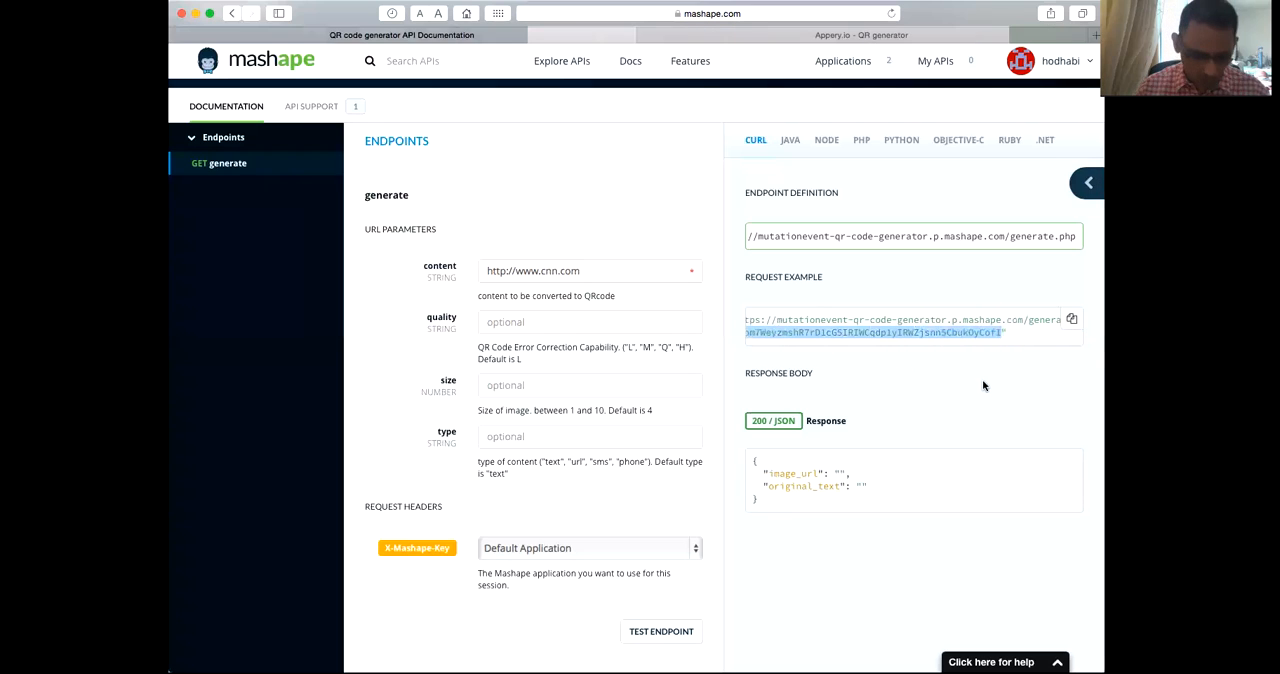
mouse_move(882, 316)
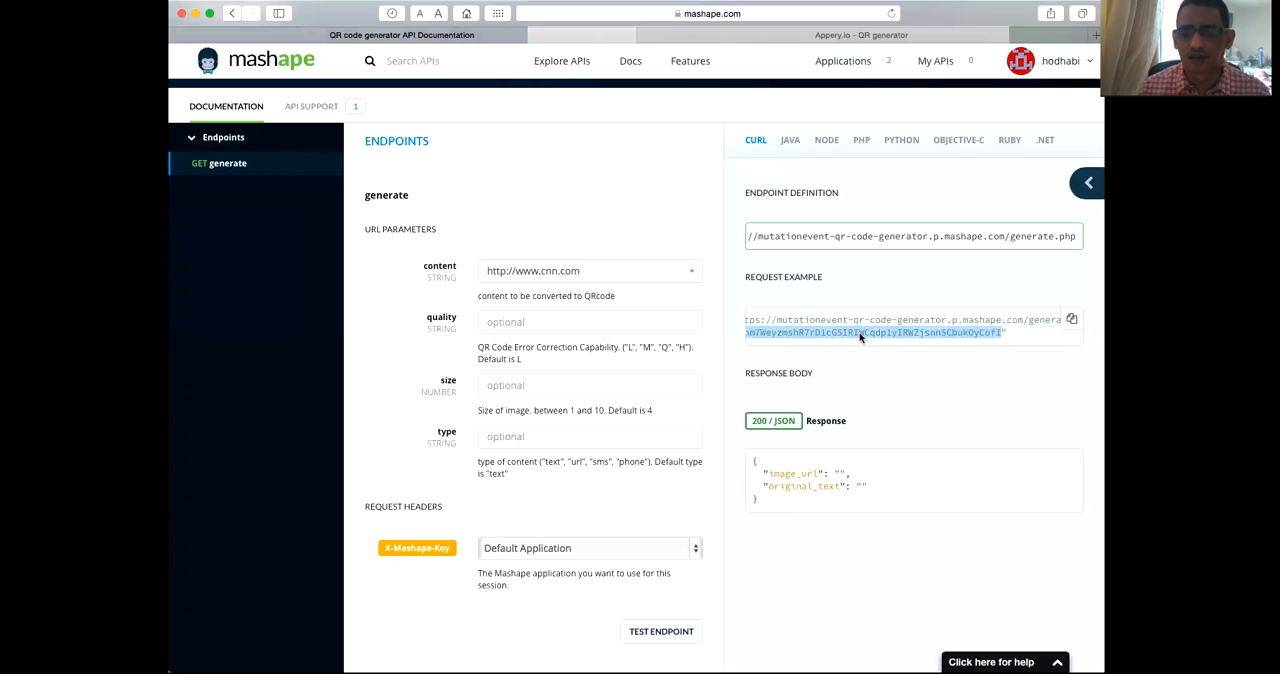
Step: Copy the API key from Mashape's request example and return to the Appery.io project
right_click(880, 332)
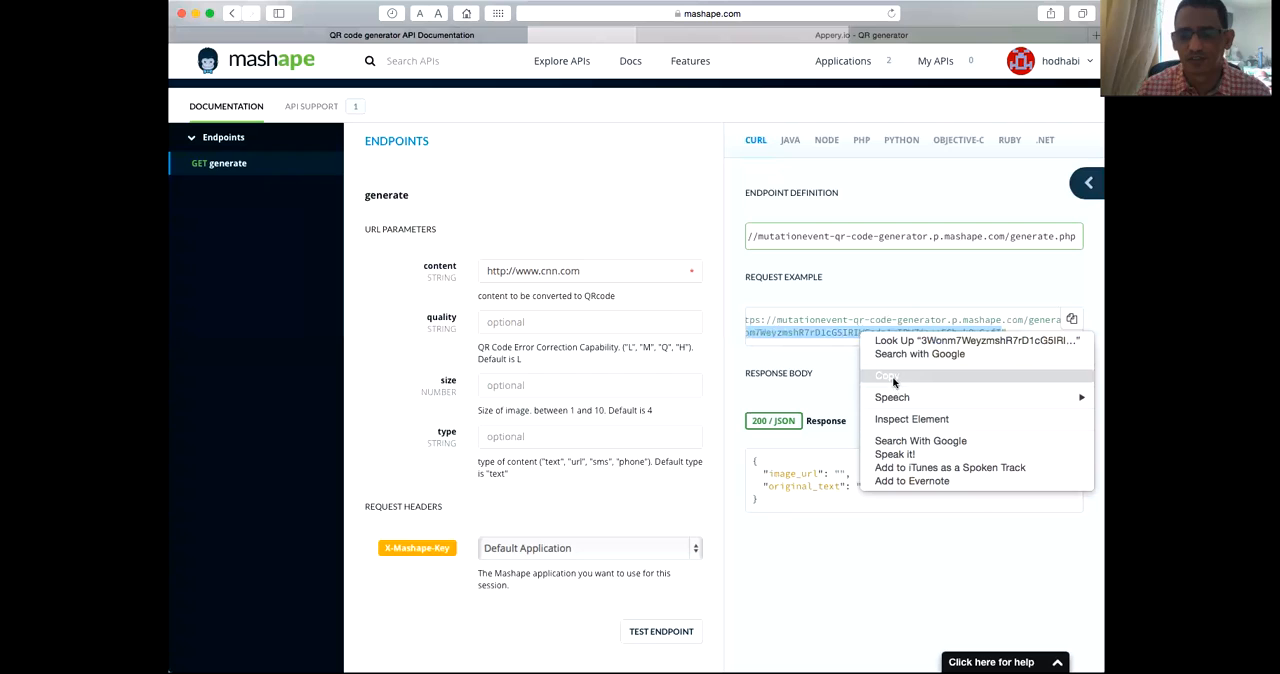
click(887, 375)
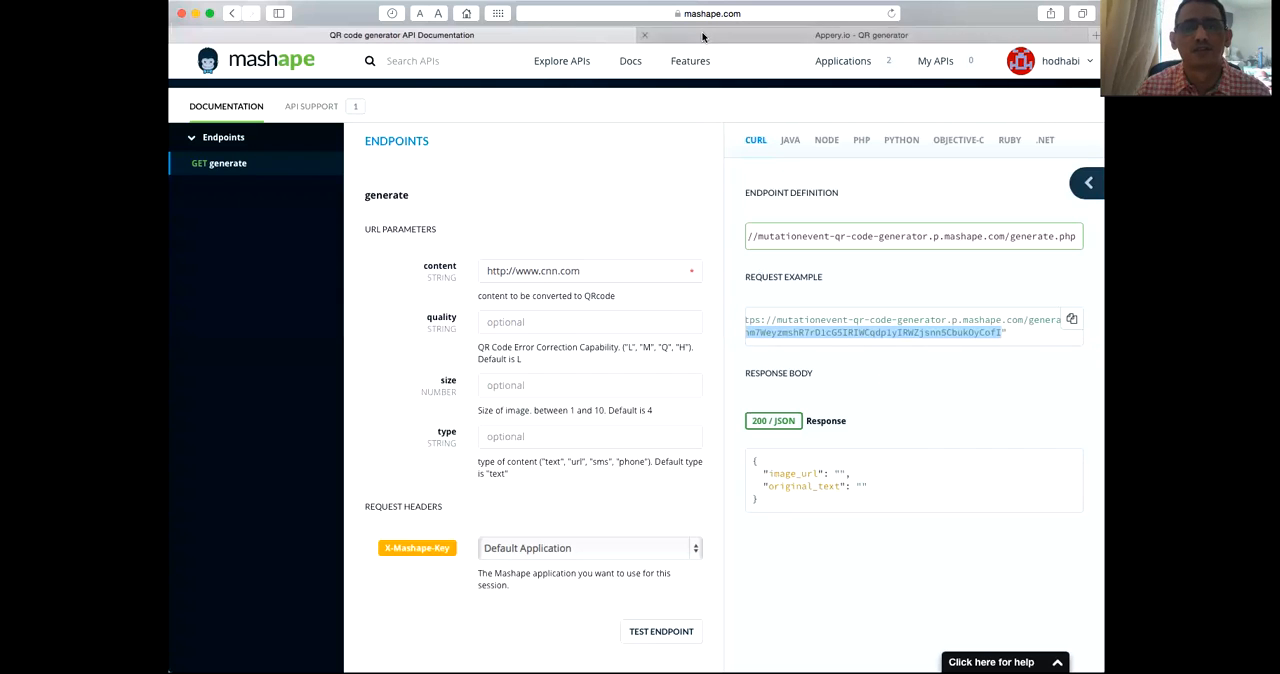
click(861, 35)
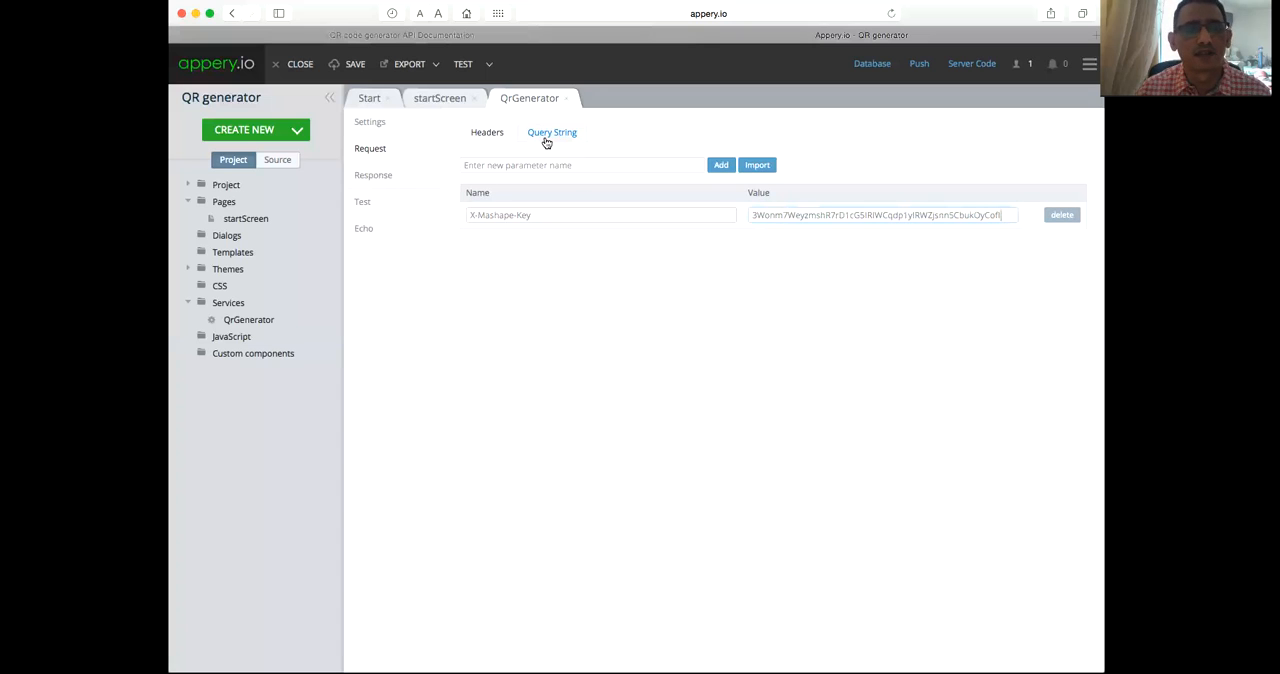
Step: Show the QrGenerator service's query string parameters
click(487, 132)
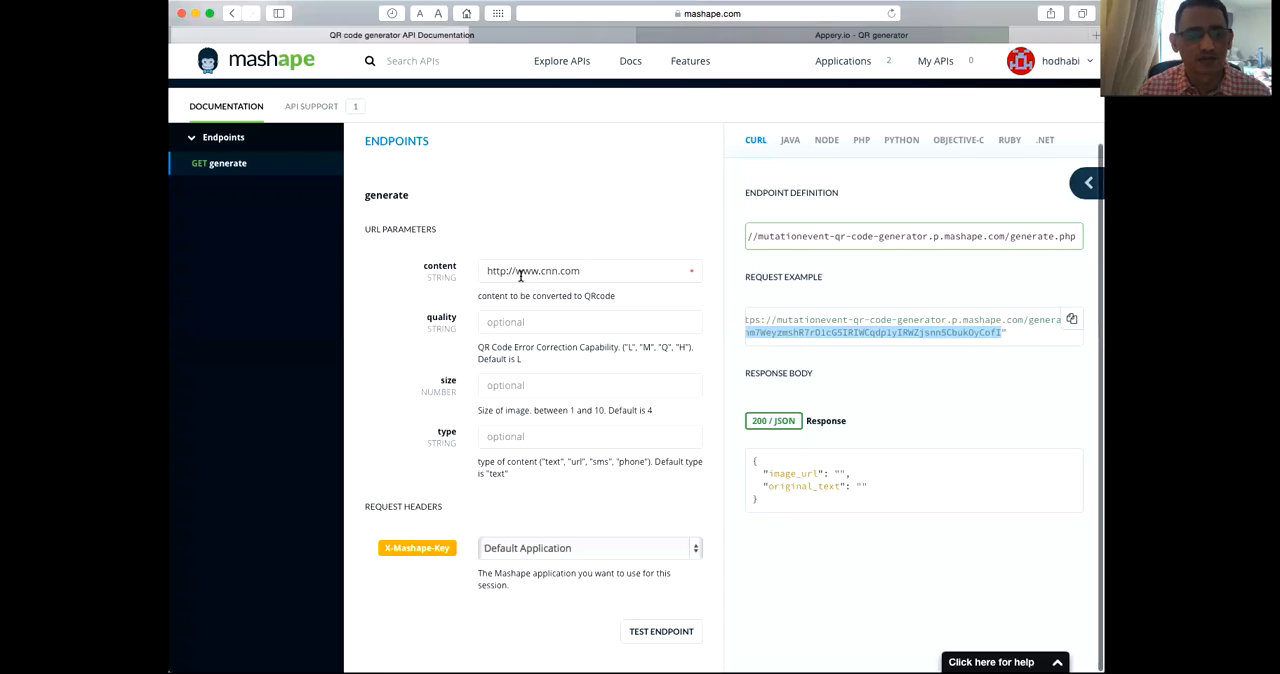
Step: Select the content parameter name in Mashape's docs and return to the Appery.io project
click(589, 271)
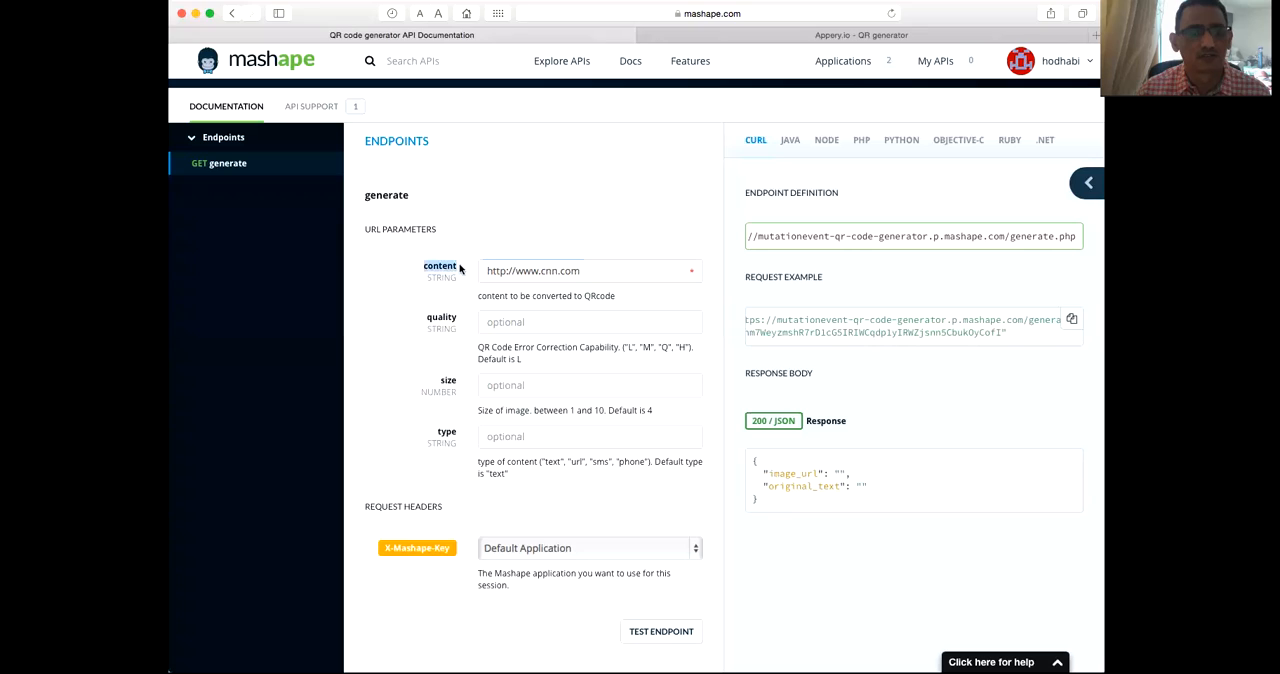
mouse_move(475, 321)
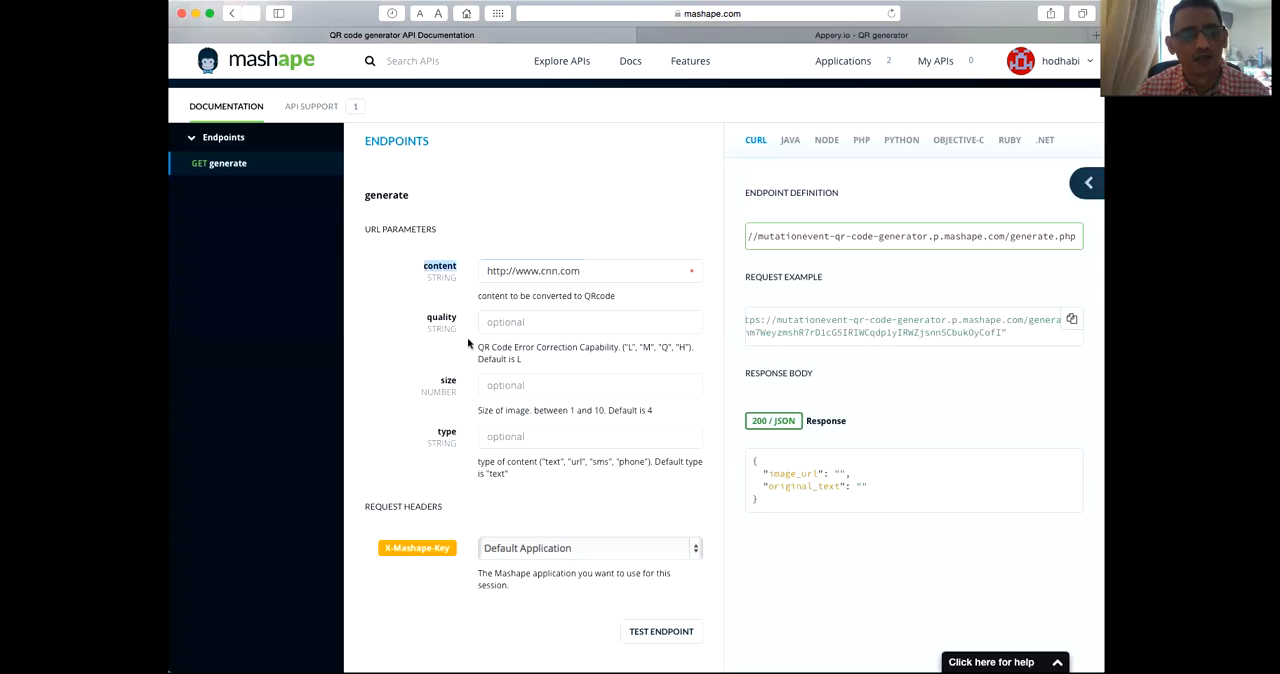
mouse_move(474, 398)
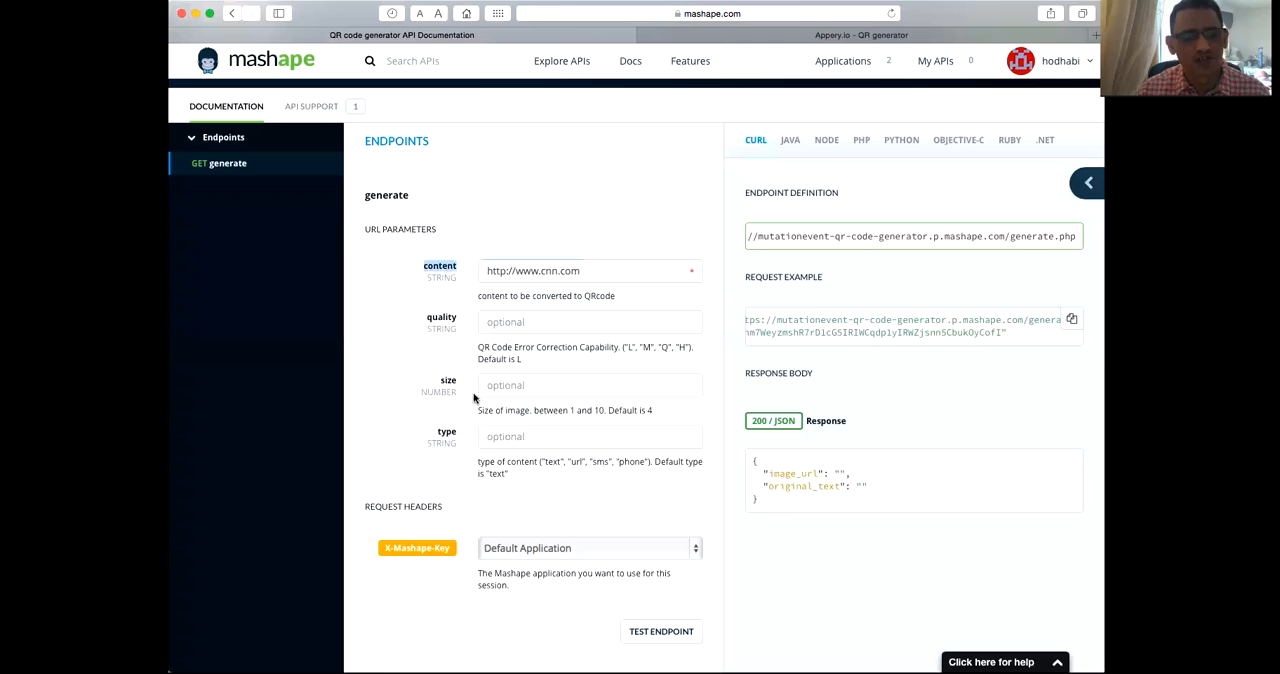
mouse_move(475, 446)
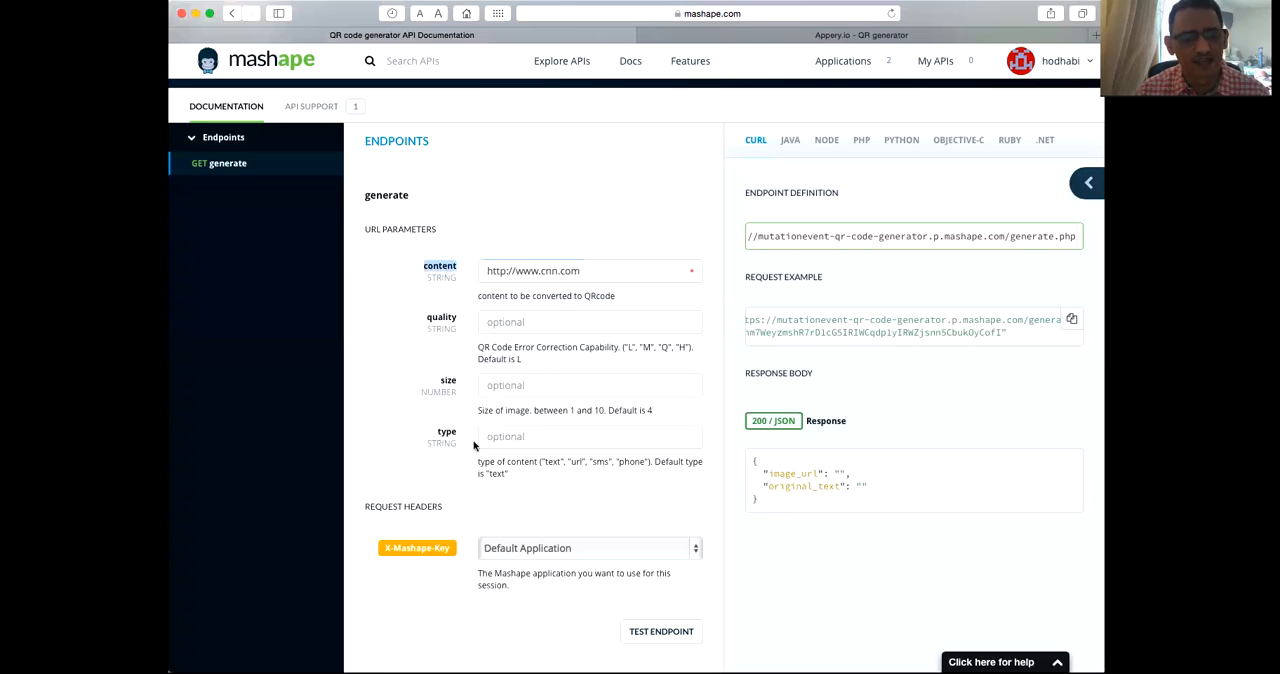
mouse_move(537, 456)
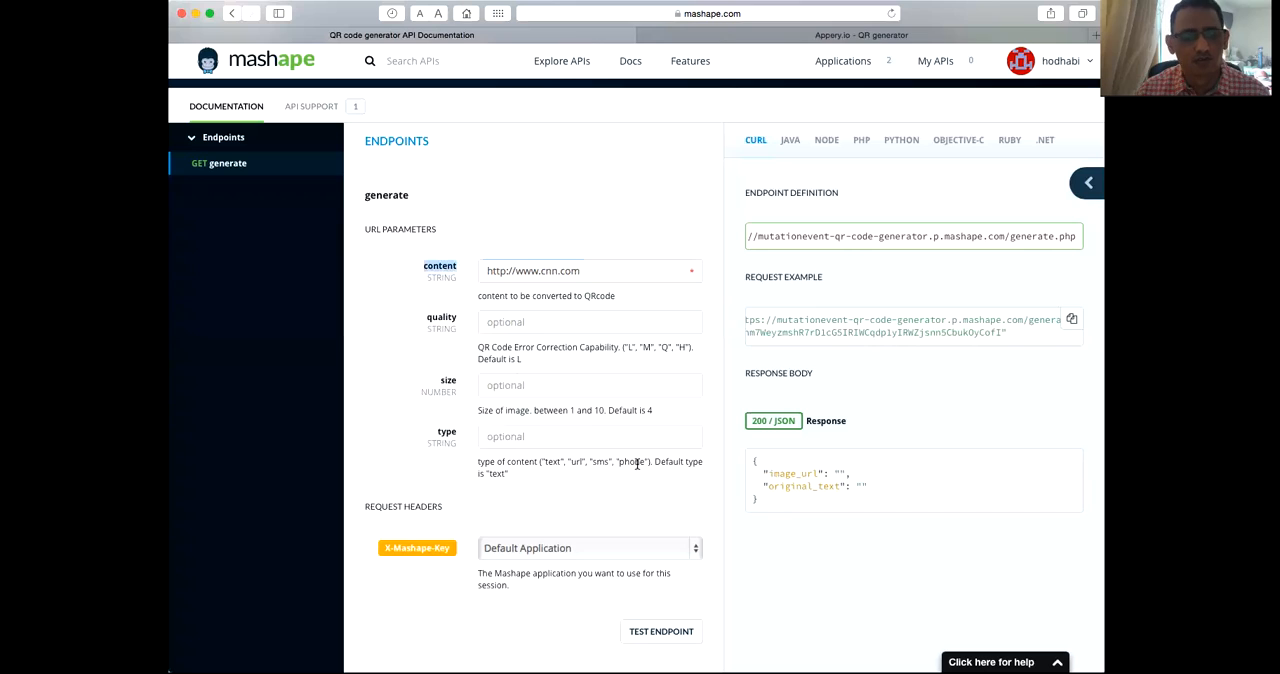
mouse_move(540, 463)
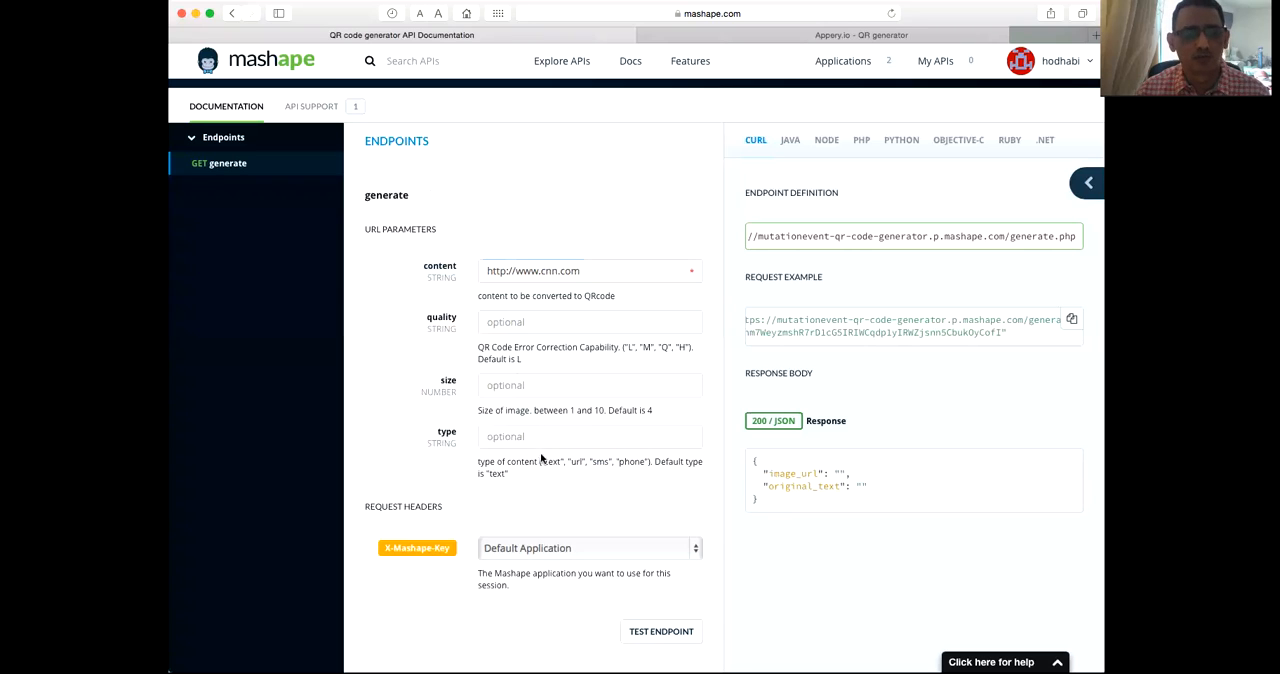
click(862, 35)
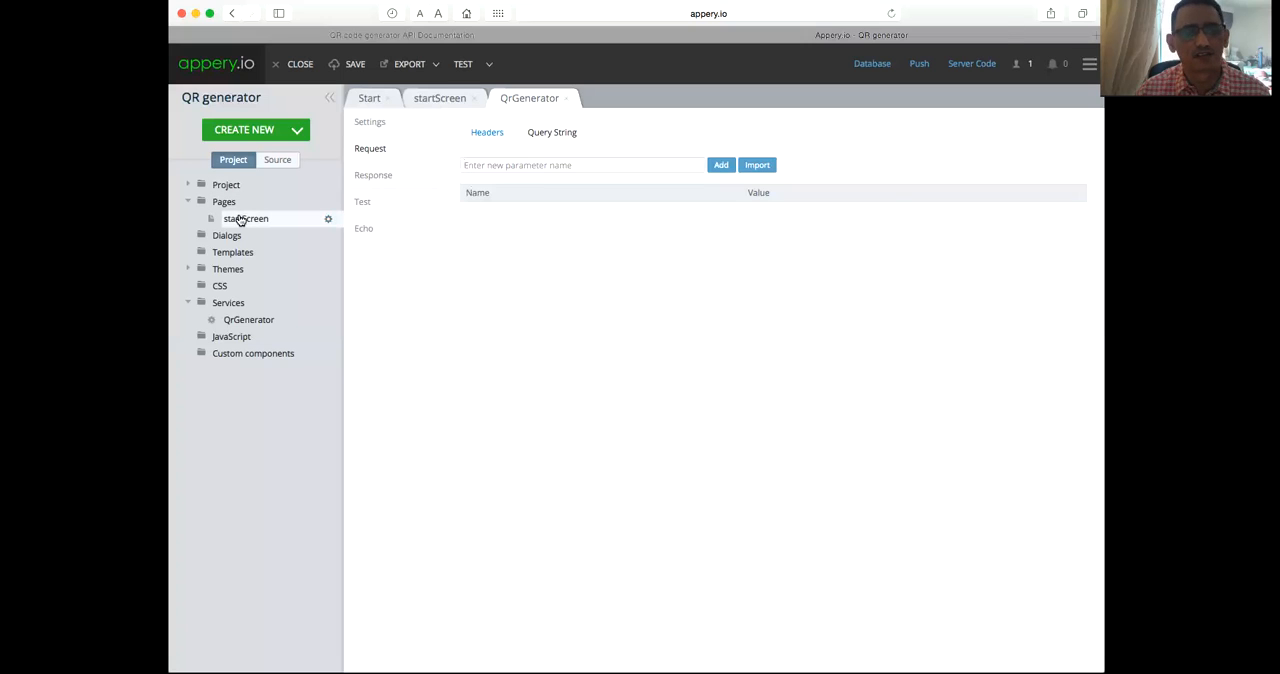
Step: Add the QrGenerator service as a datasource (restservice1) on startScreen's DATA view
click(439, 97)
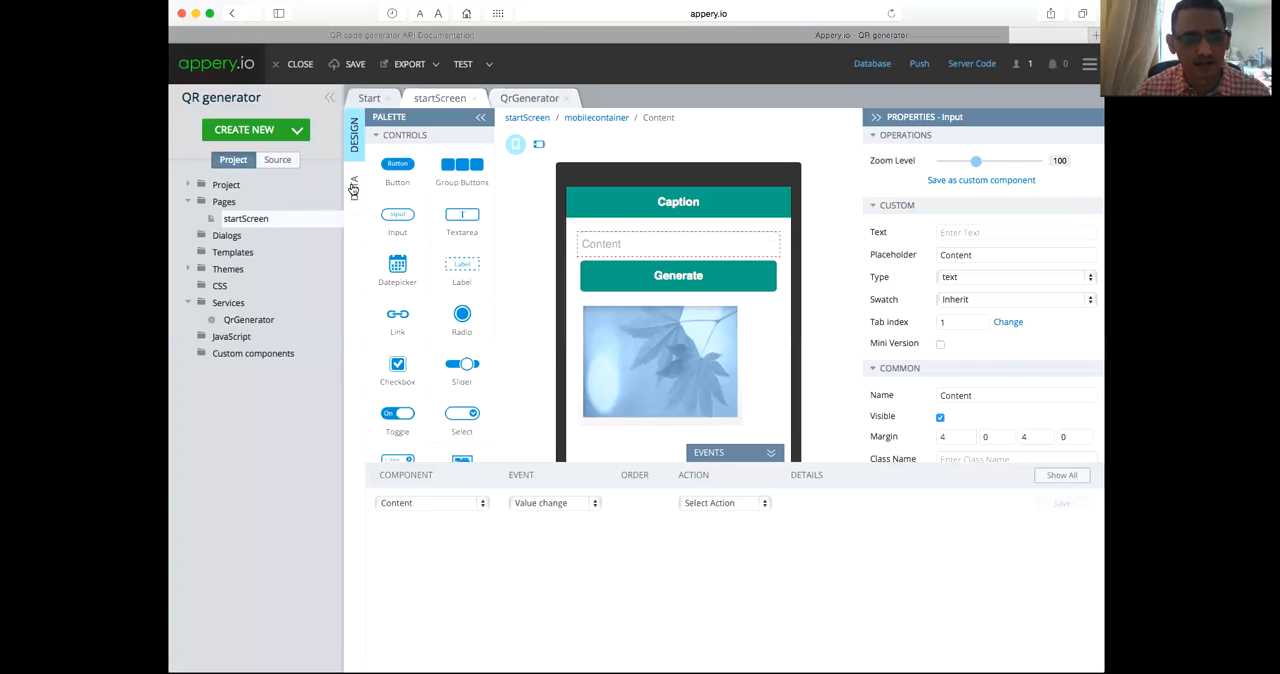
click(353, 185)
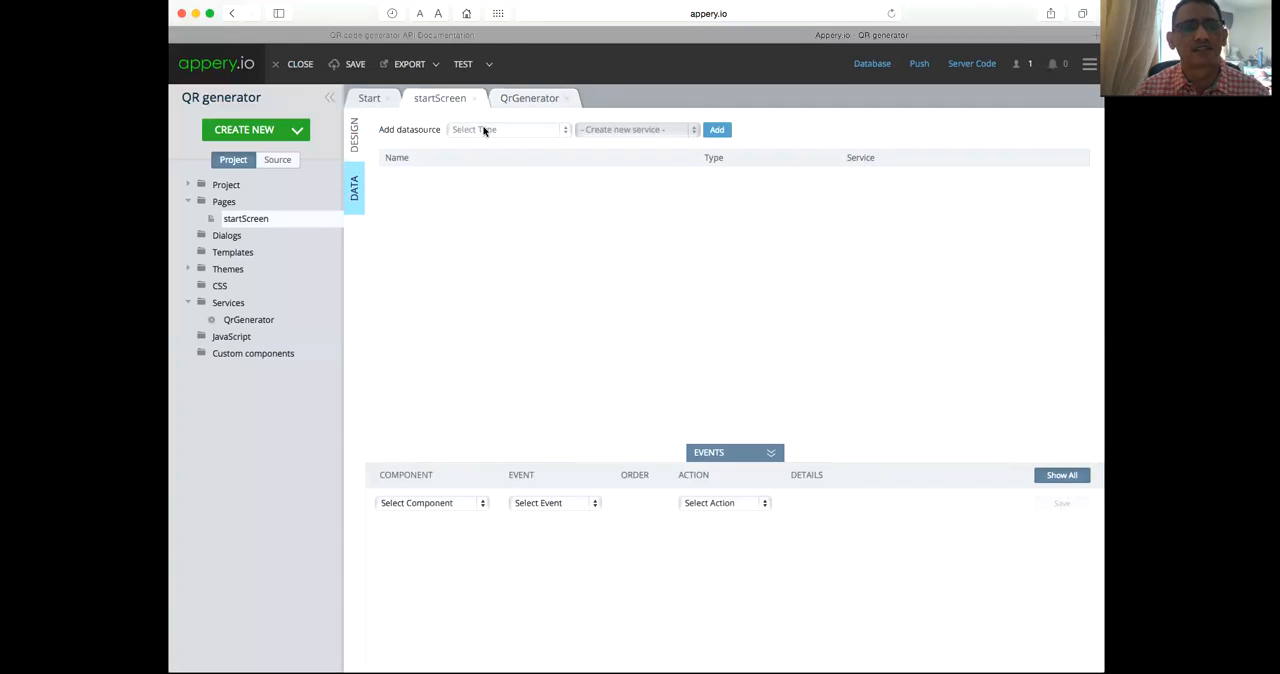
click(507, 129)
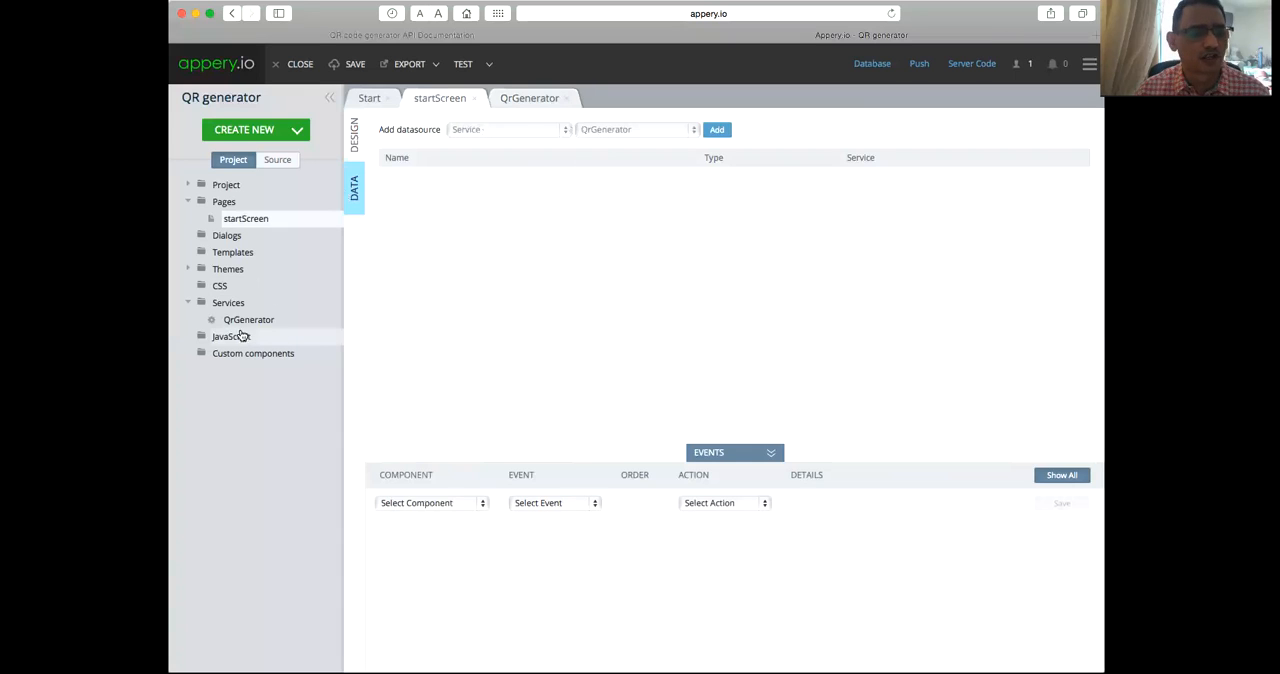
click(716, 129)
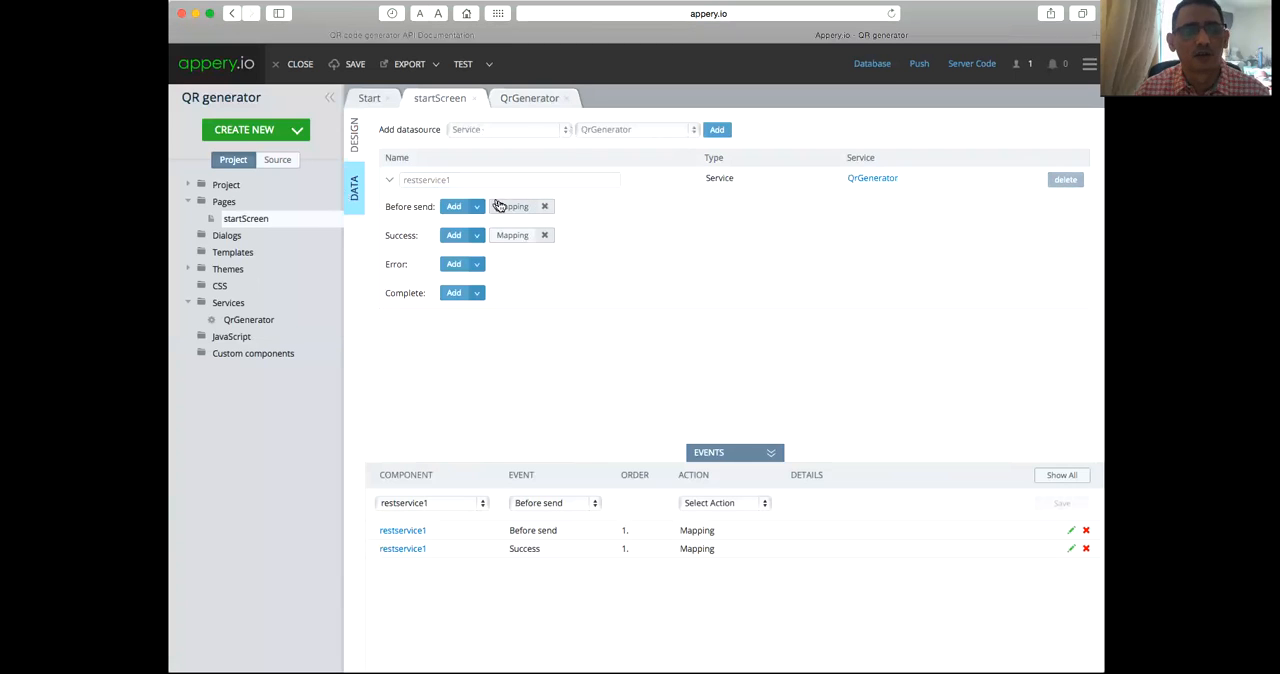
Step: Inspect restservice1's Before send mapping, expanding request headers and startScreen components
click(512, 206)
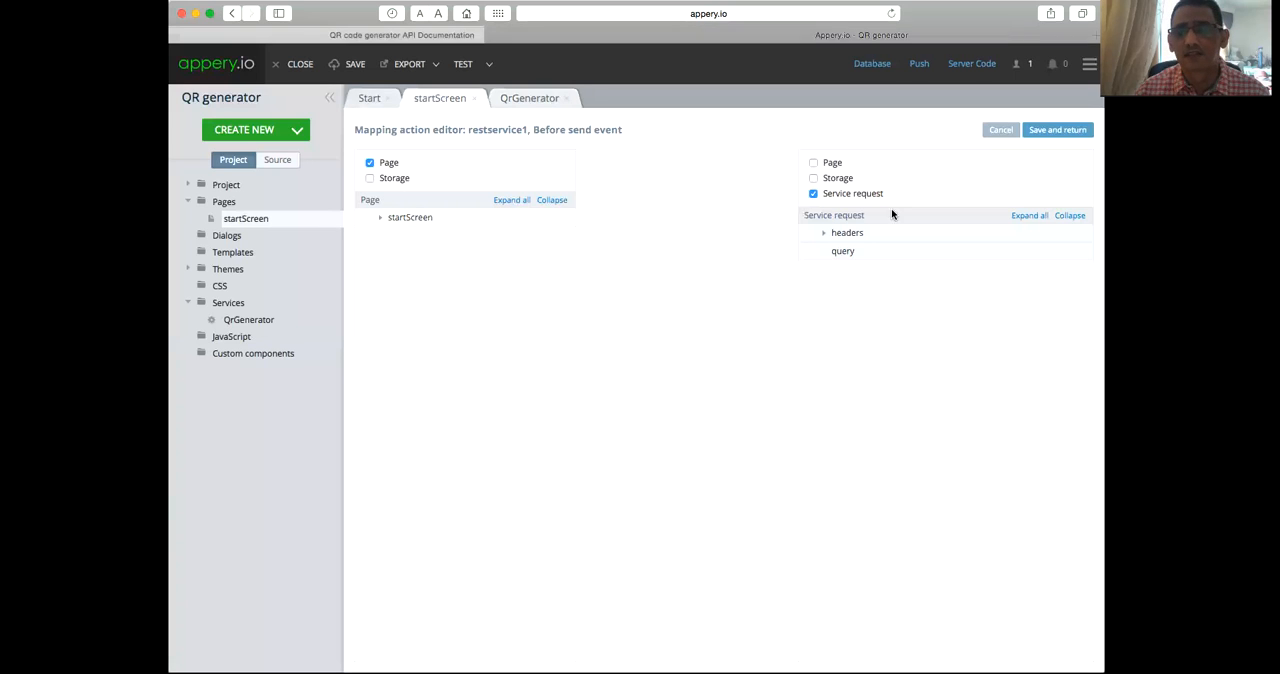
click(824, 232)
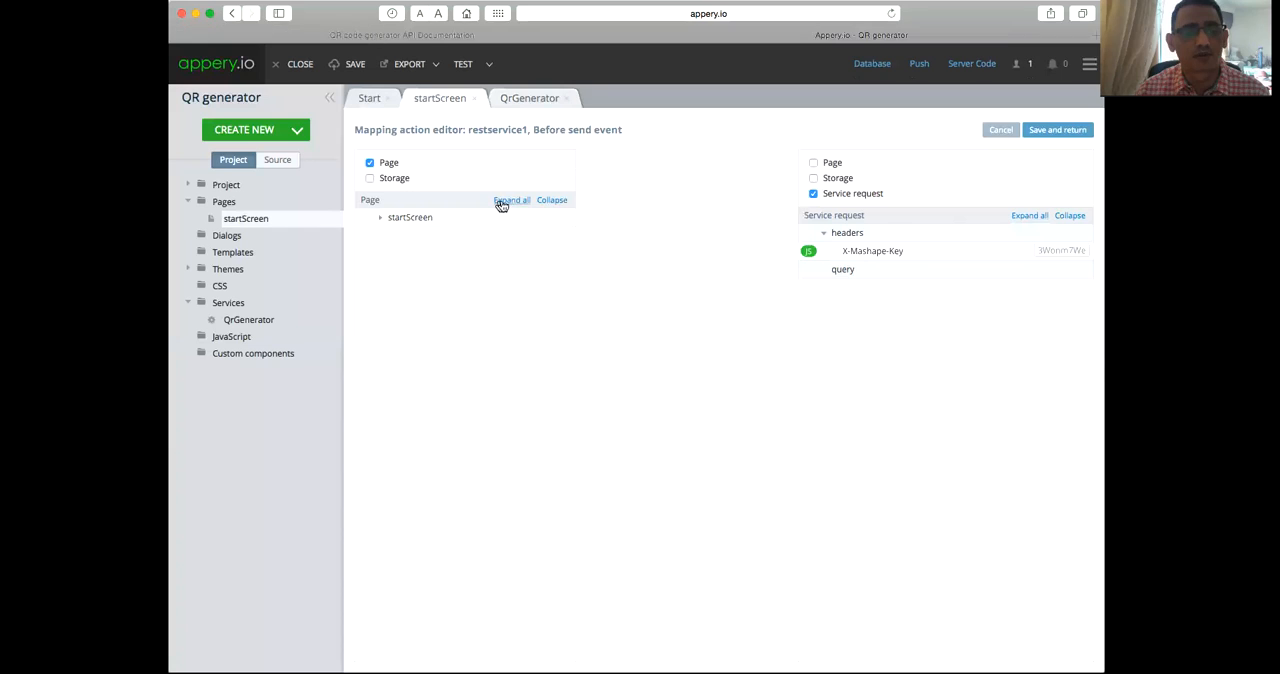
click(511, 199)
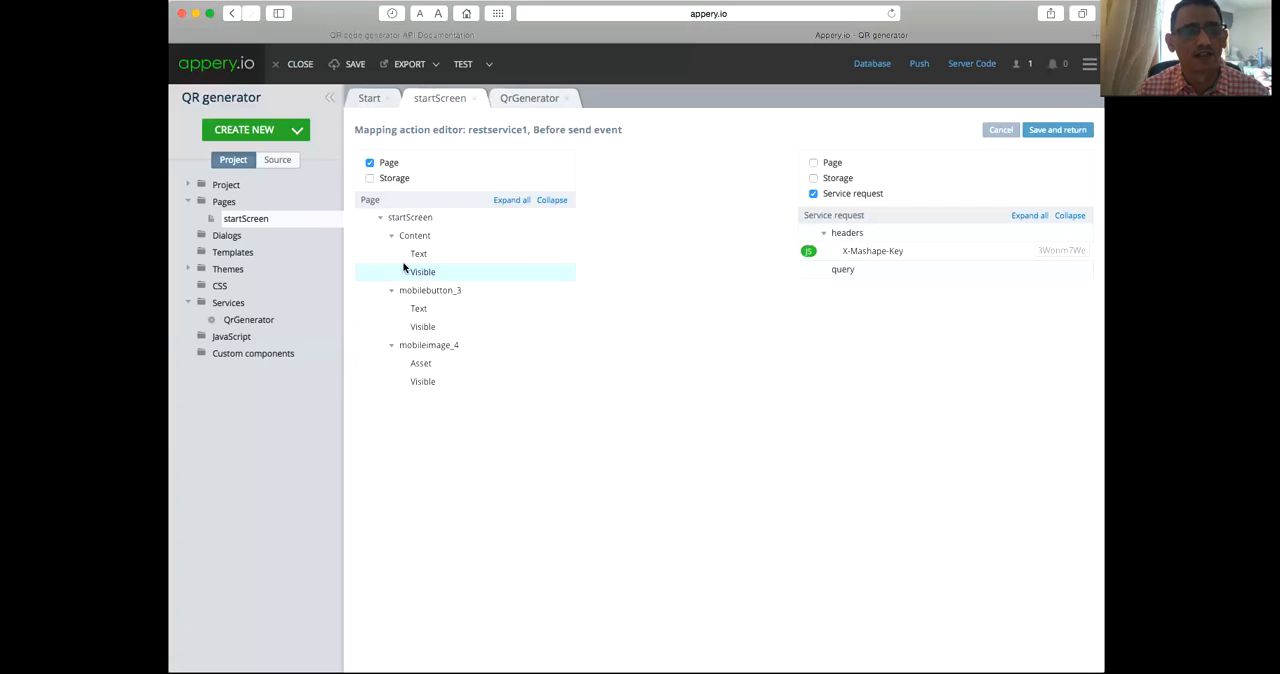
click(418, 253)
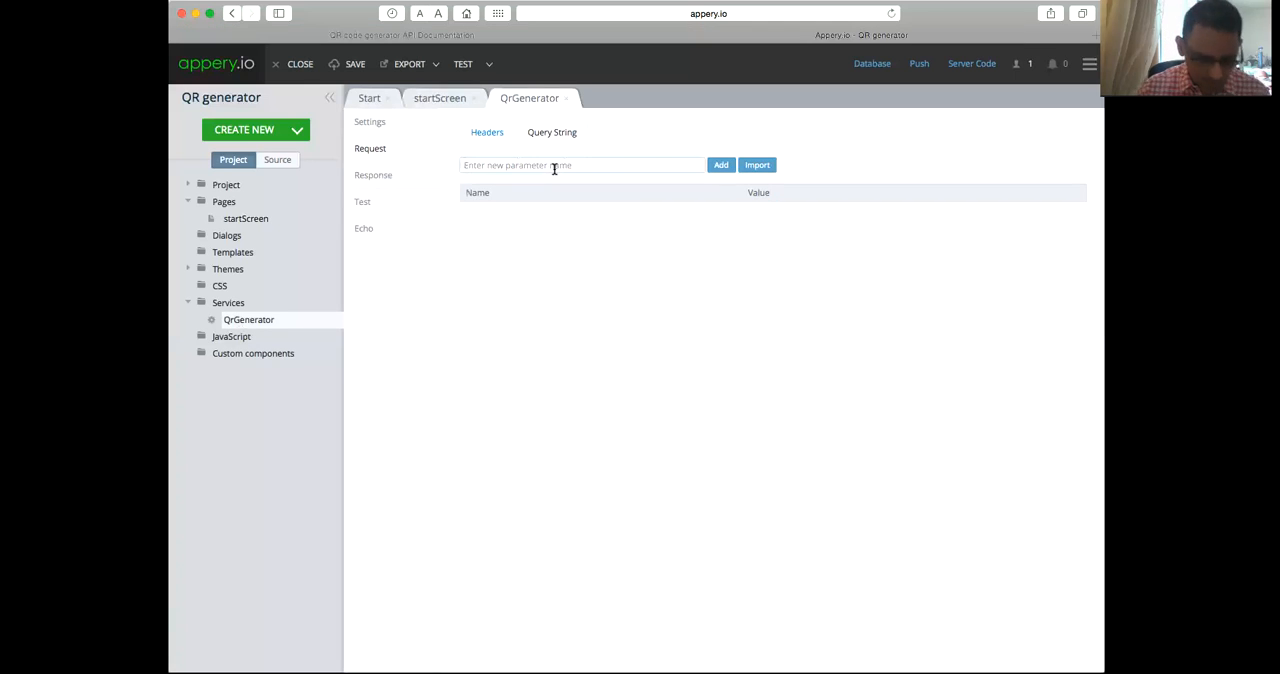
Step: Add a content query parameter to QrGenerator and map startScreen's Content text to it in Before send
text(content)
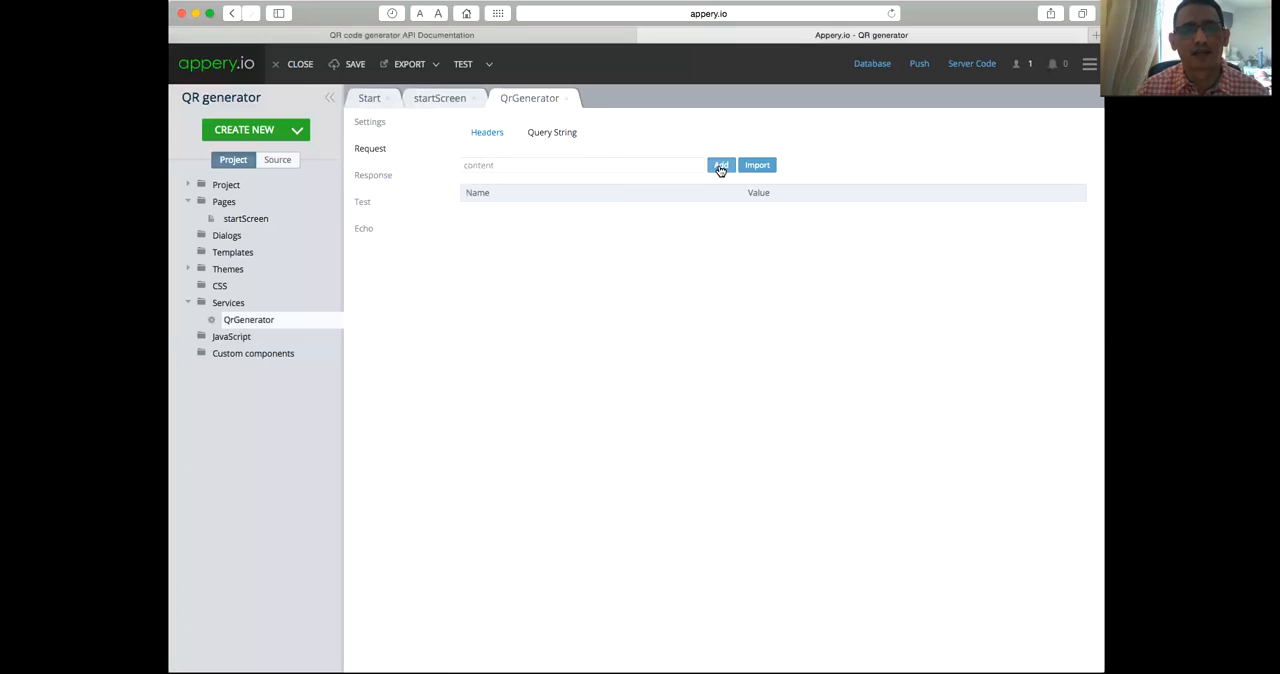
click(720, 165)
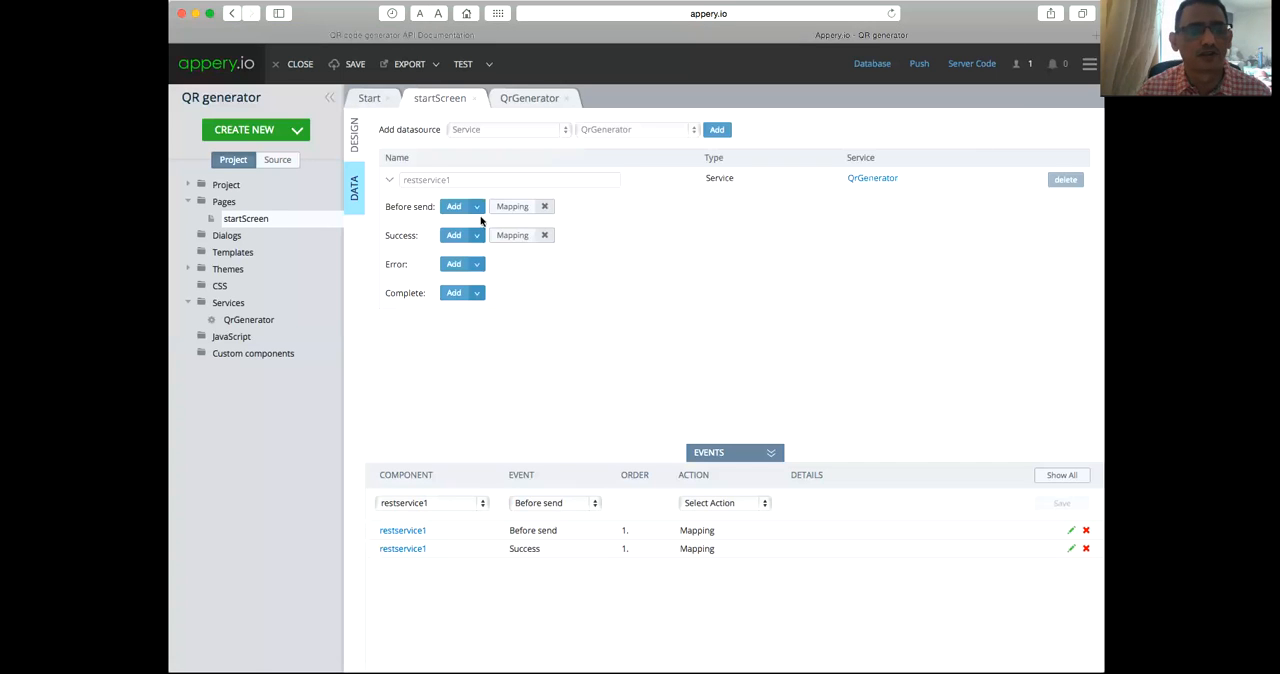
click(513, 206)
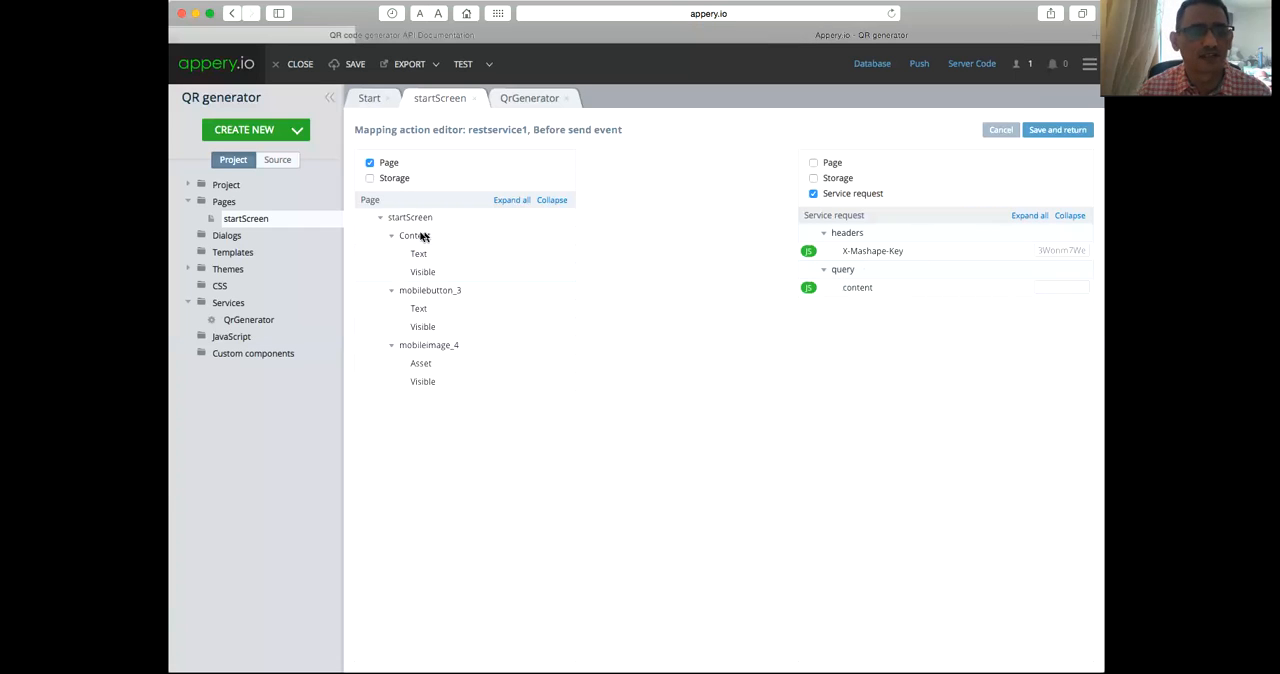
click(418, 253)
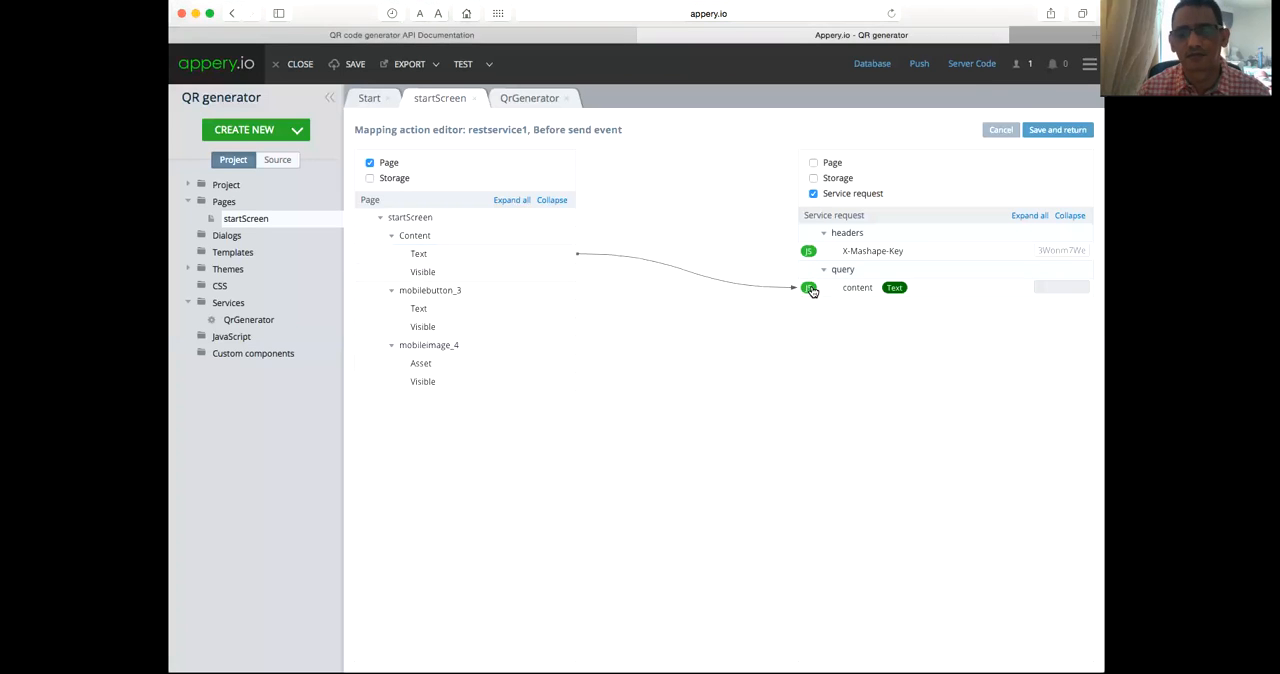
click(1000, 129)
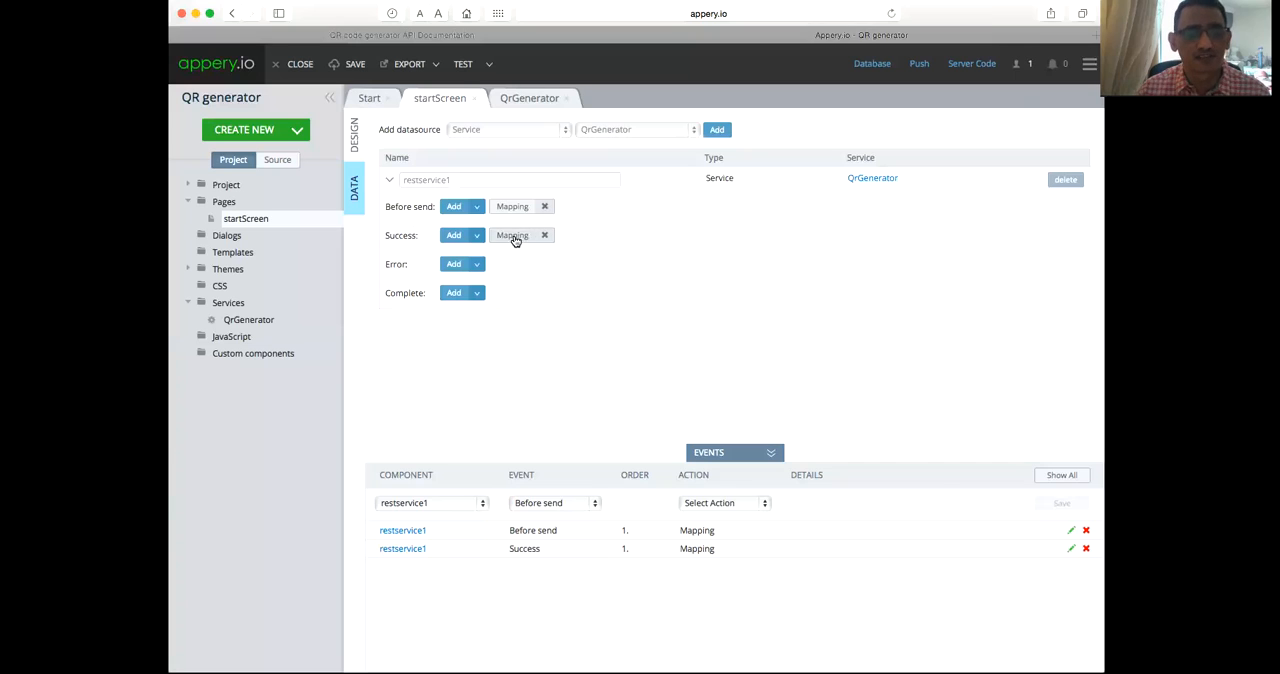
click(512, 235)
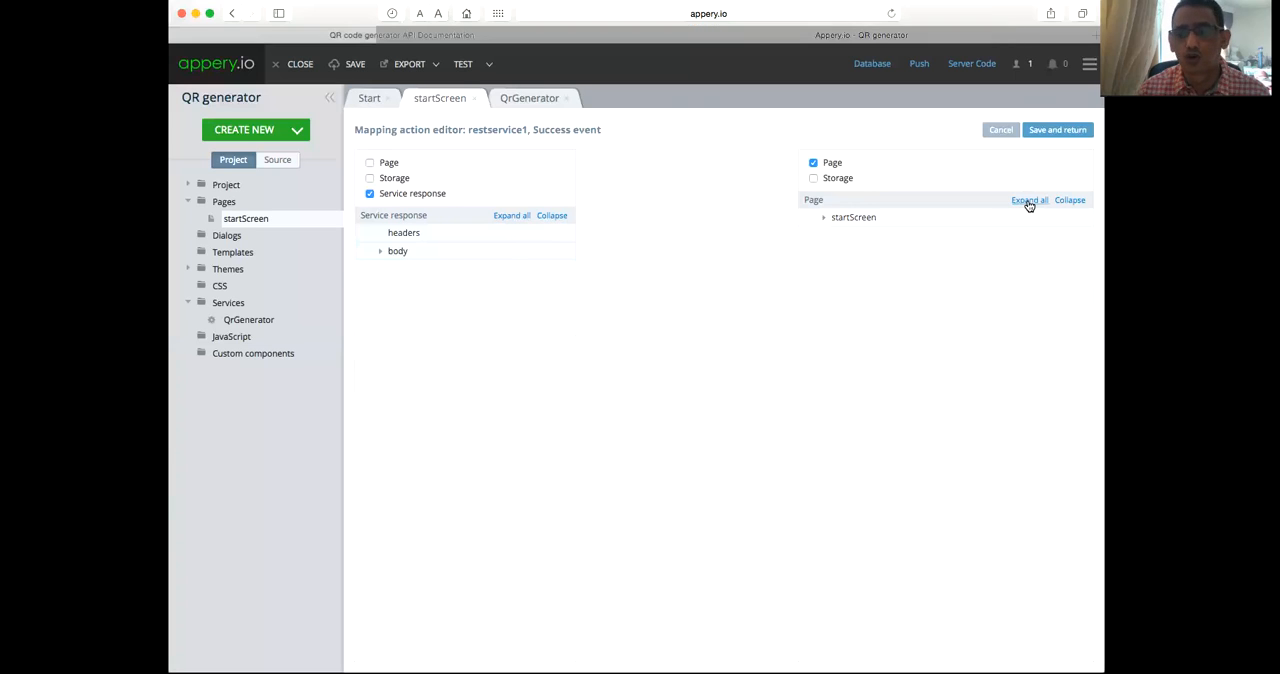
click(1029, 200)
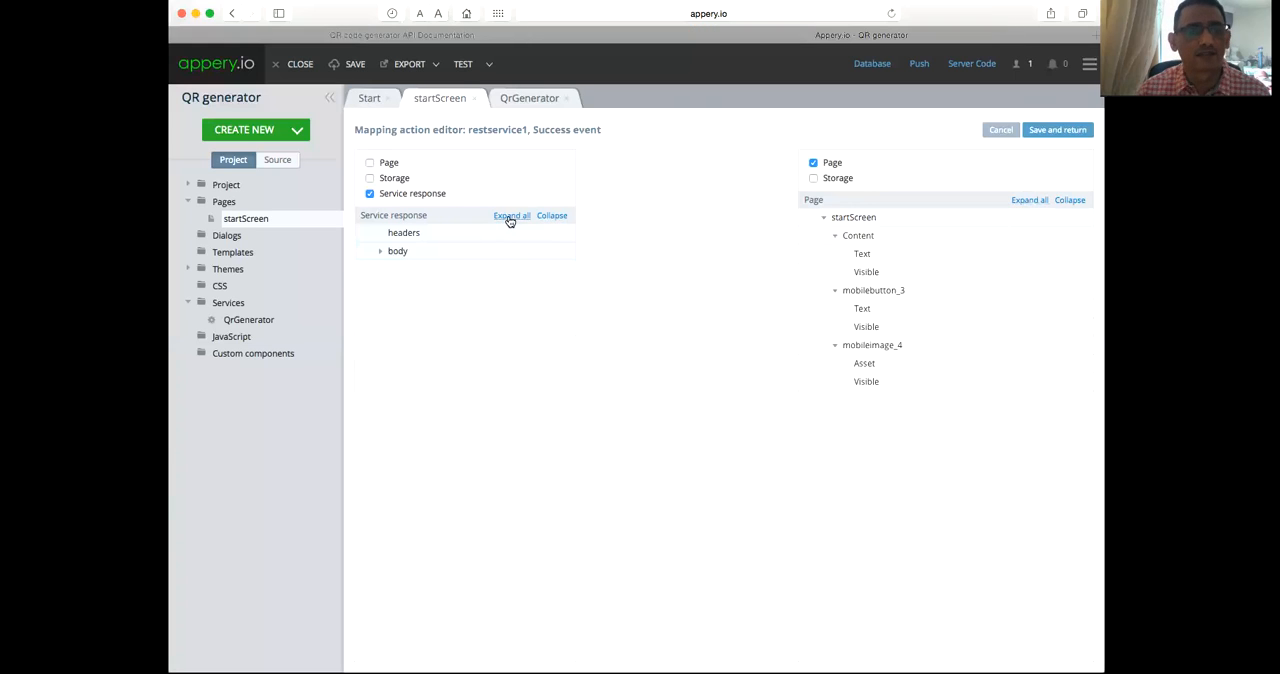
click(380, 251)
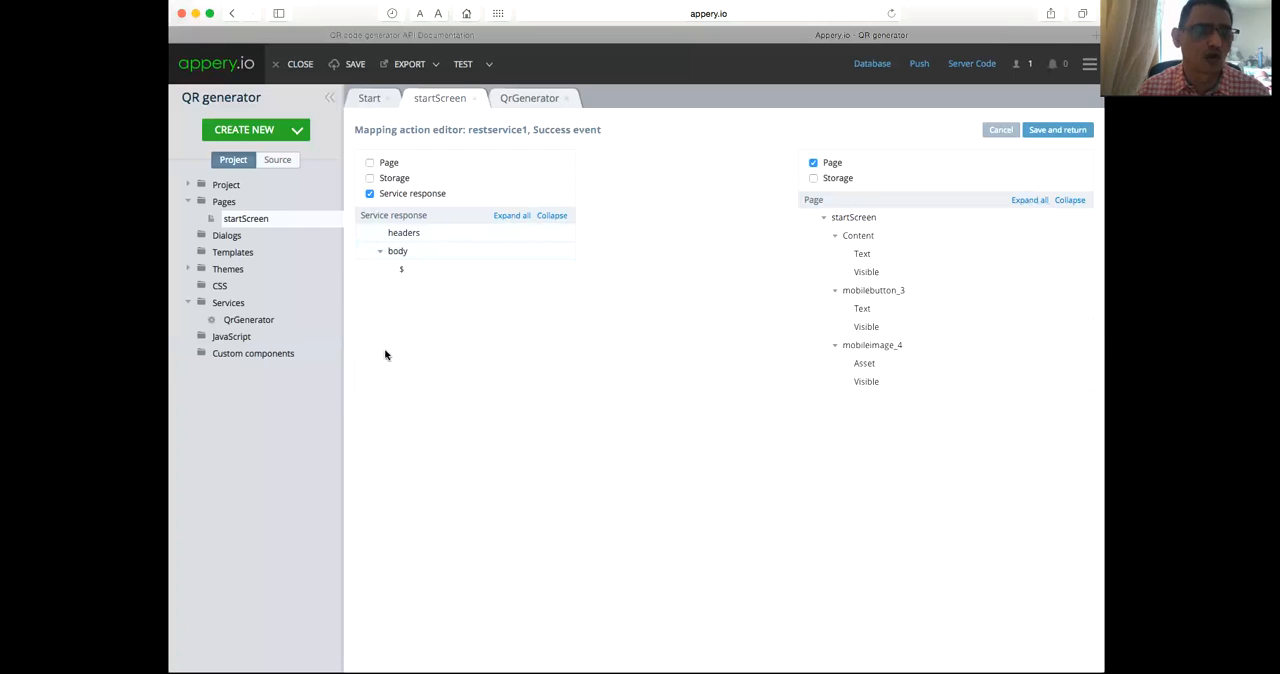
mouse_move(389, 418)
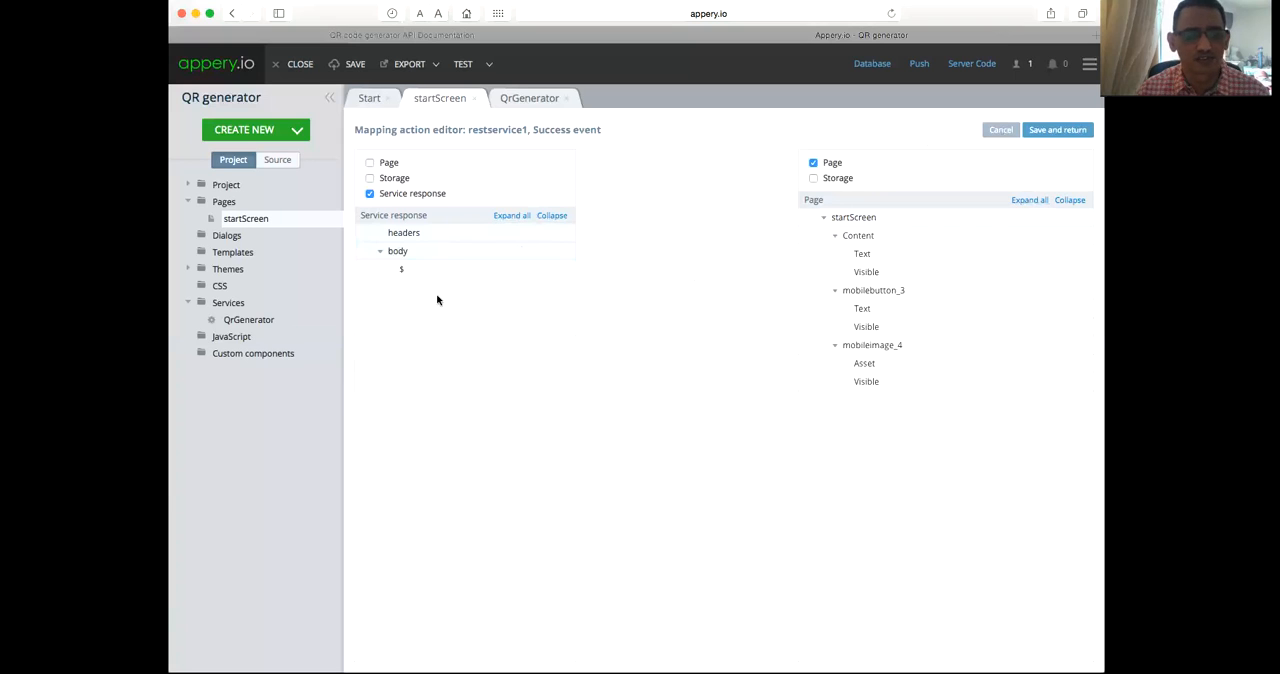
click(1000, 129)
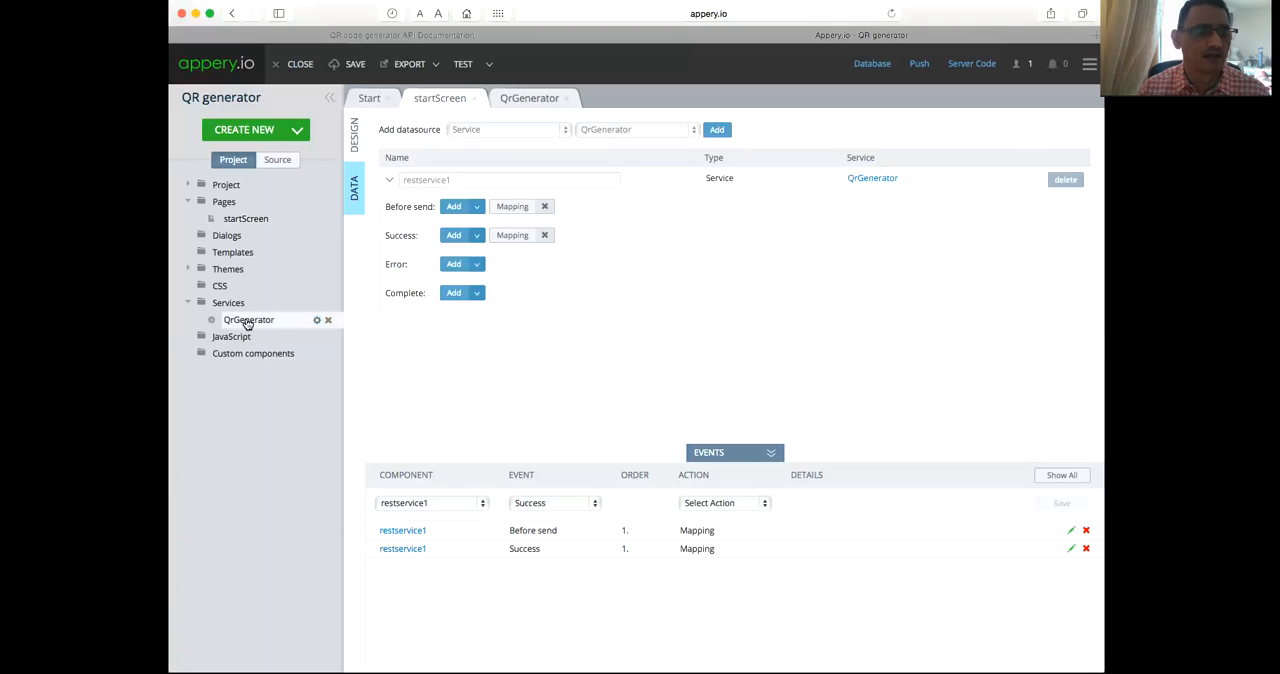
click(248, 319)
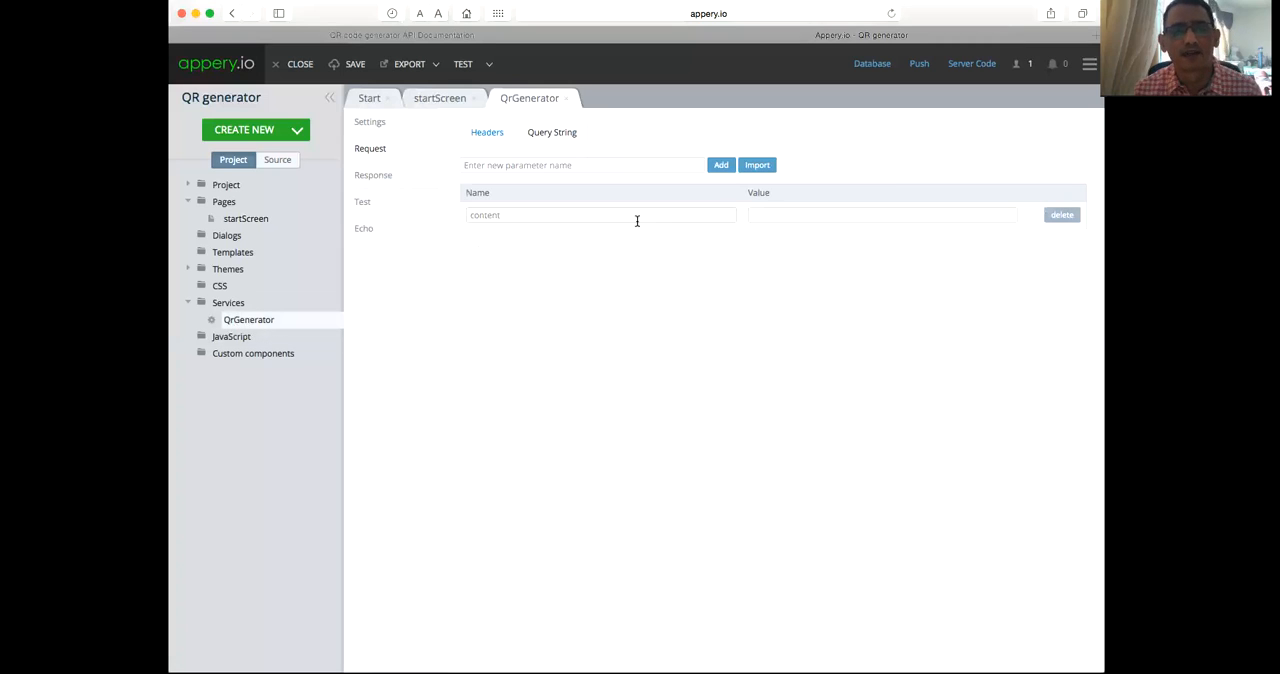
click(362, 202)
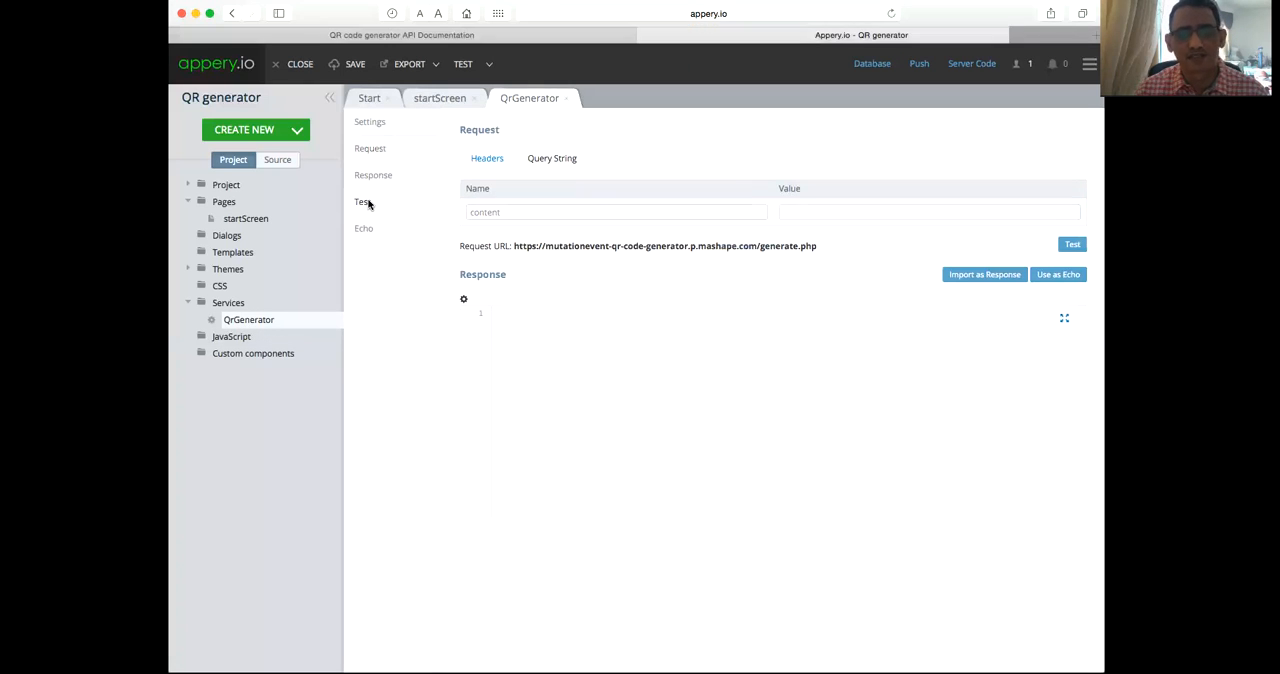
click(928, 211)
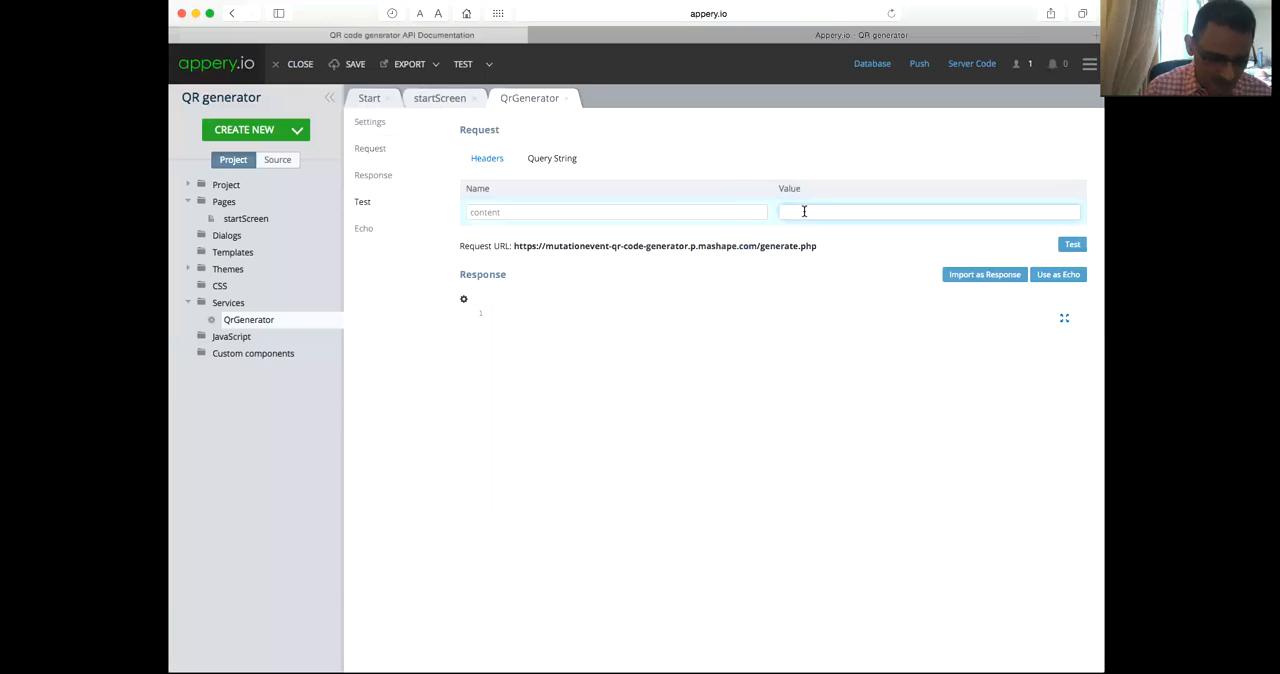
text(www.)
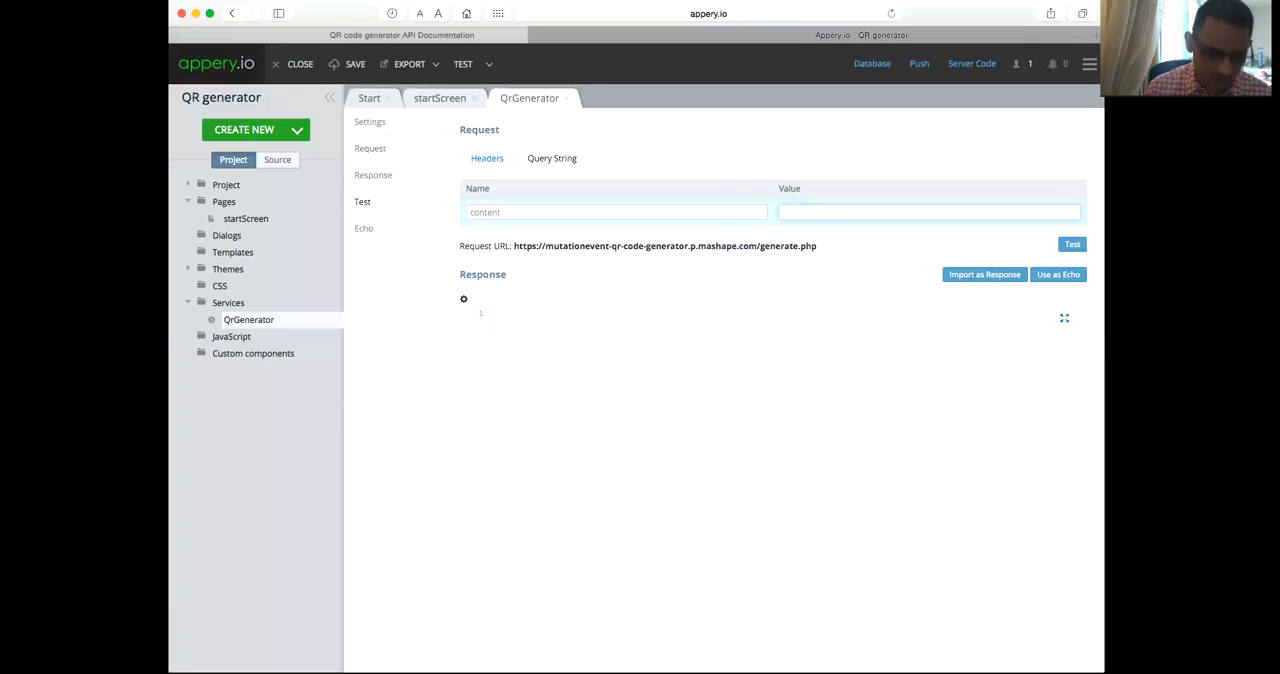
text(www.cnn.com)
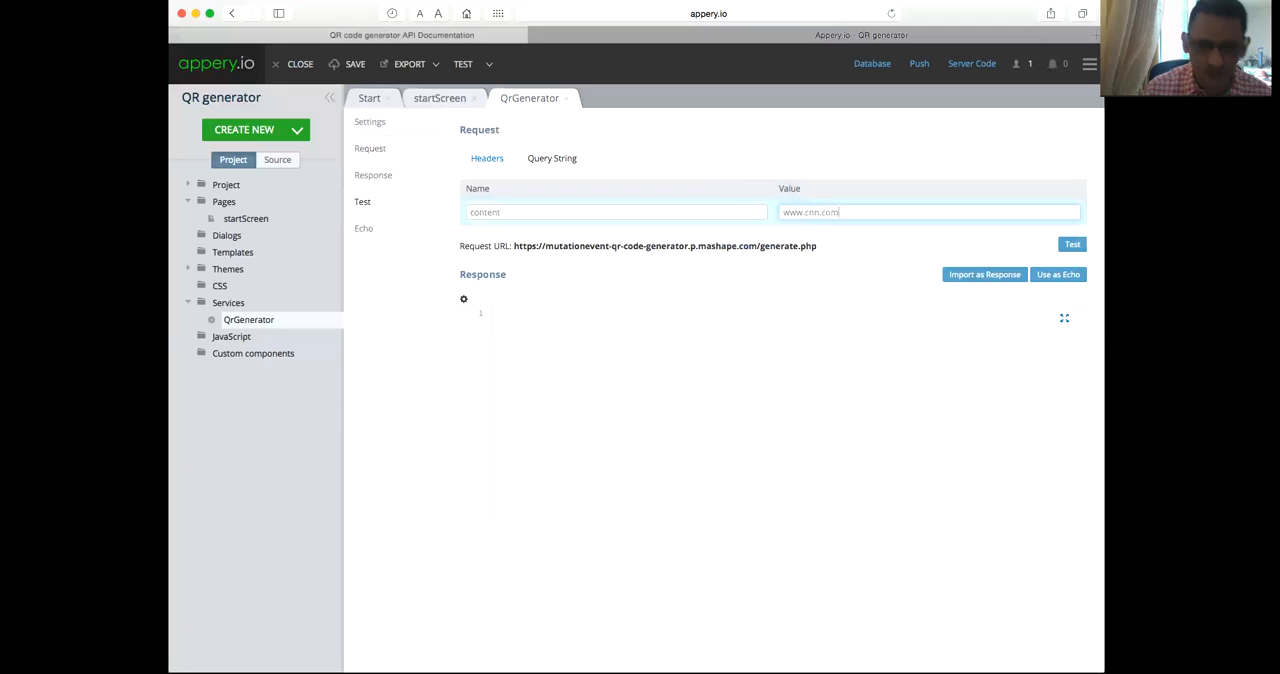
click(1071, 245)
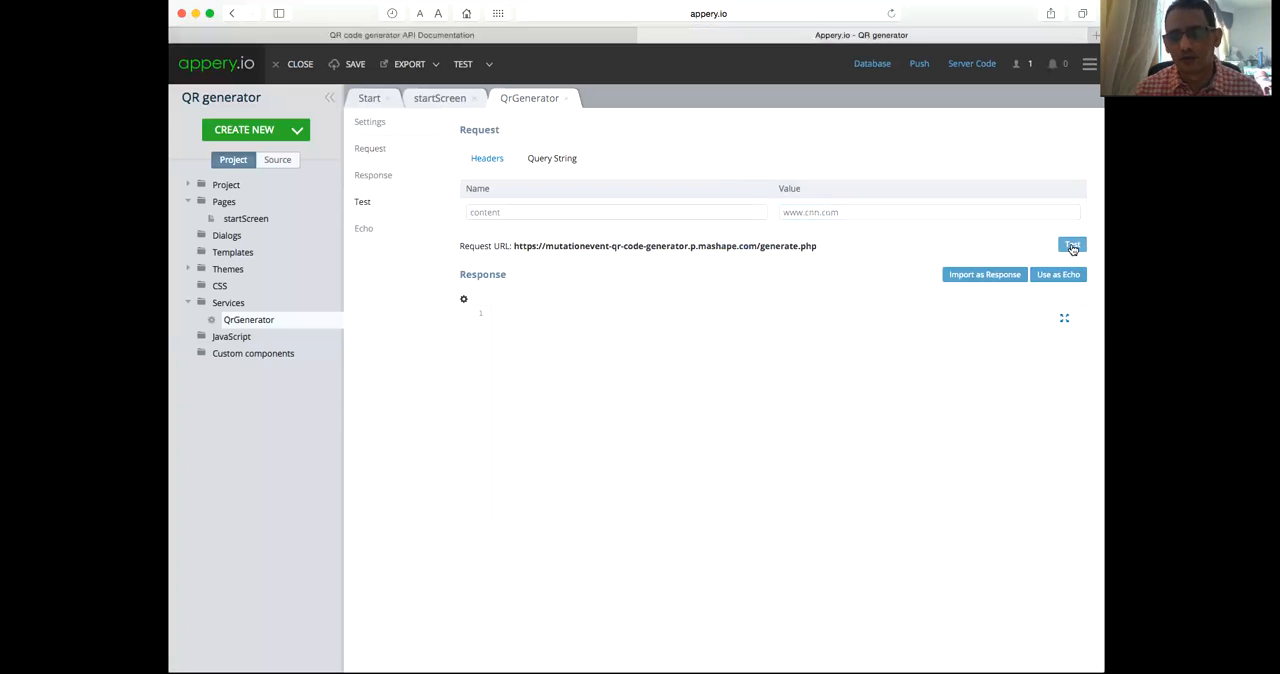
click(1071, 246)
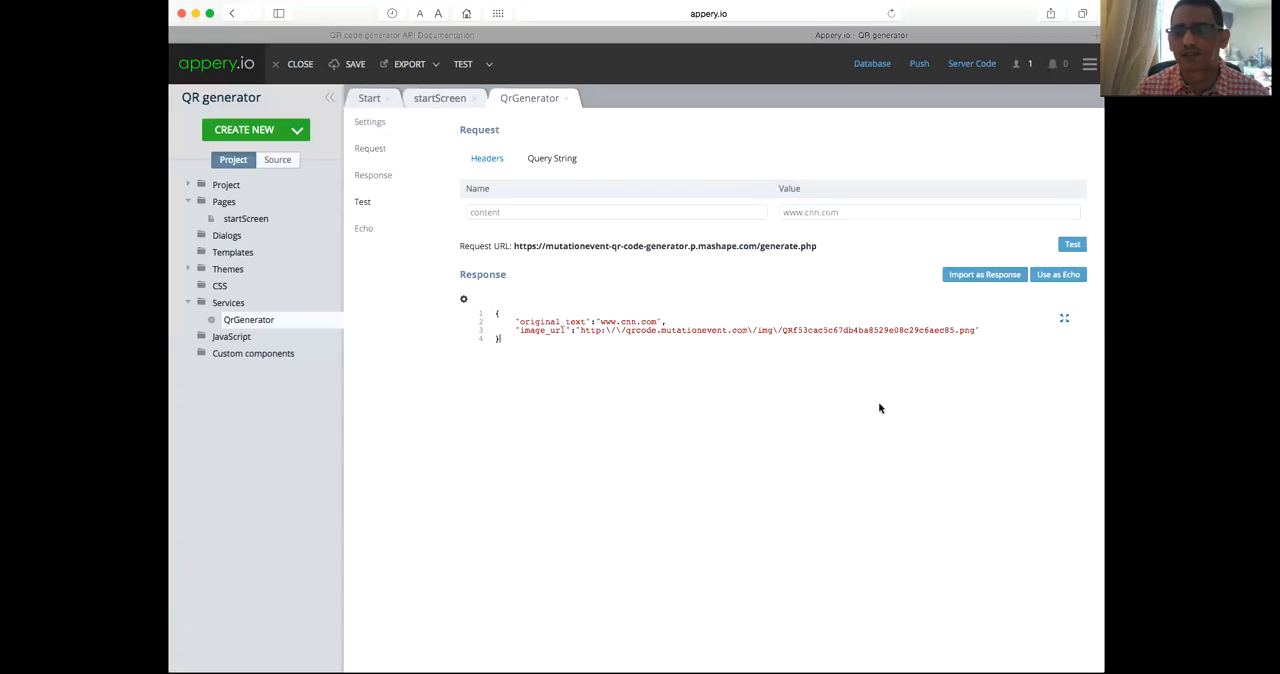
Step: Import the test reply as the service response and return to startScreen's datasources
click(1071, 244)
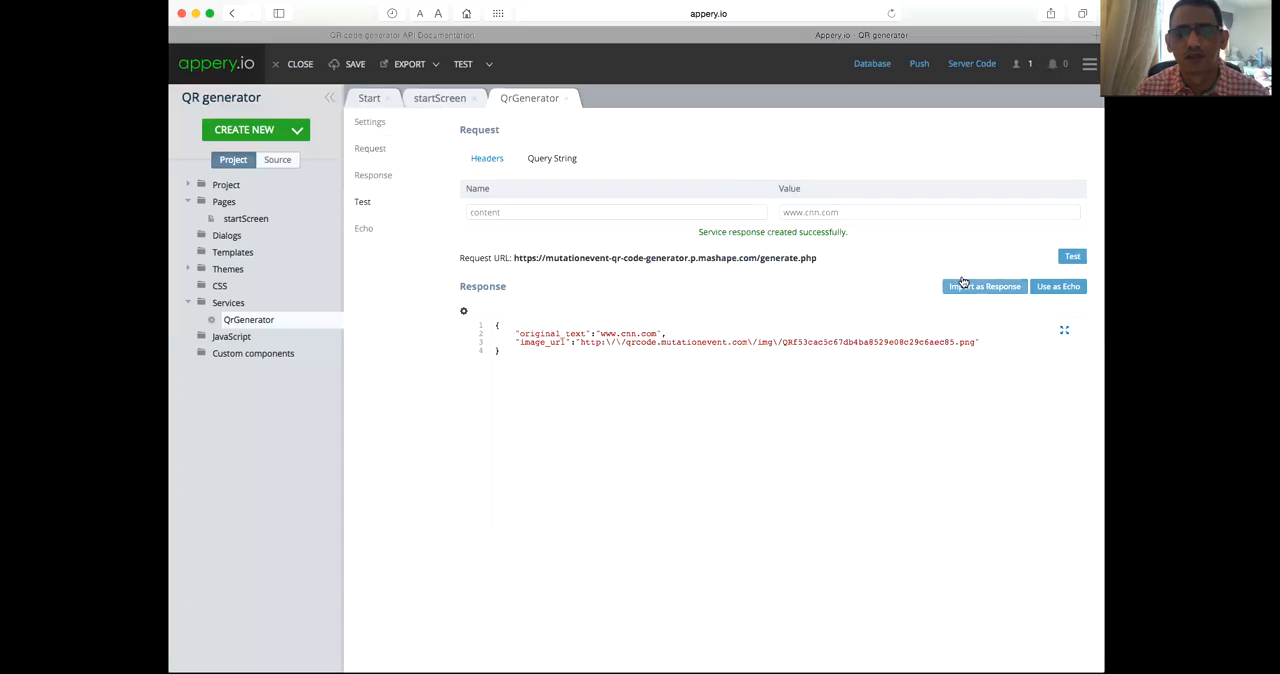
click(984, 286)
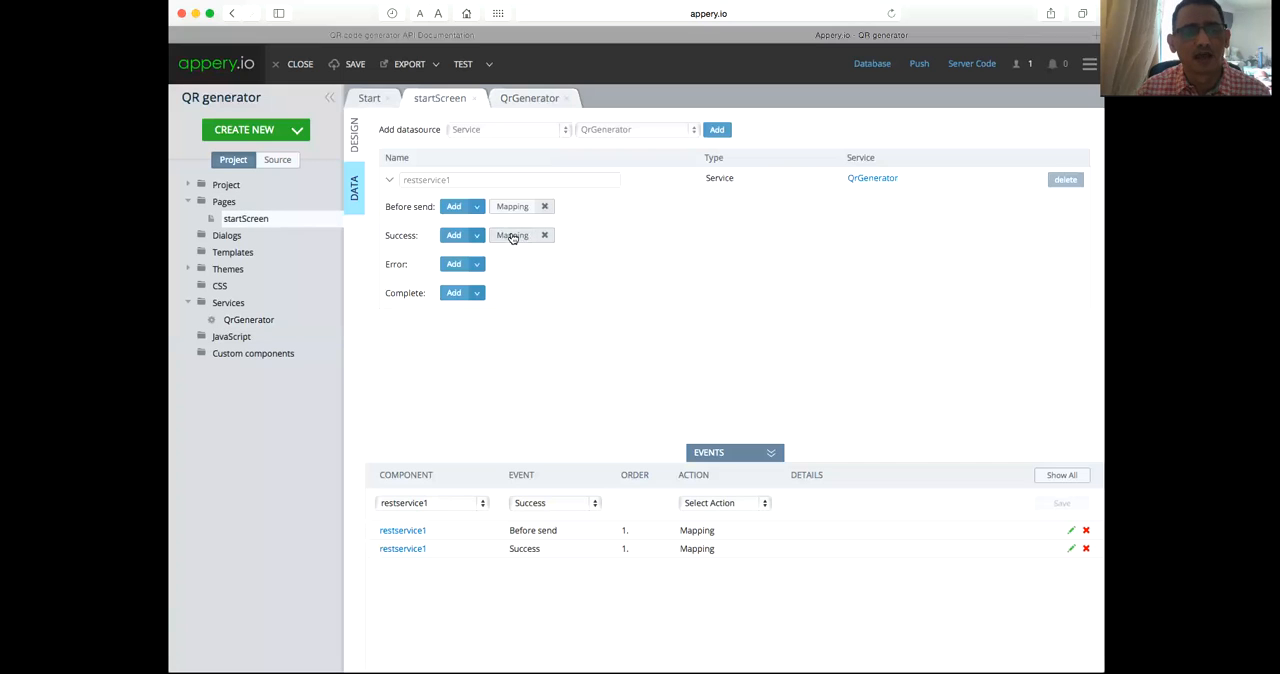
Step: Map the response's image_url to mobileimage_4's Asset in restservice1's Success mapping and save
click(511, 235)
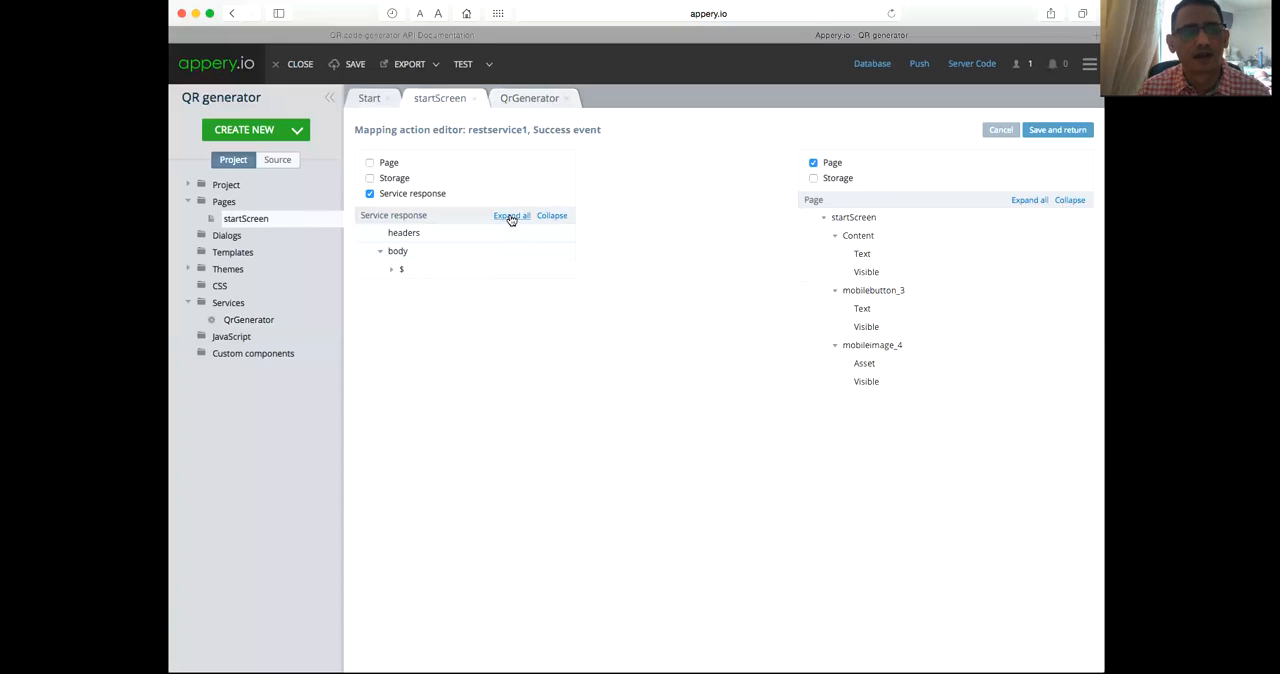
click(392, 269)
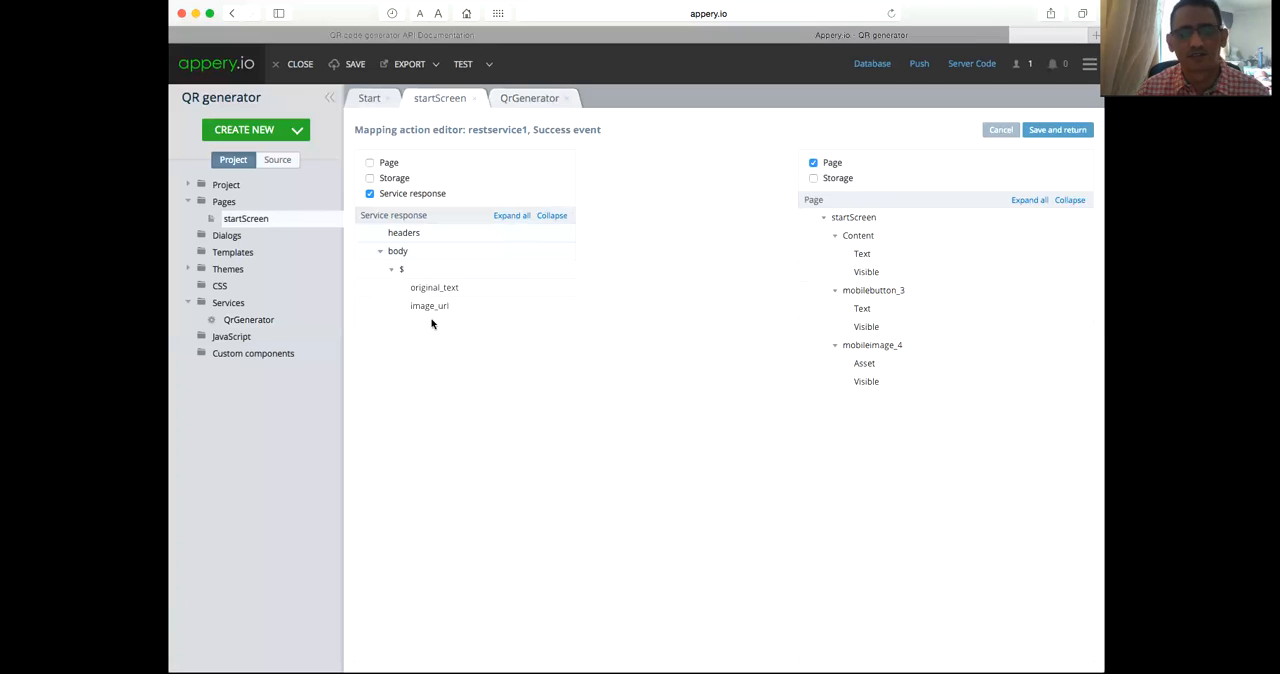
mouse_move(732, 369)
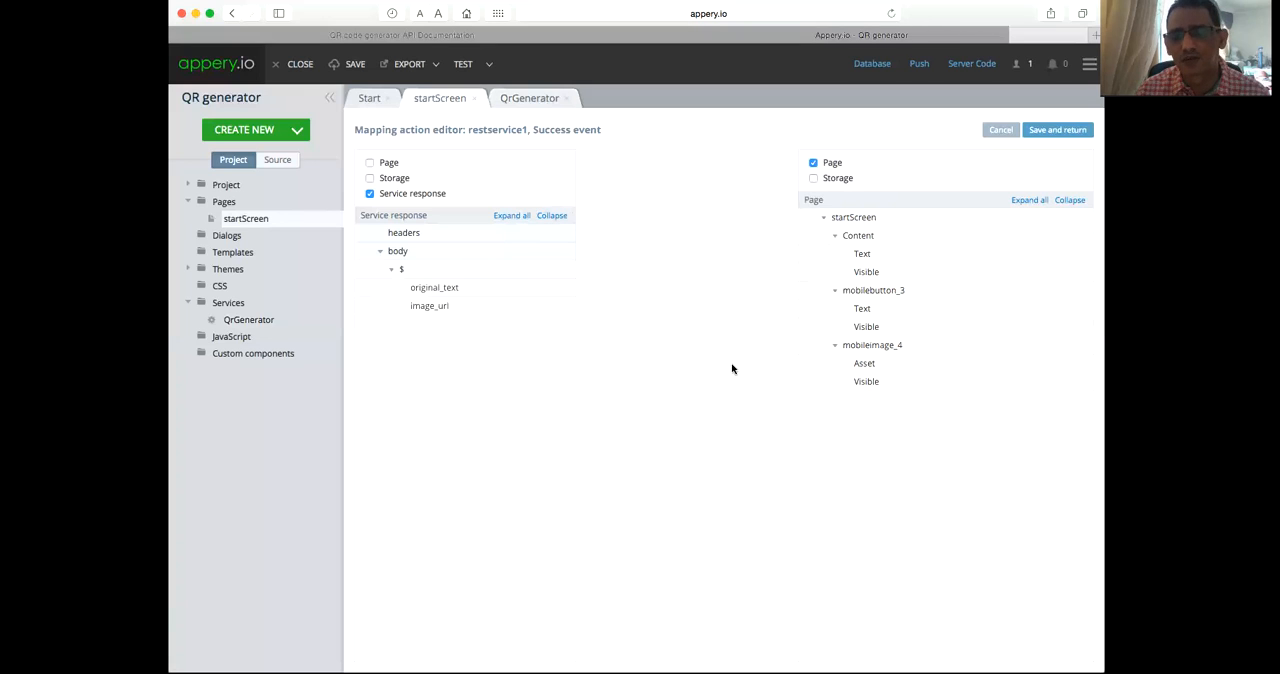
mouse_move(440, 343)
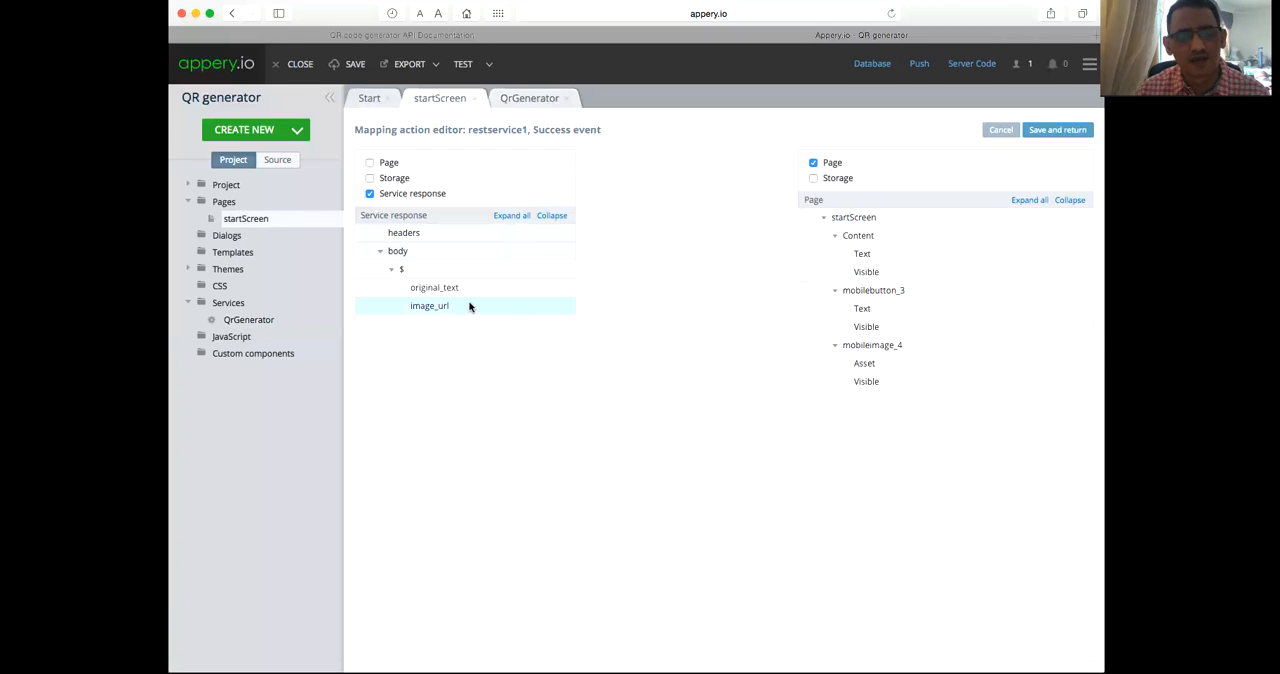
mouse_move(488, 305)
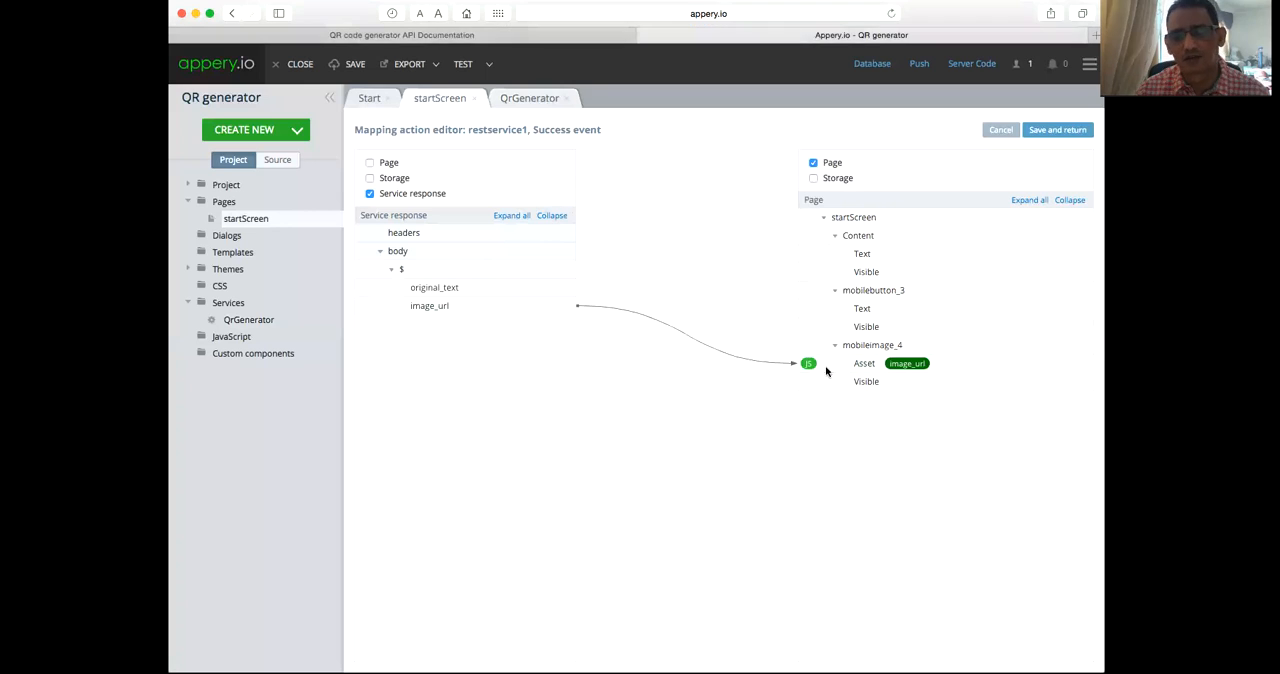
click(866, 271)
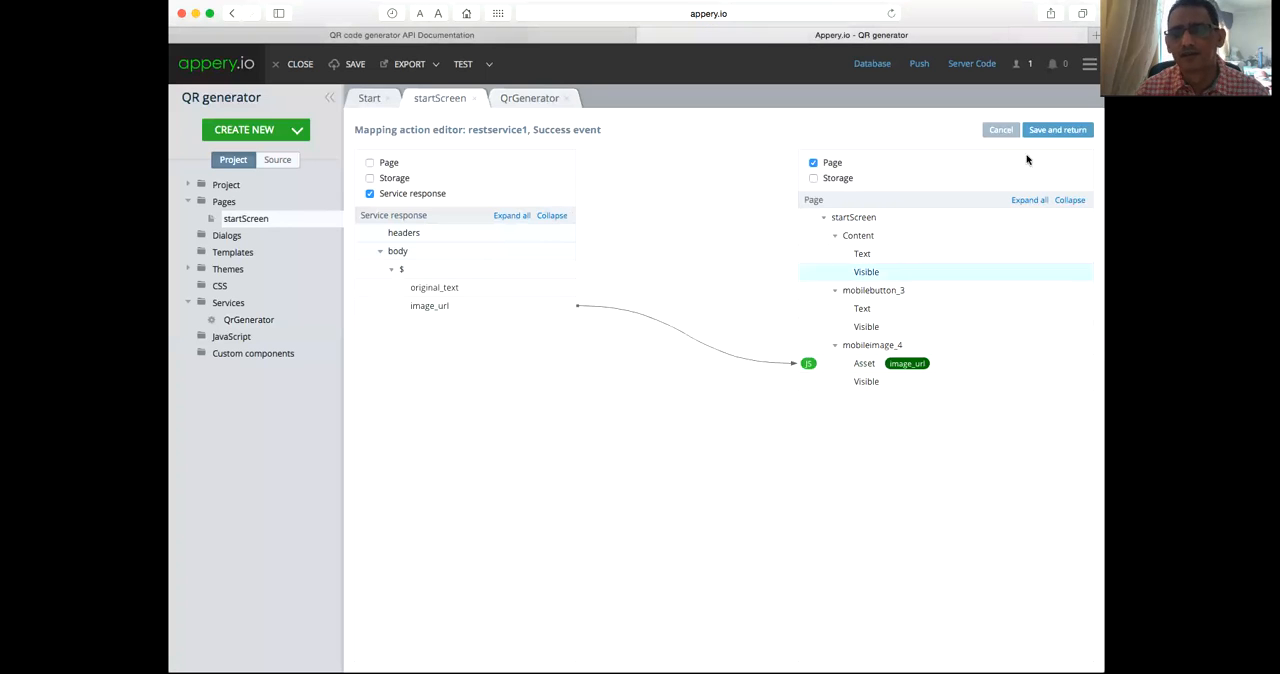
click(1057, 129)
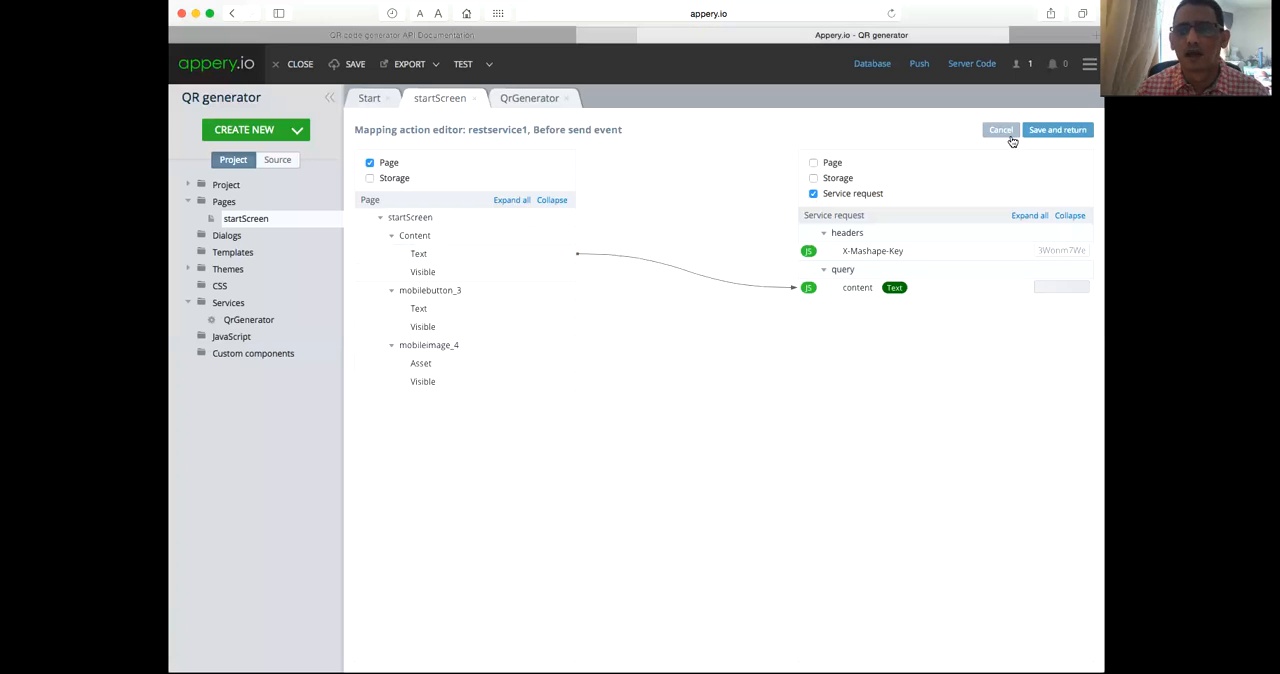
Step: Recheck the Before send and Success mappings unchanged and return to startScreen's design
click(1000, 130)
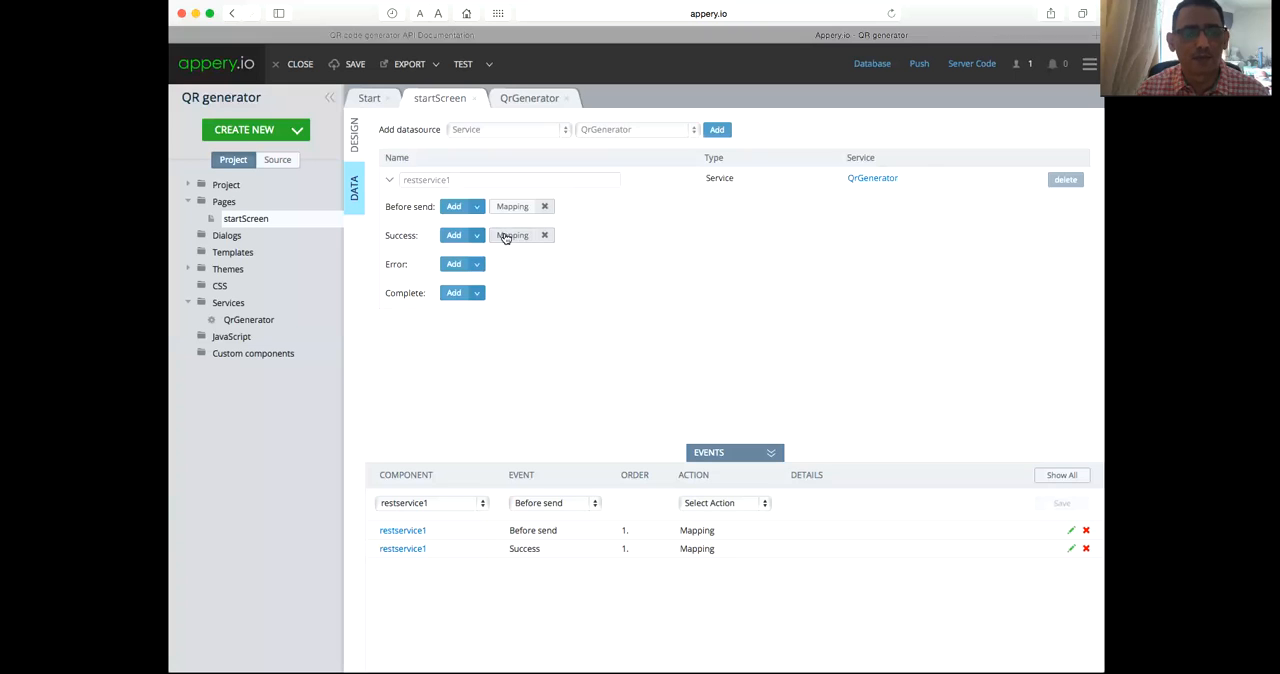
click(513, 235)
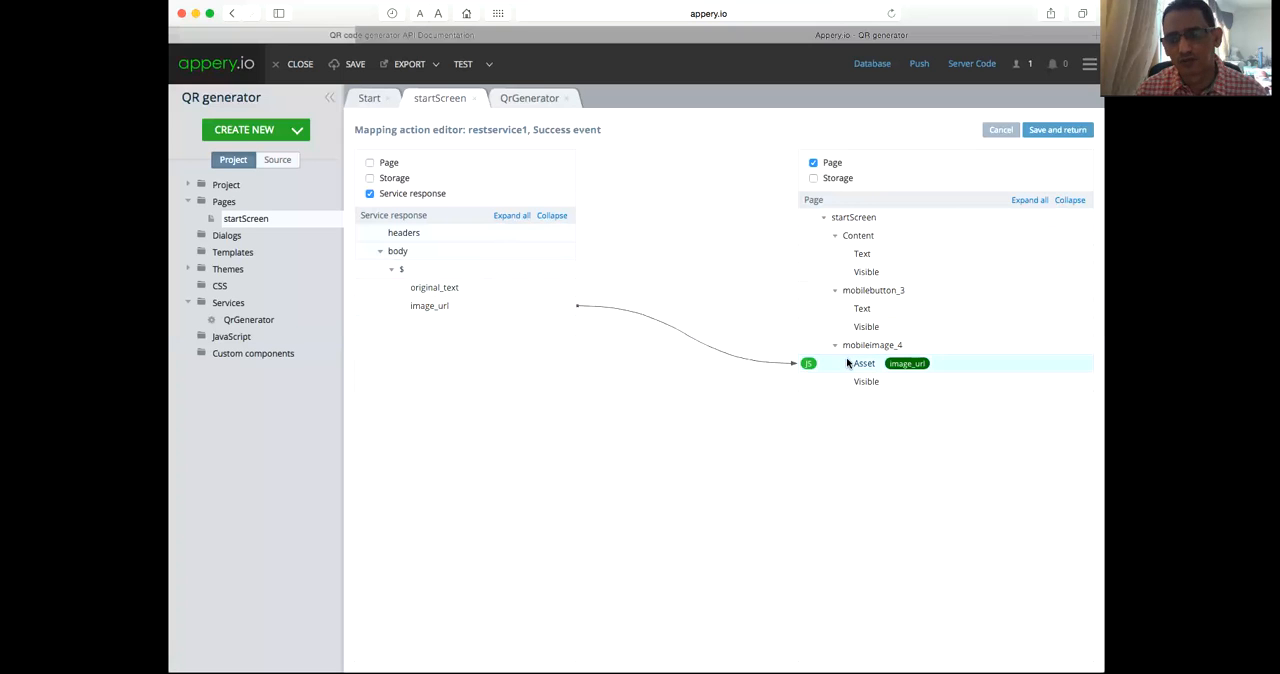
click(1057, 129)
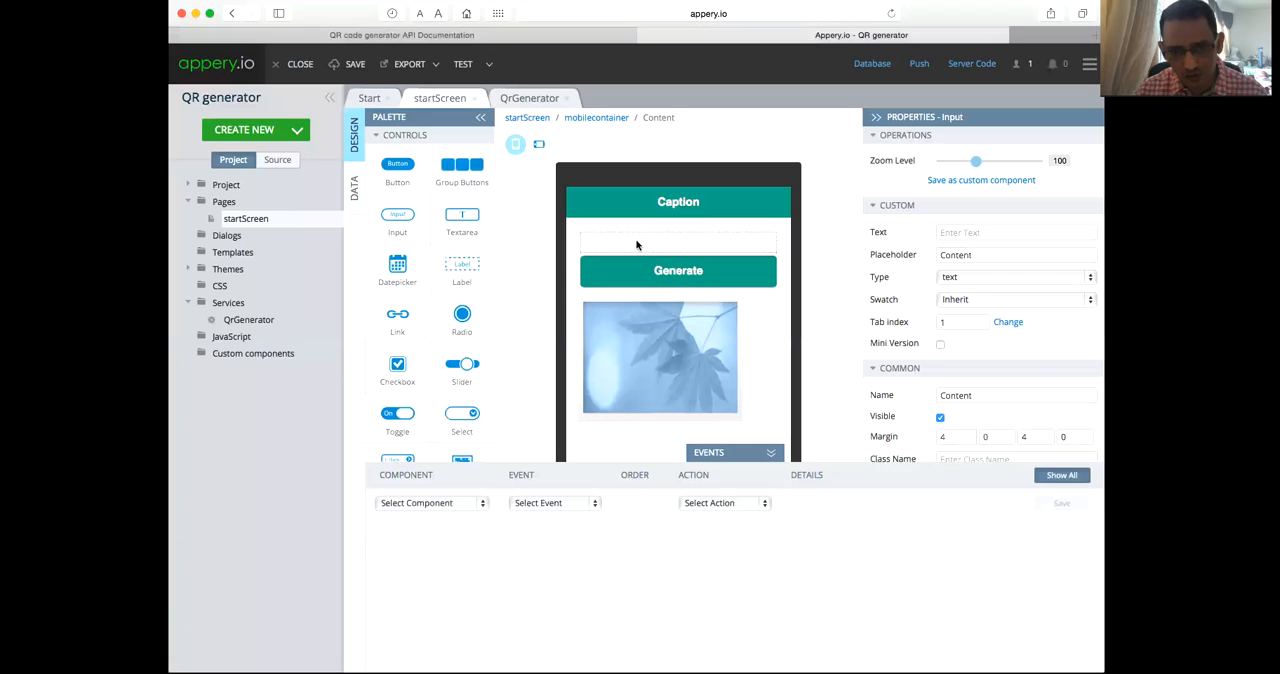
Step: Select the Generate button on startScreen after checking the Content input and placeholder image
click(678, 244)
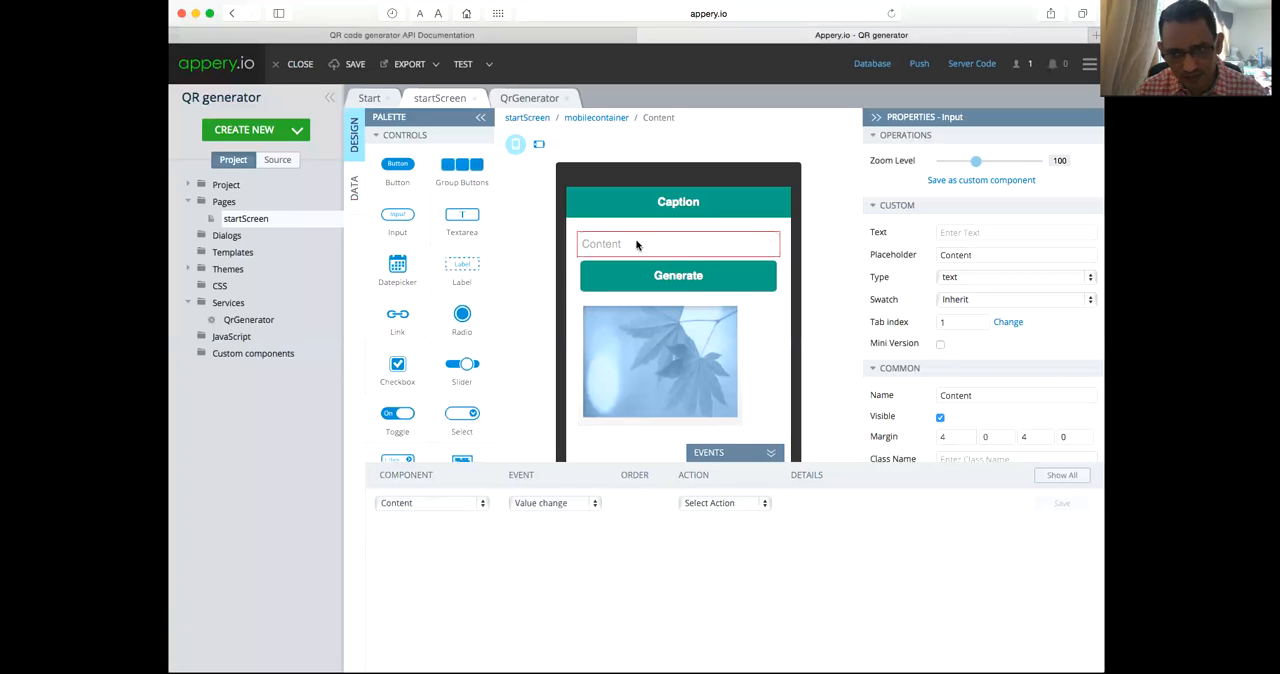
click(678, 243)
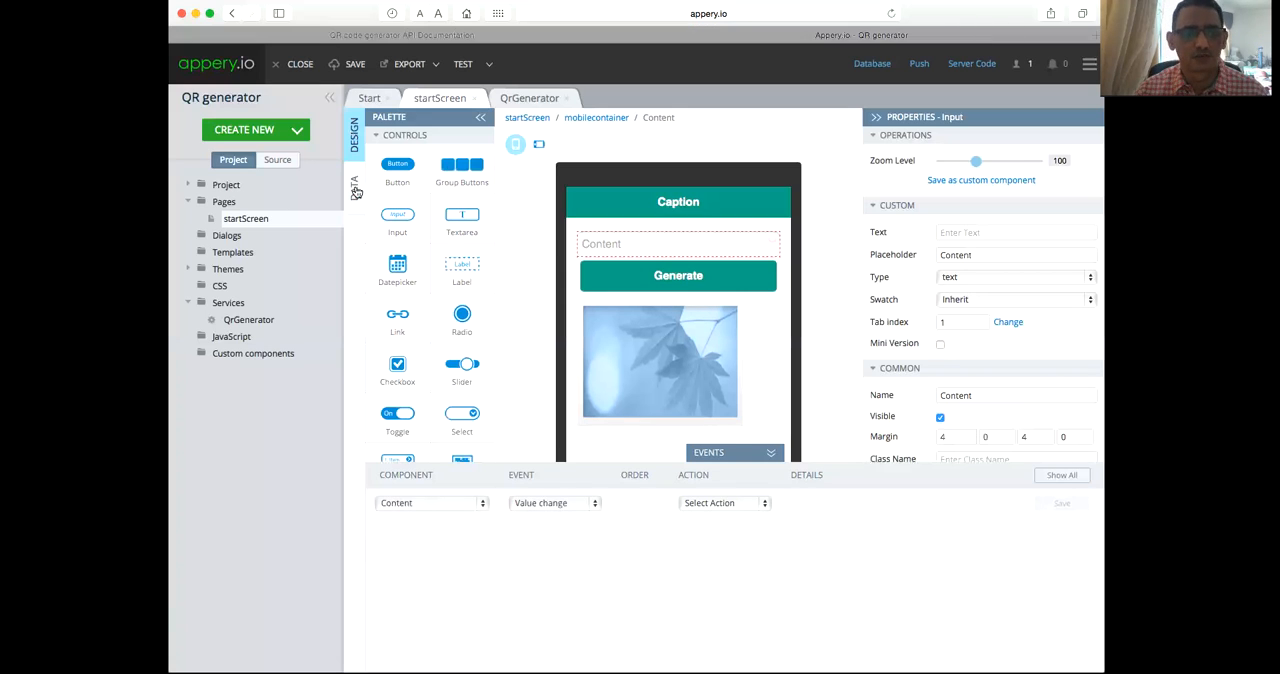
click(659, 362)
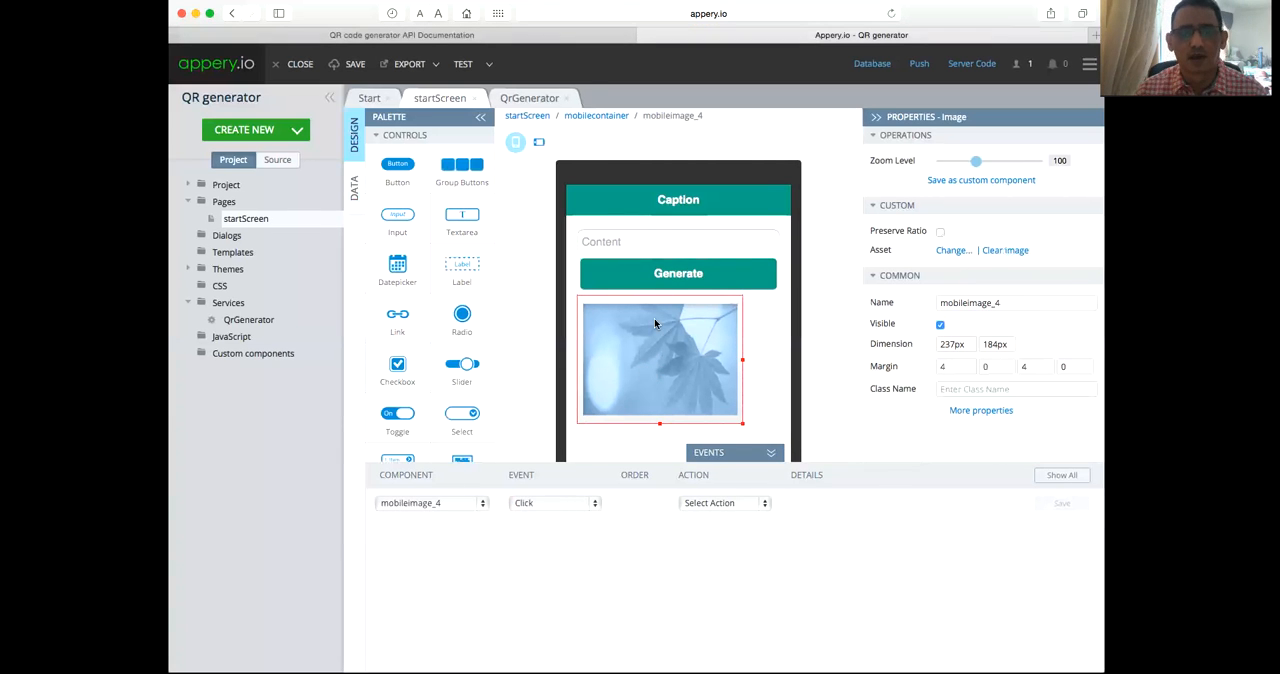
click(678, 273)
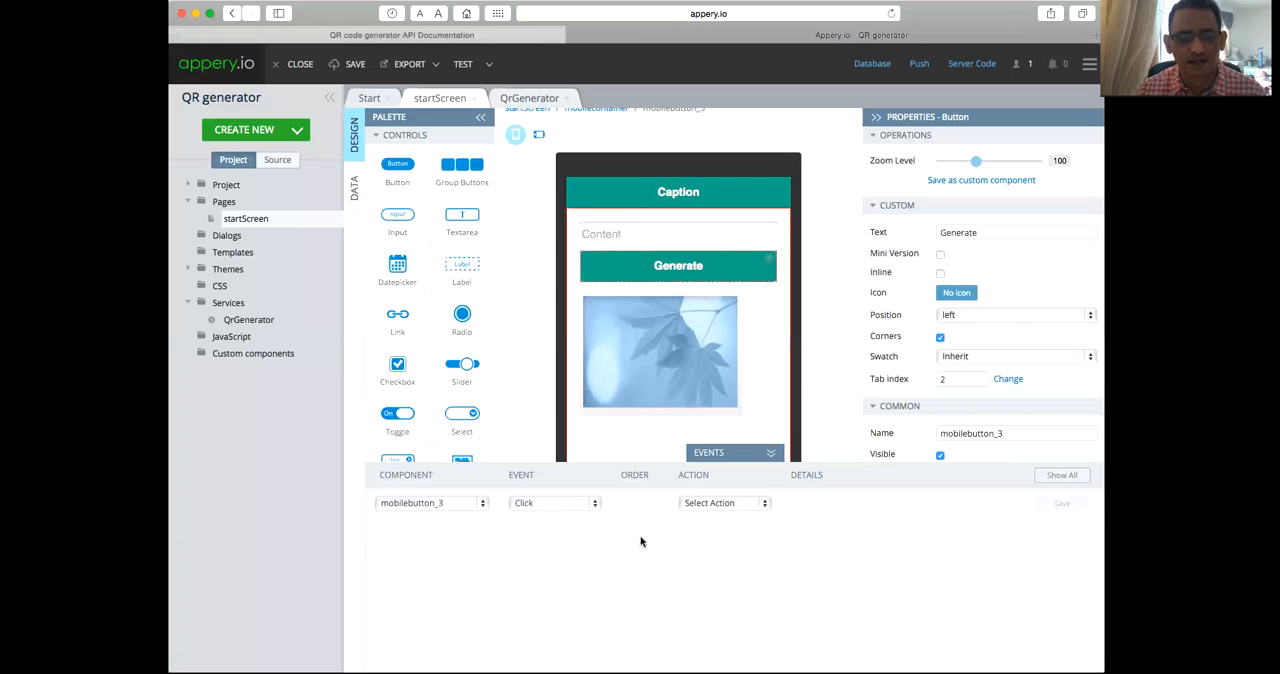
Step: Give the Generate button a Click event that invokes the restservice1 datasource and save it
click(723, 503)
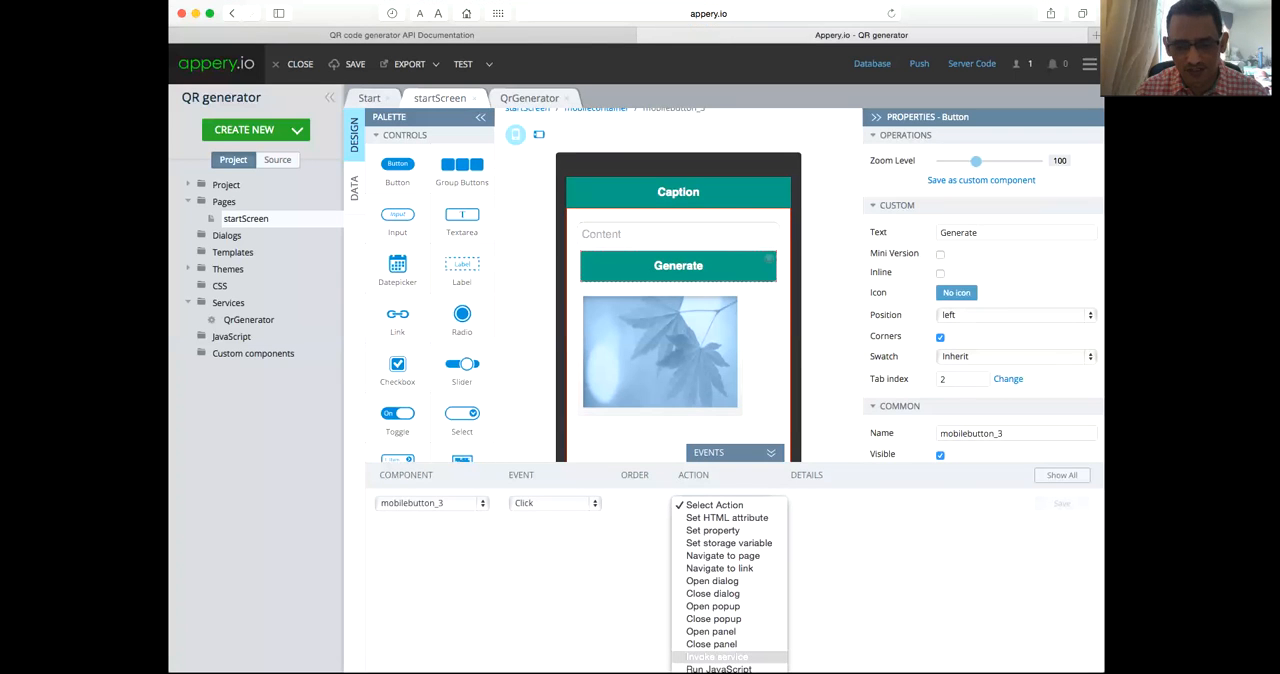
click(717, 657)
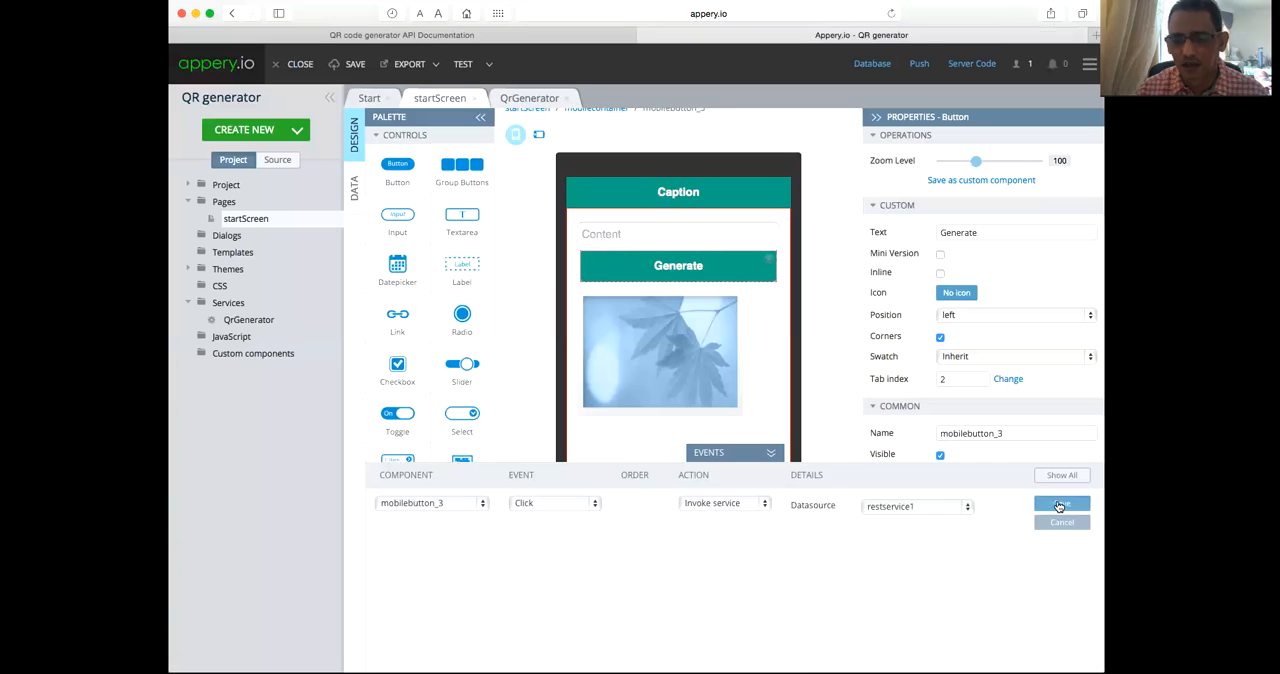
click(1060, 505)
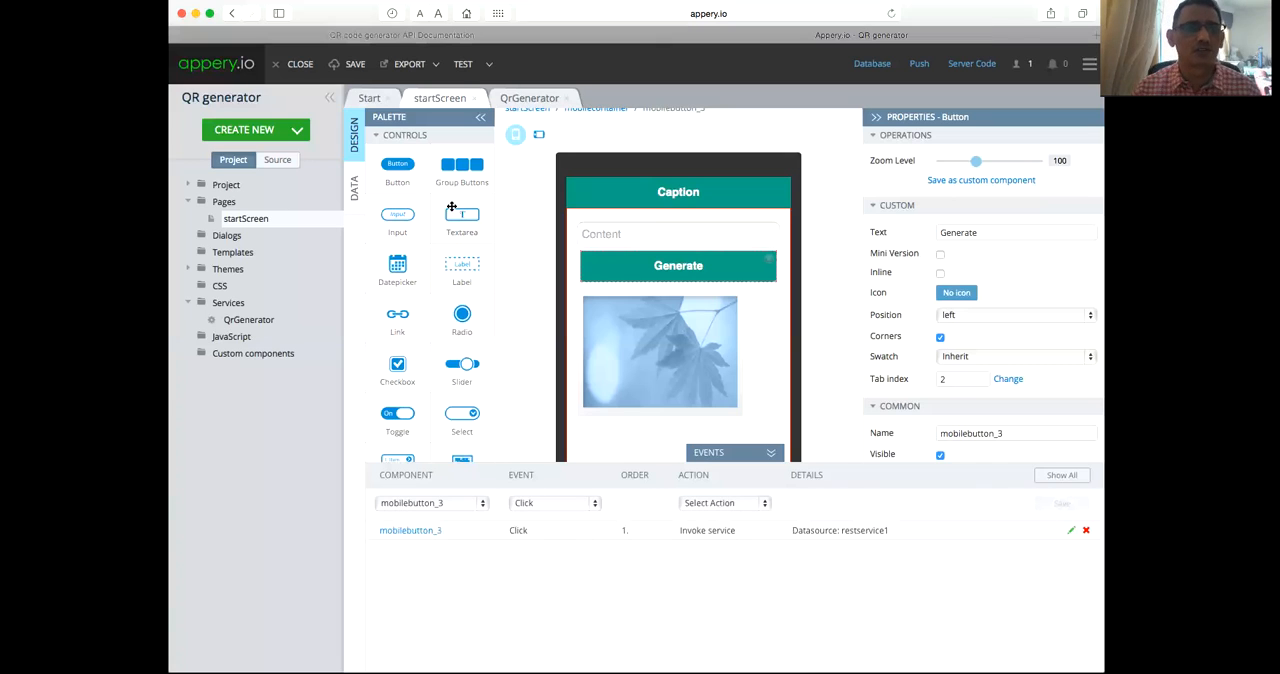
Step: Save the project and launch the app in the test preview
click(353, 64)
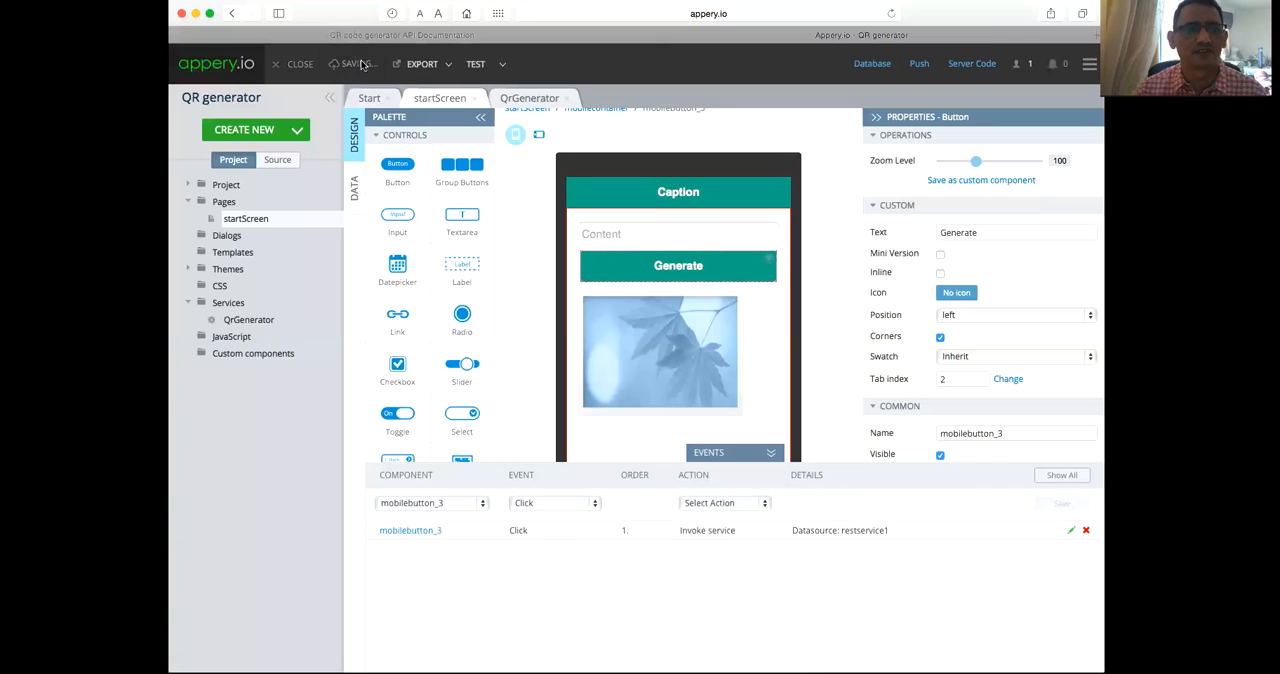
click(352, 64)
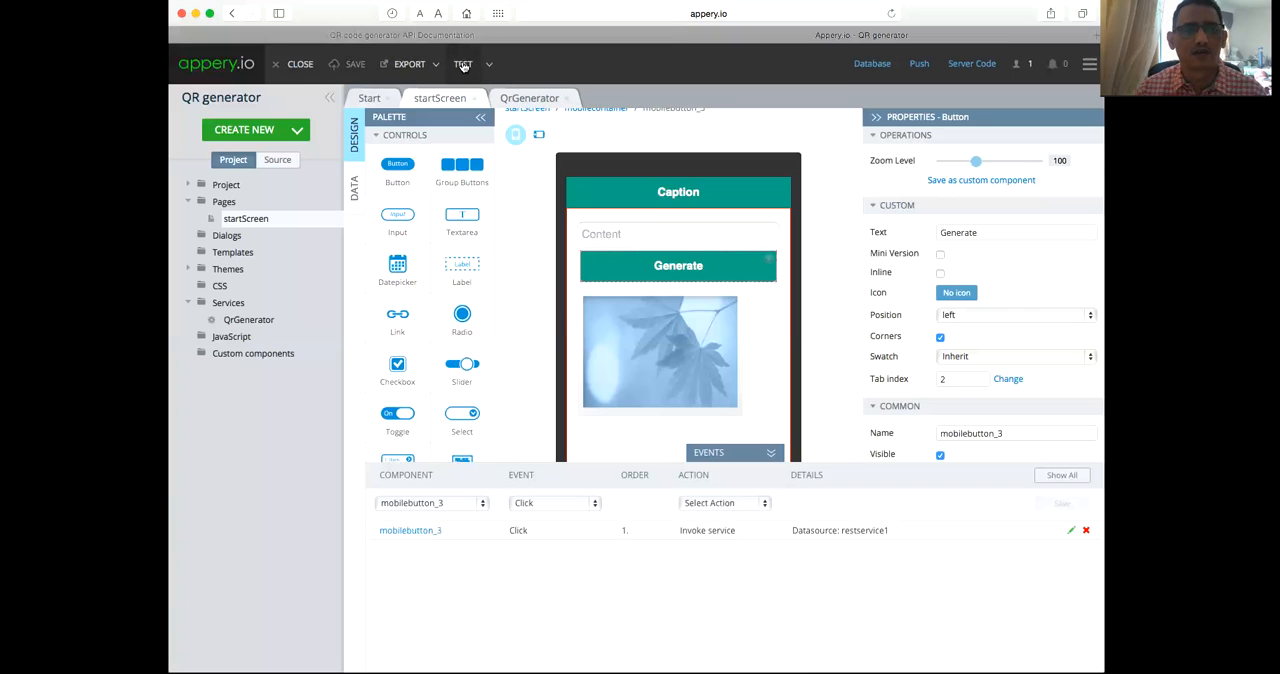
click(463, 64)
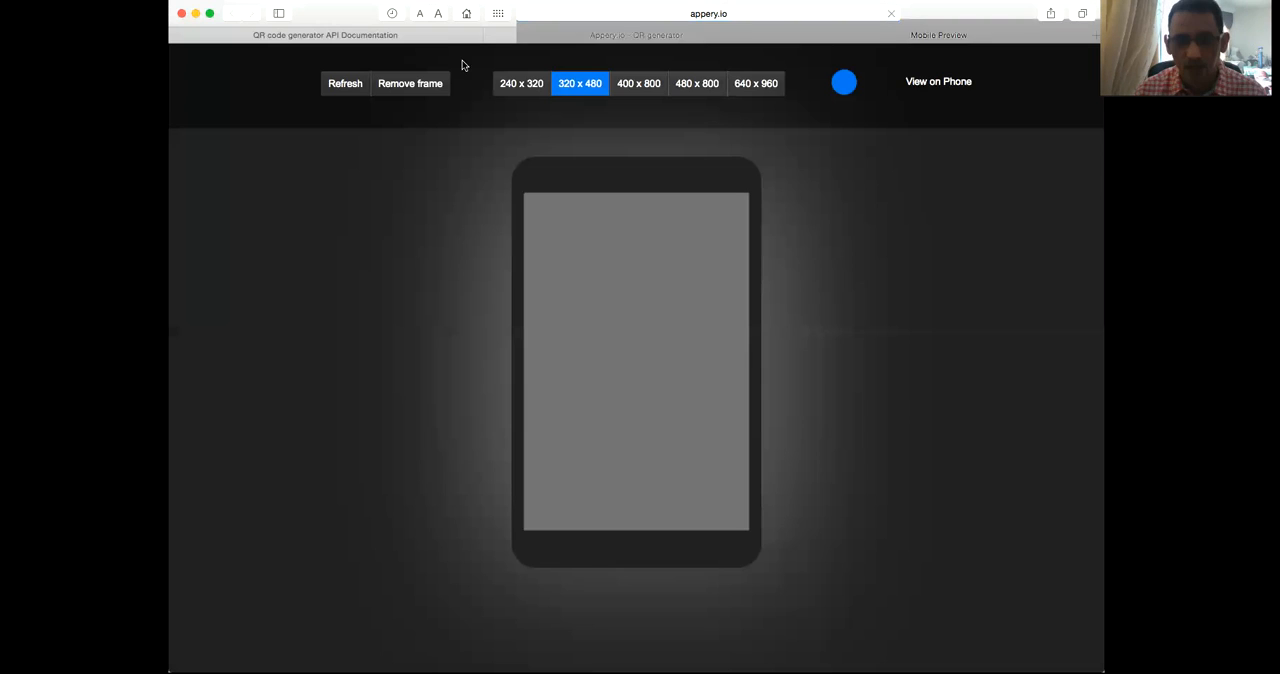
click(844, 82)
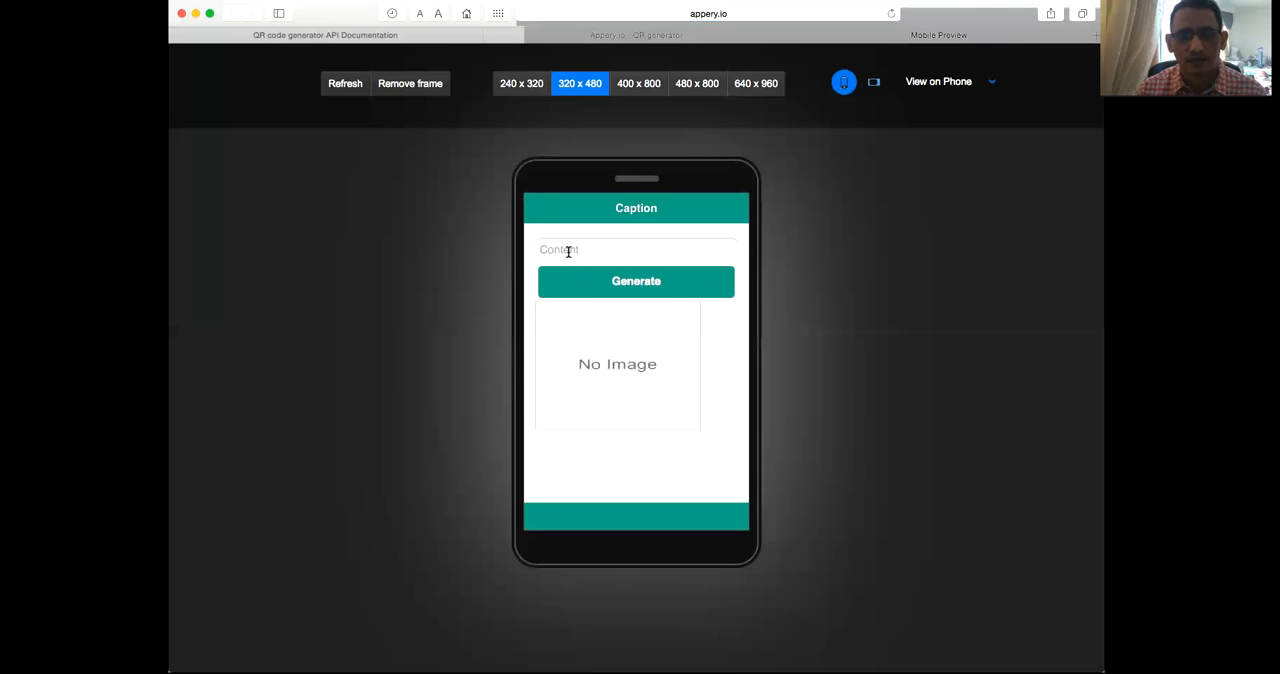
text(http://www.hct)
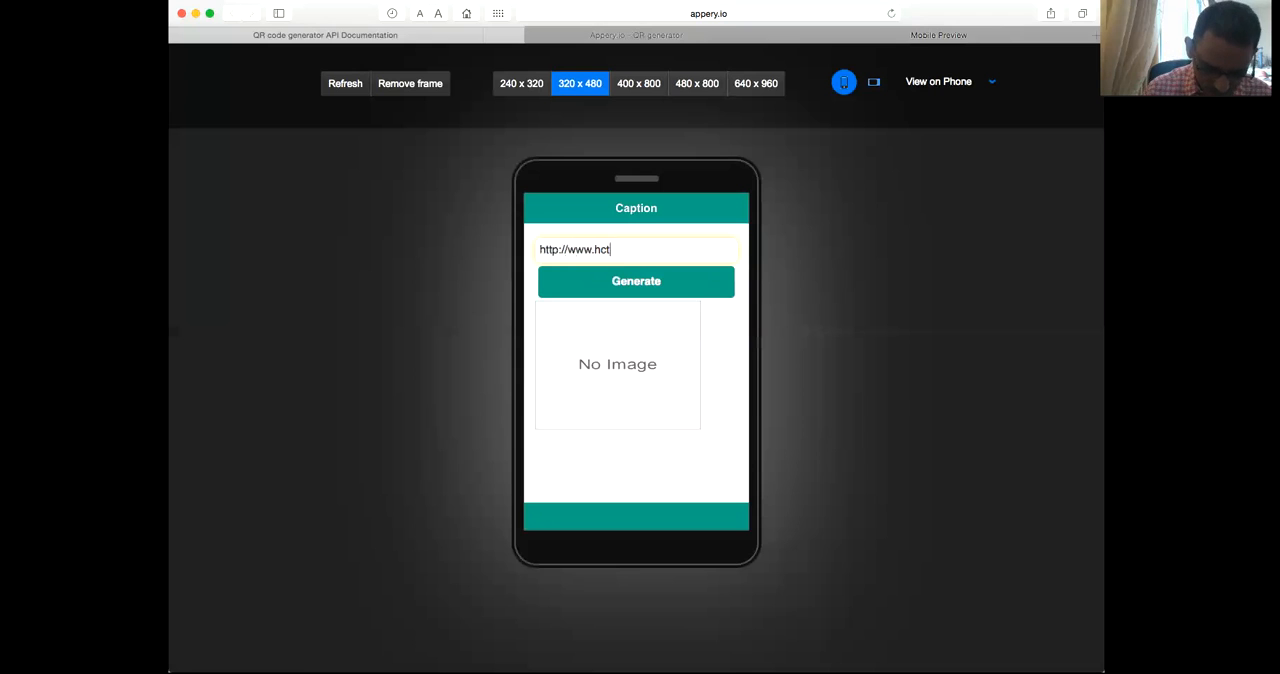
text(.ac.ae)
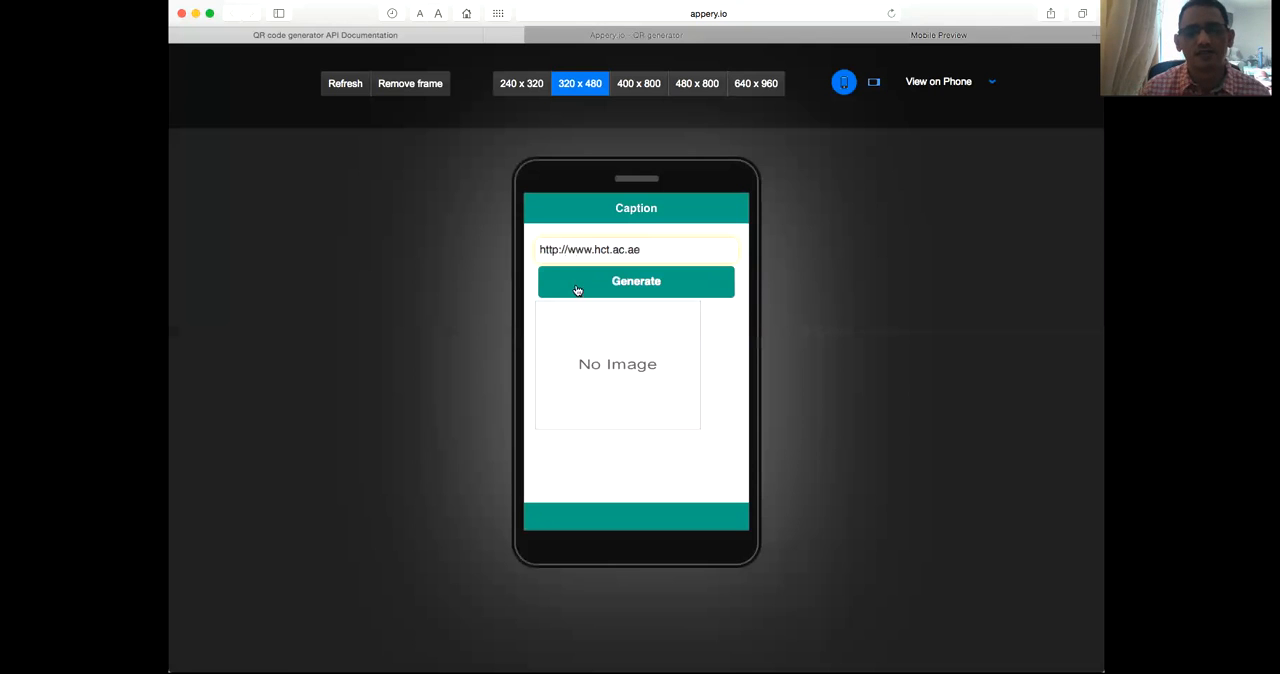
click(636, 281)
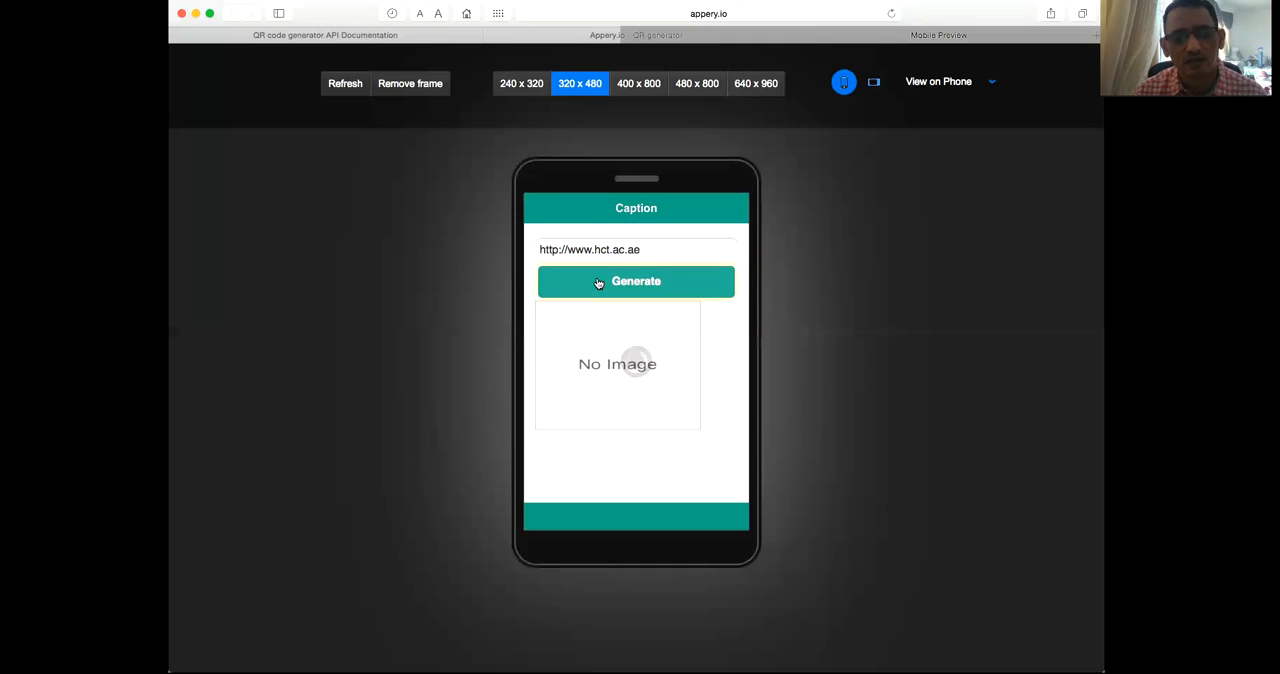
click(636, 281)
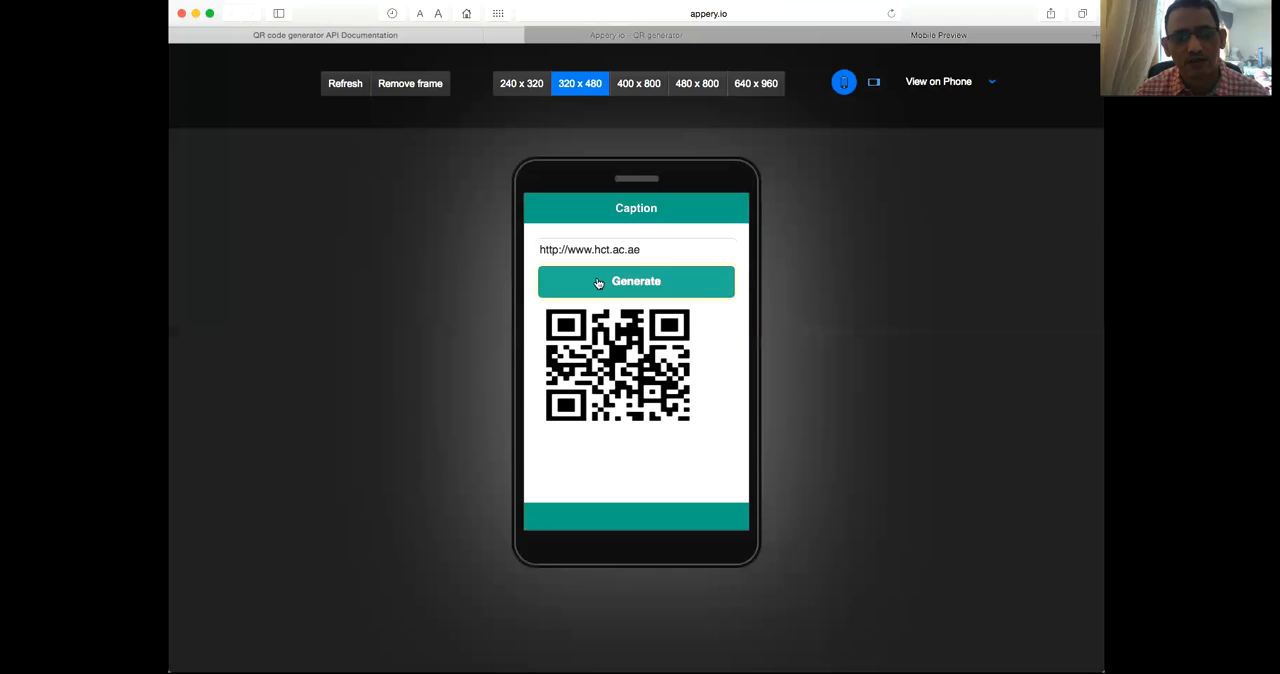
mouse_move(648, 487)
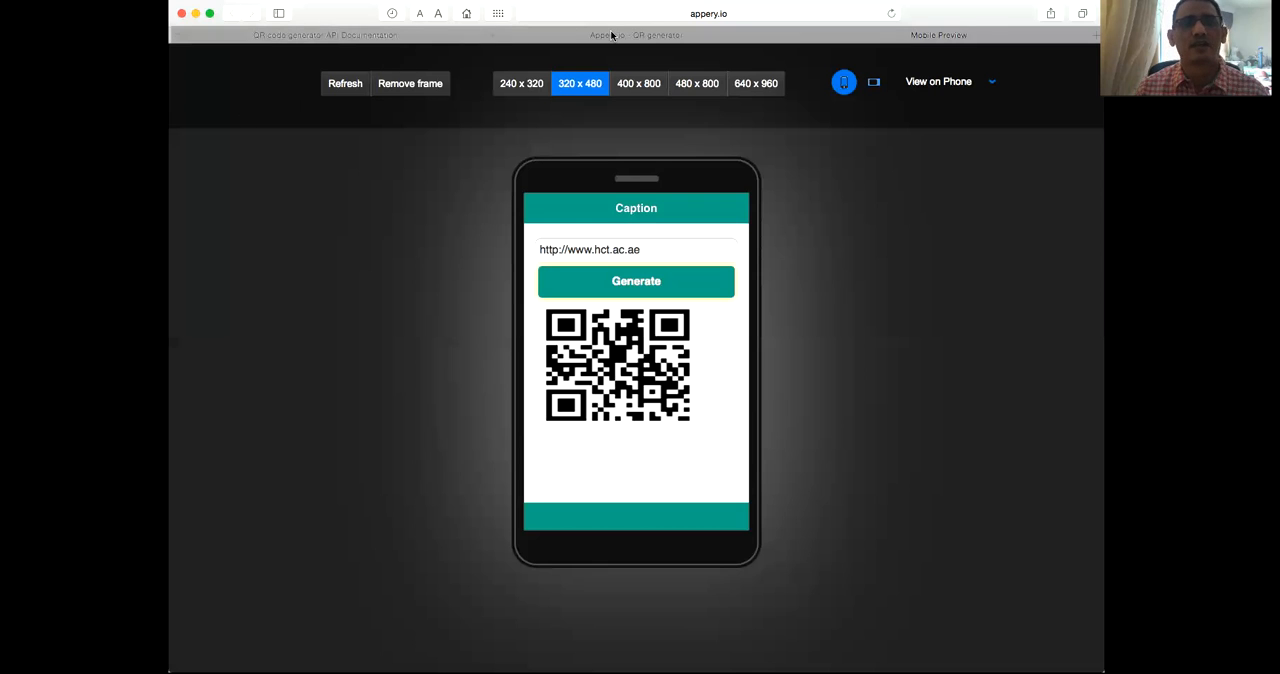
Step: Compare the Mashape QR docs with QrGenerator's Settings and Request parameters
click(324, 35)
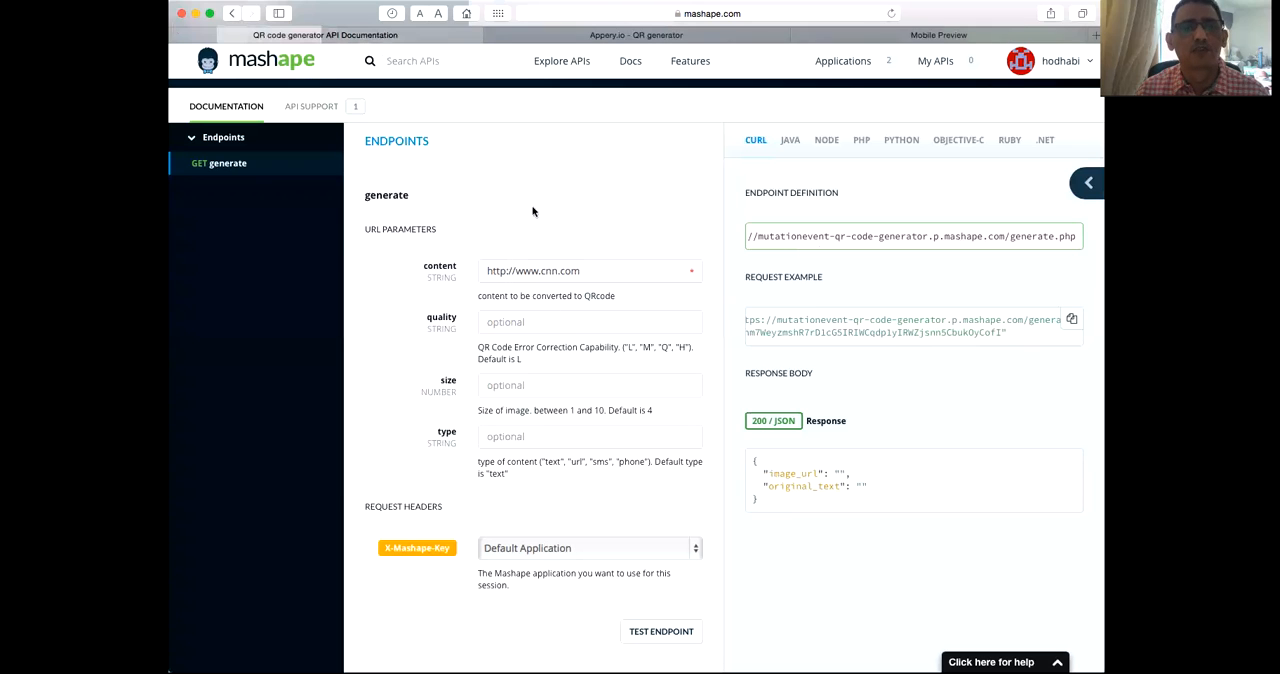
click(635, 35)
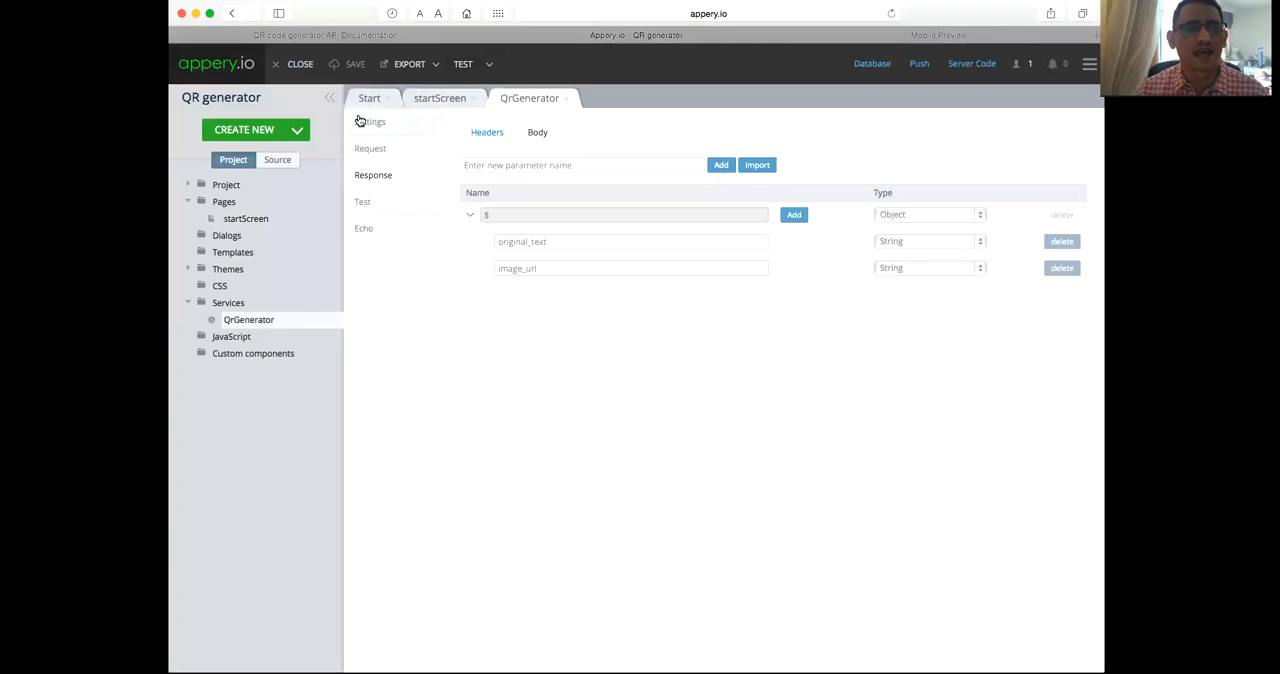
click(369, 121)
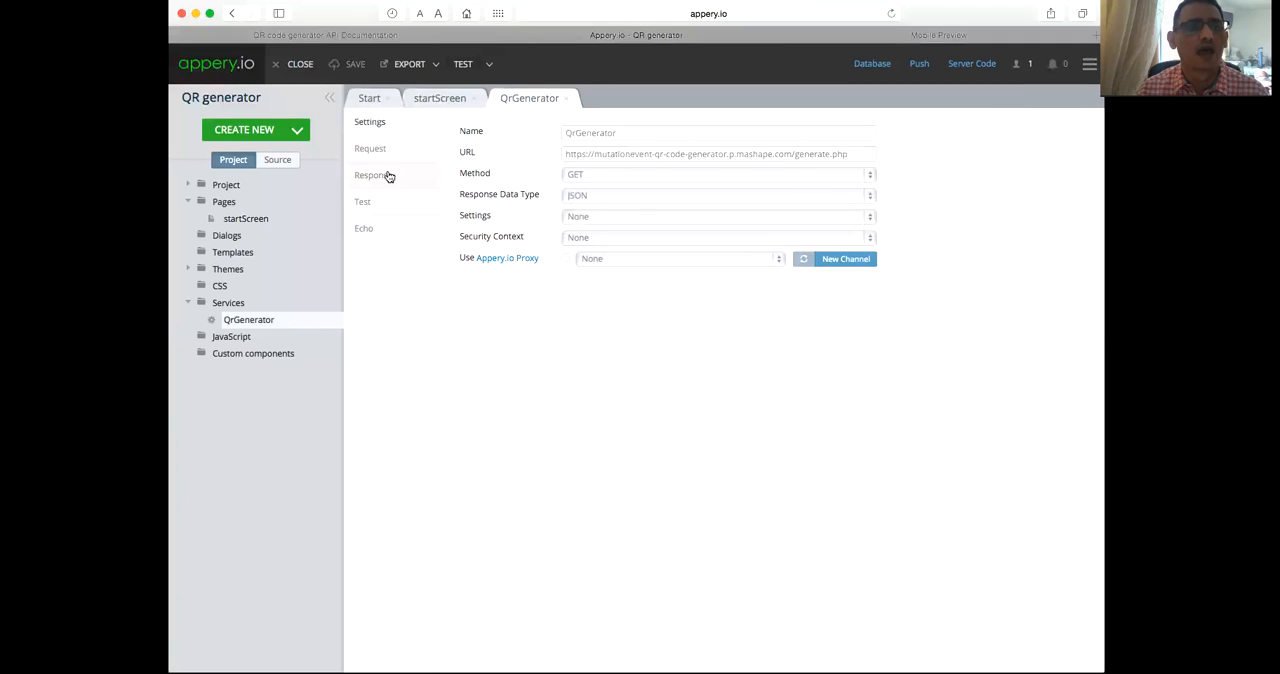
click(369, 148)
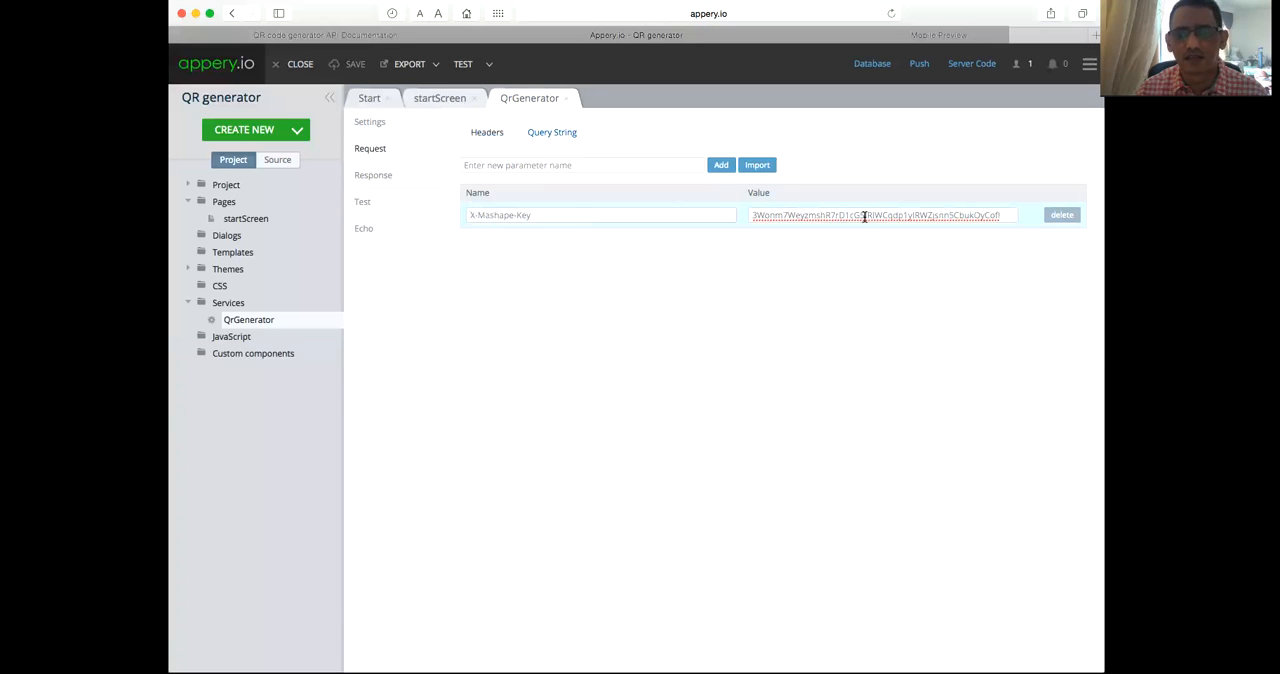
click(552, 132)
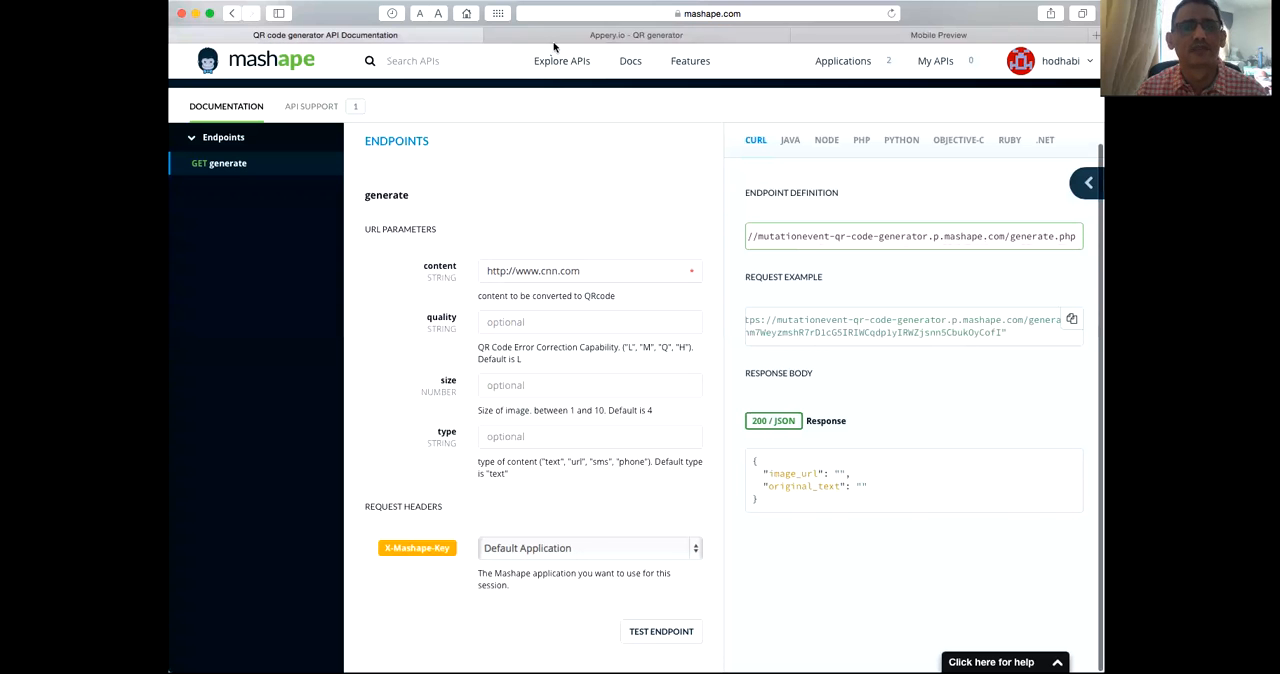
Step: Return to the project and show startScreen's datasources with restservice1
click(636, 35)
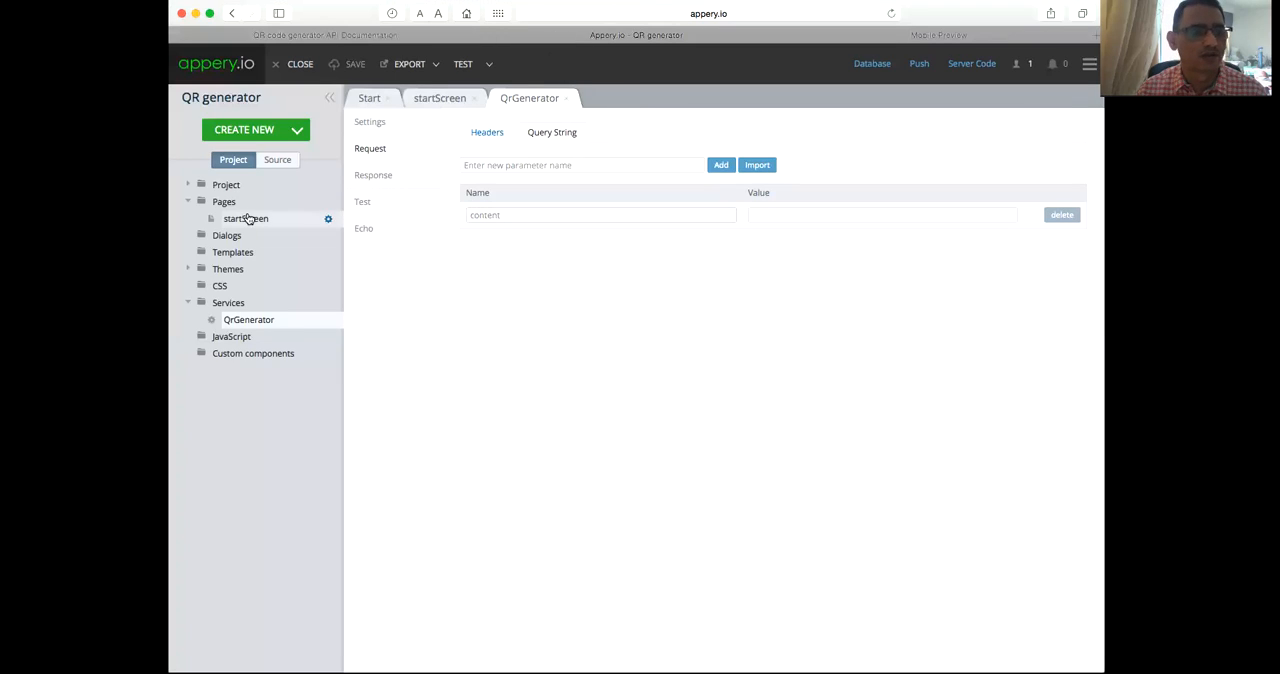
click(439, 97)
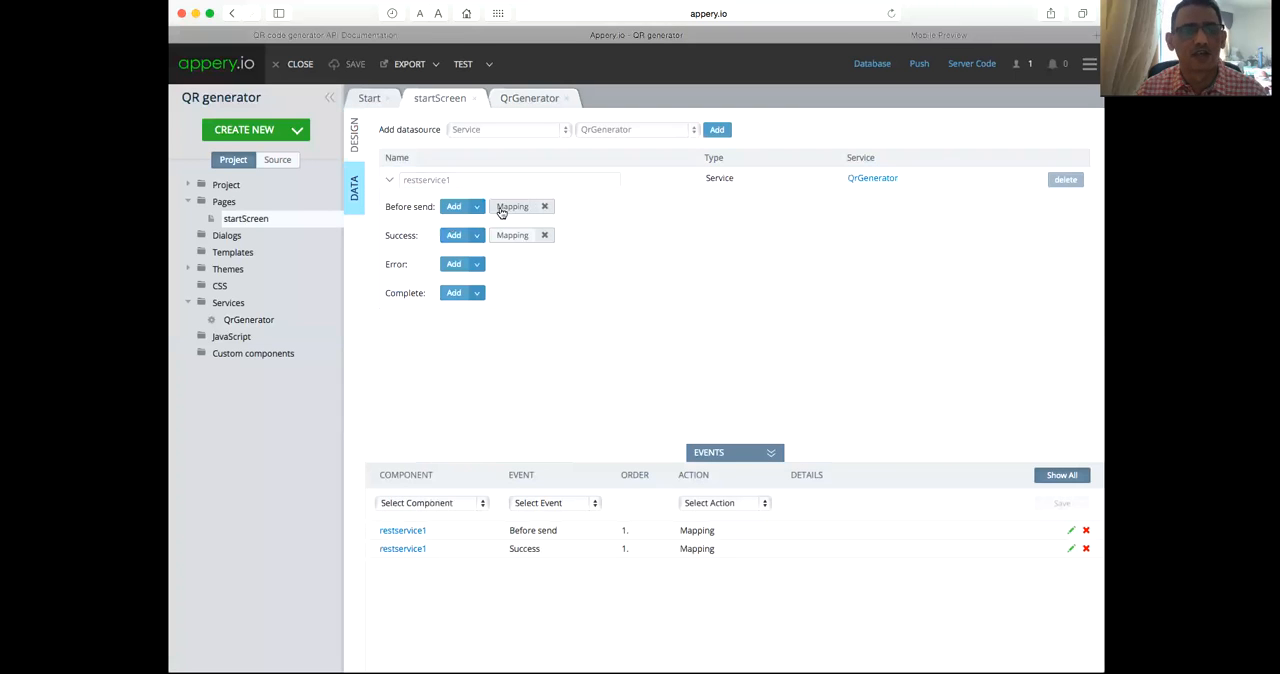
Step: Review the Before send and Success mappings unchanged, then select the Generate button in design
click(512, 206)
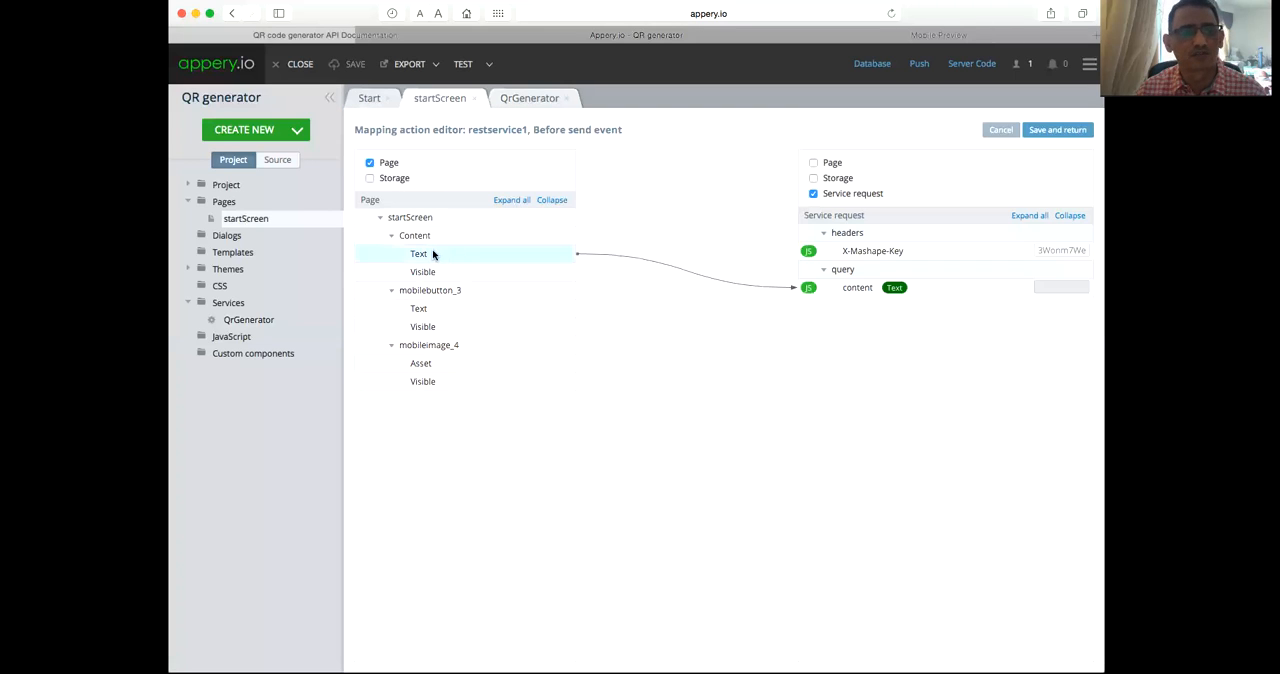
mouse_move(425, 243)
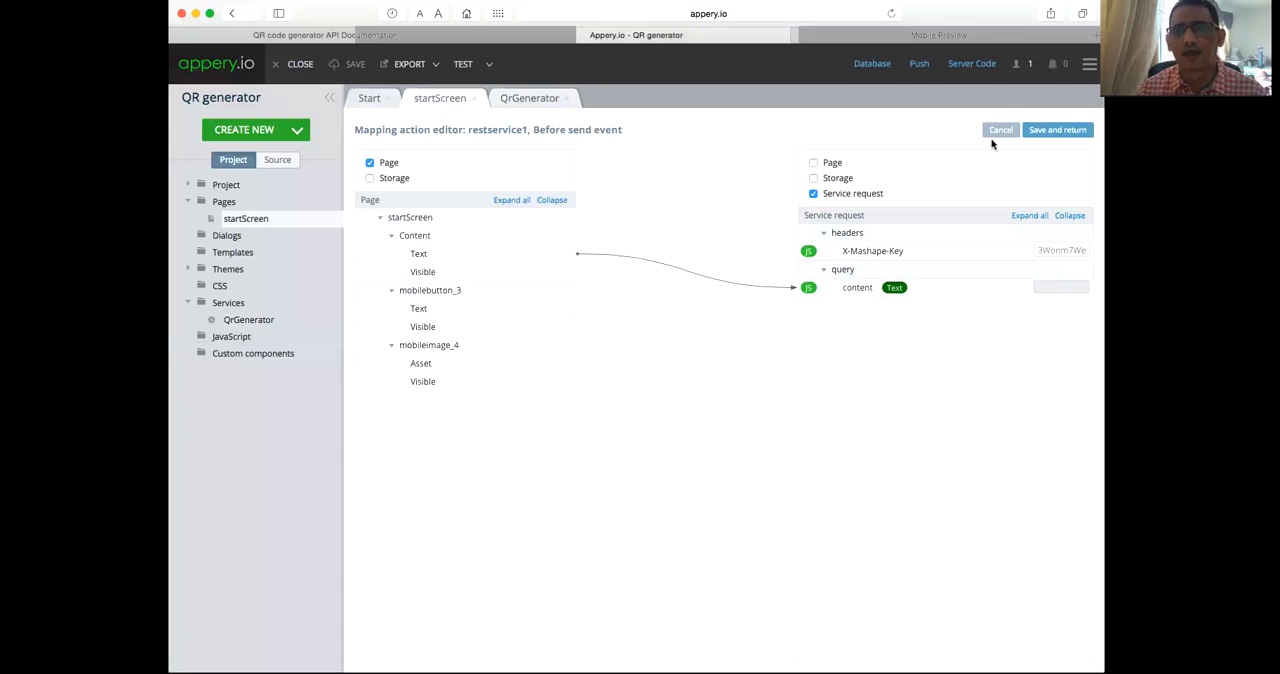
click(1000, 129)
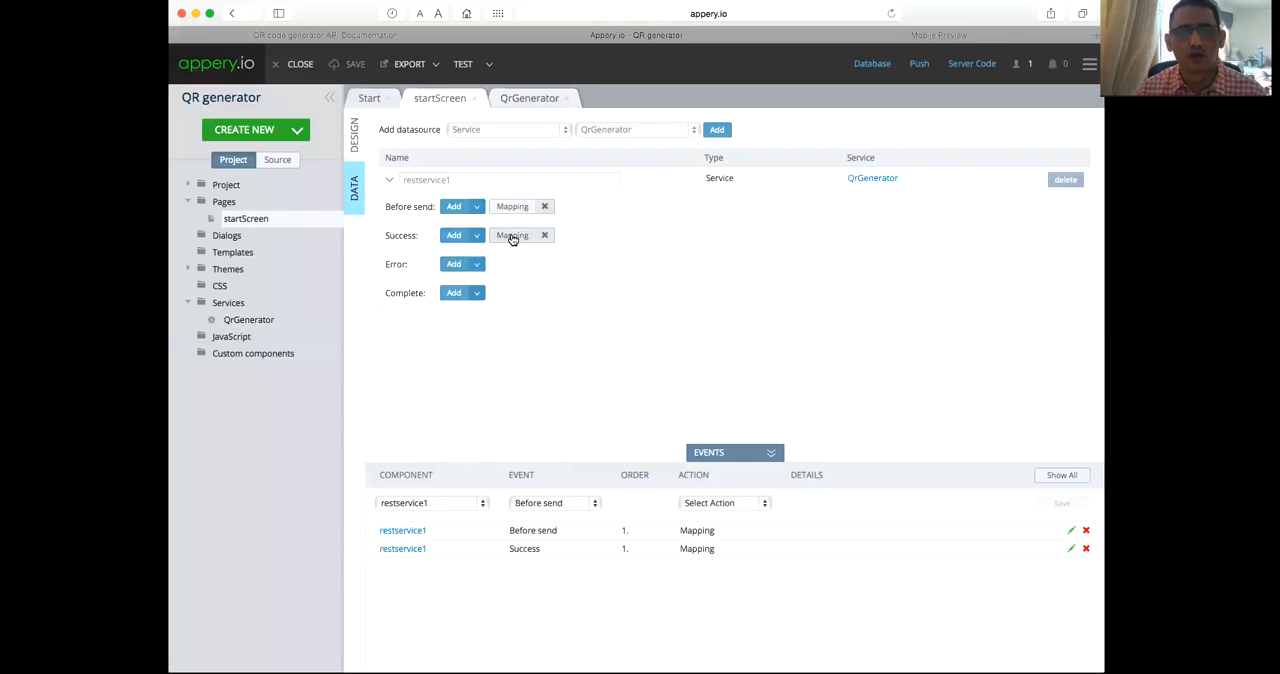
click(513, 235)
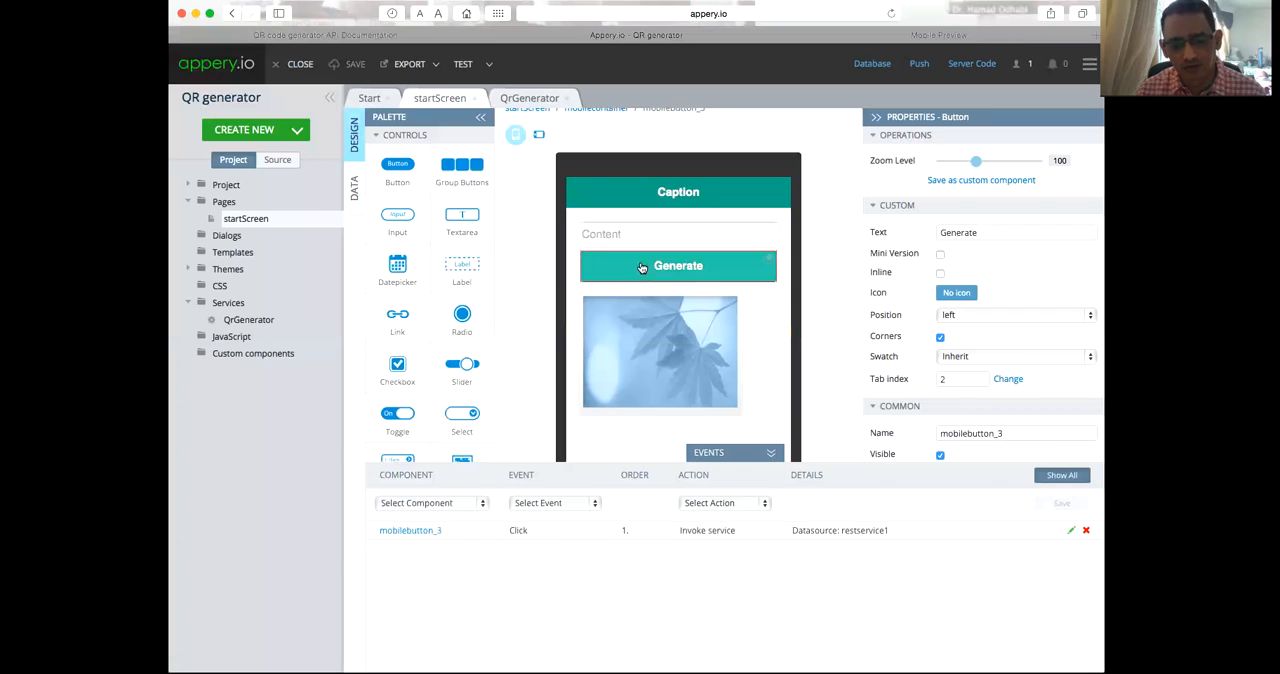
click(678, 265)
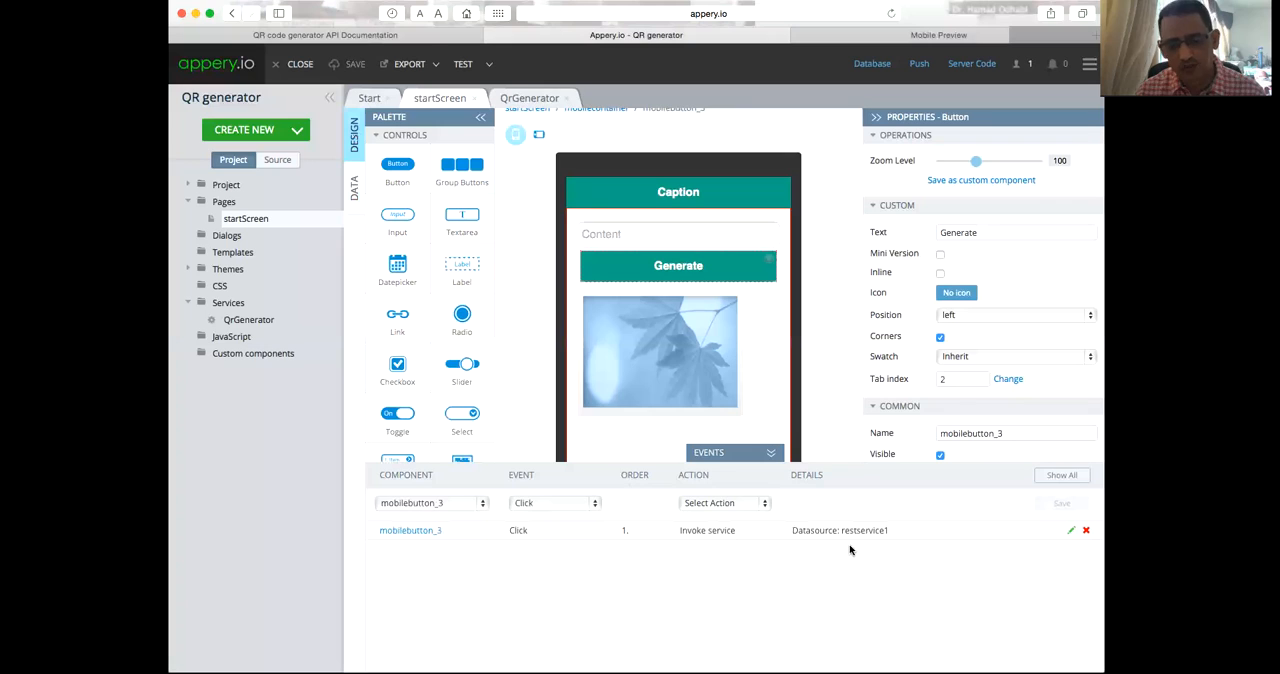